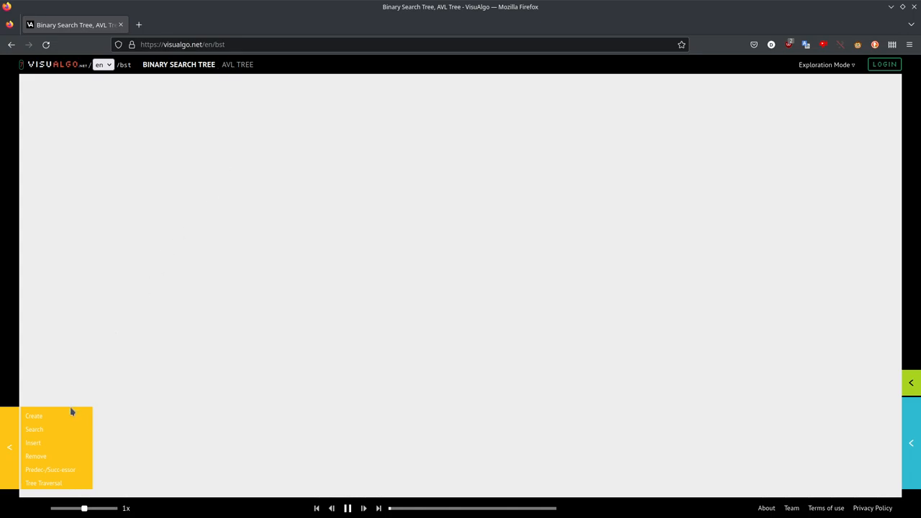
Load the Balanced Example tree of ten nodes rooted at 41.
click(33, 416)
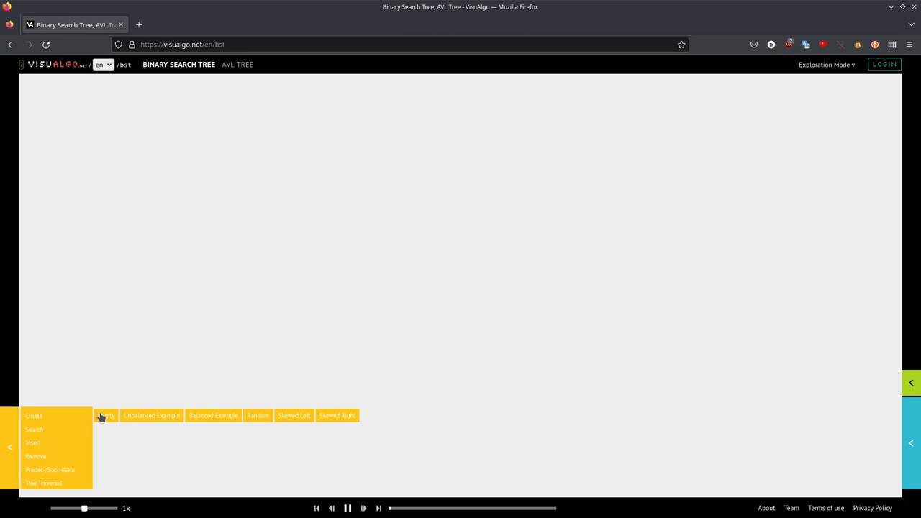
mouse_move(213, 415)
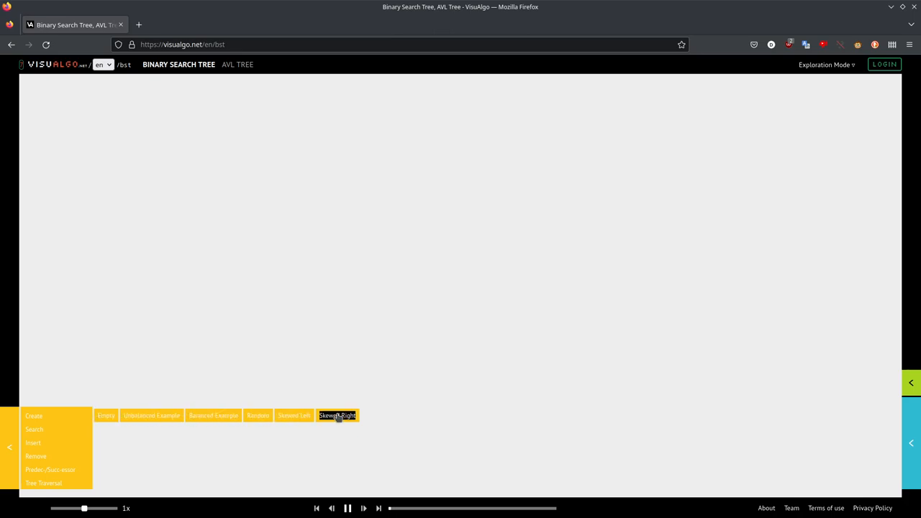
mouse_move(317, 415)
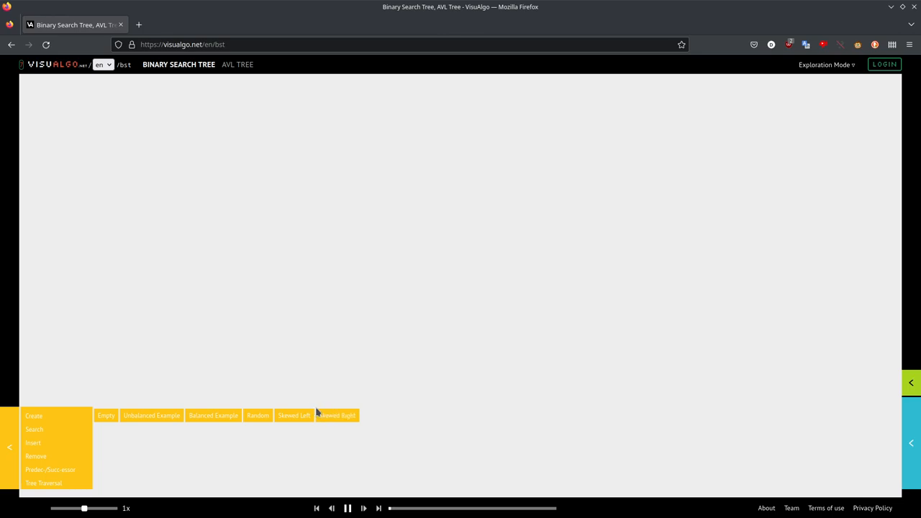
mouse_move(218, 397)
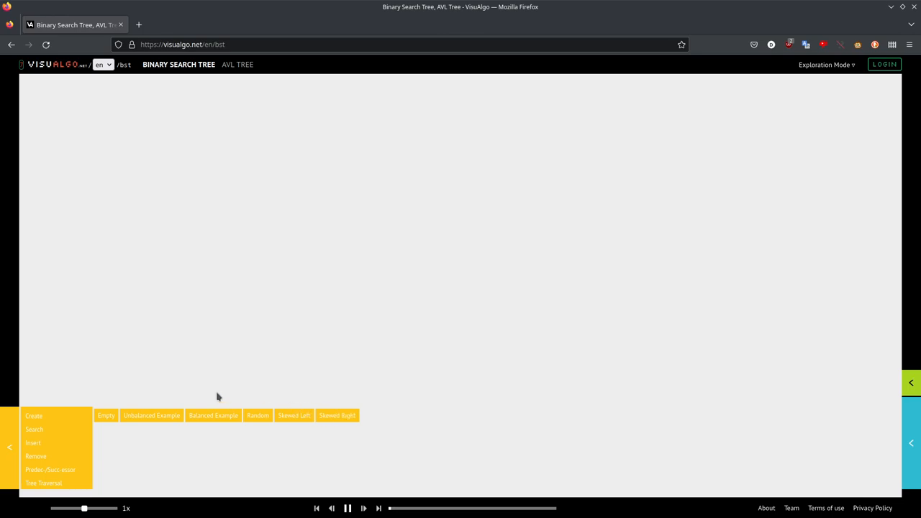
click(213, 415)
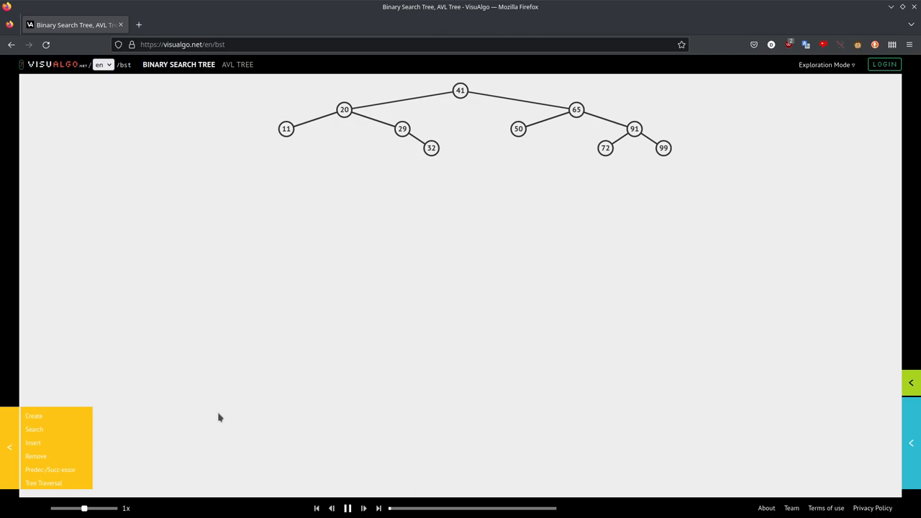
mouse_move(359, 141)
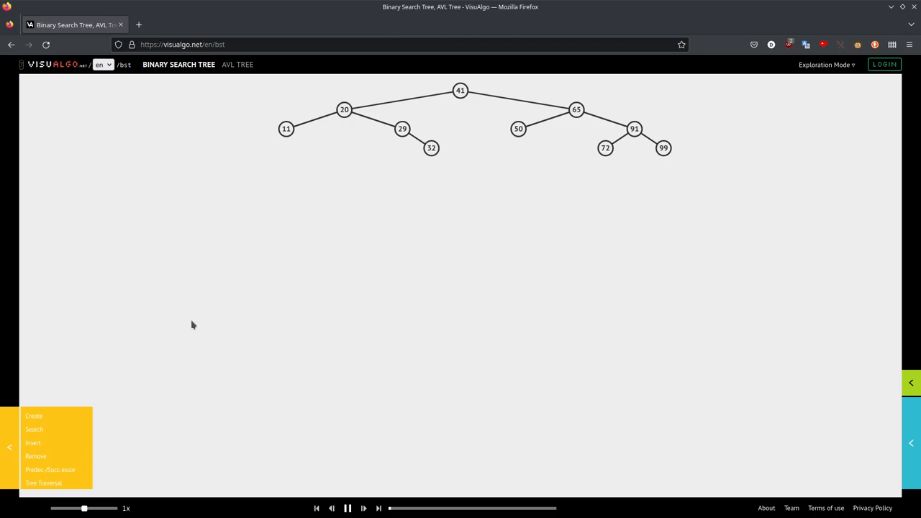
Try other example trees, including Skewed Left, ending with the right-skewed tree 4, 7, 10, 39, 58, 76.
click(34, 415)
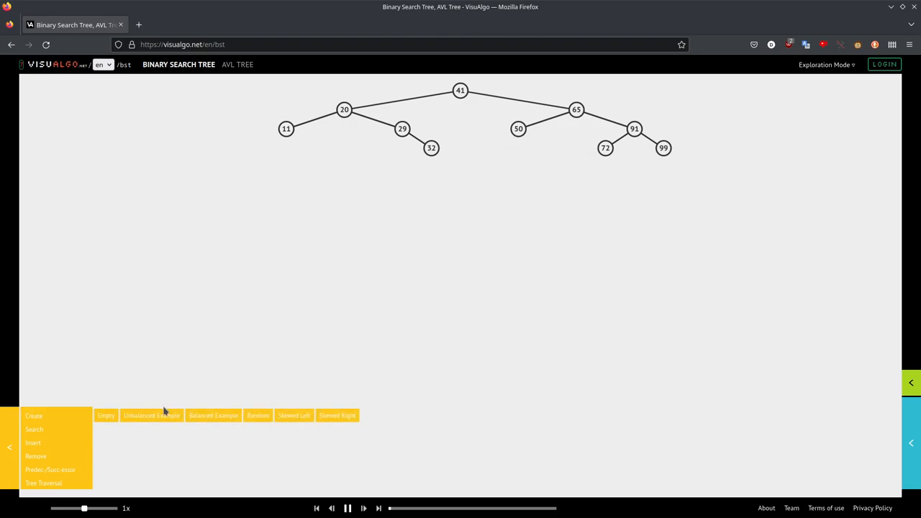
click(258, 415)
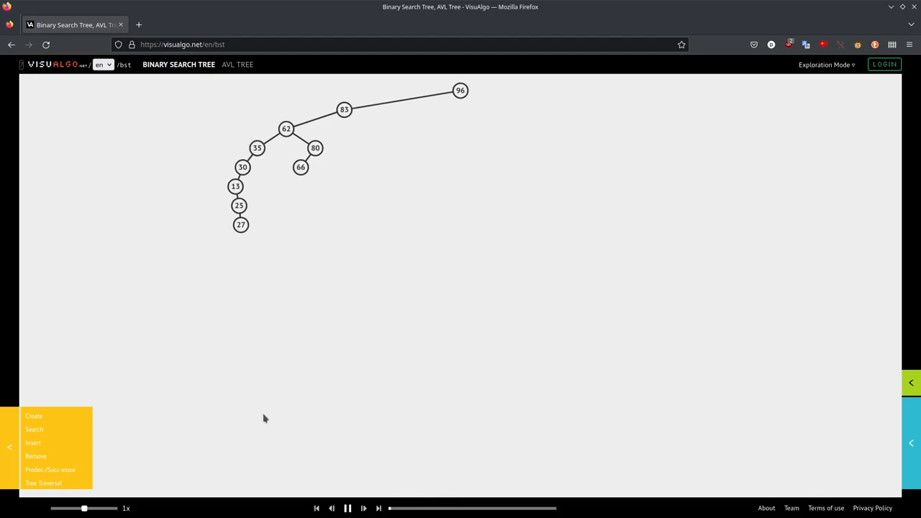
click(34, 416)
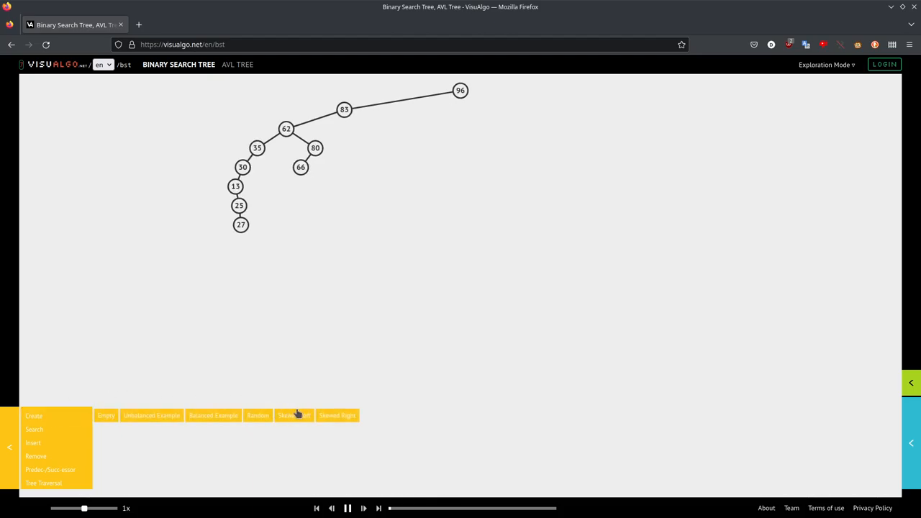
click(293, 415)
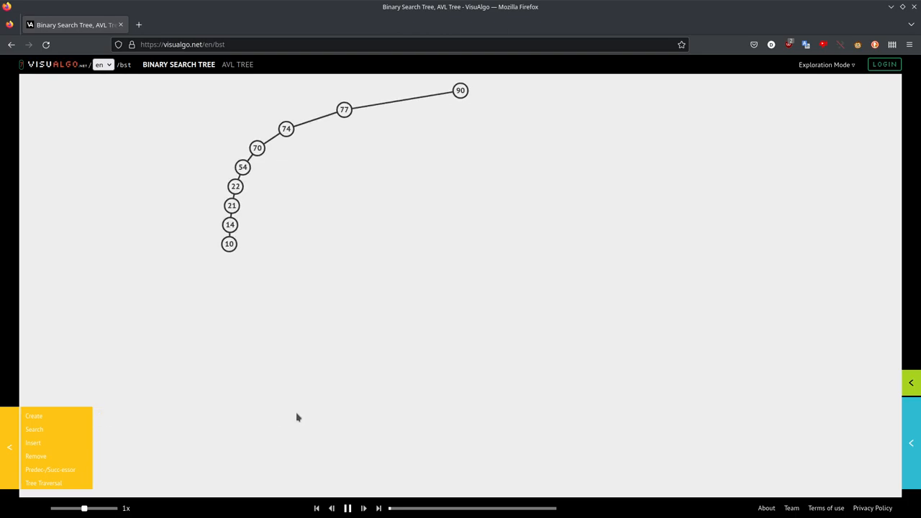
mouse_move(491, 102)
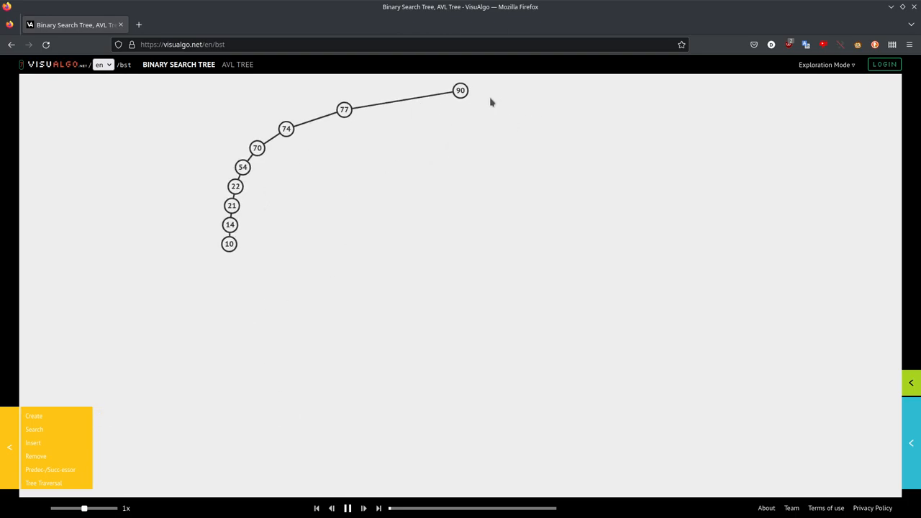
mouse_move(532, 126)
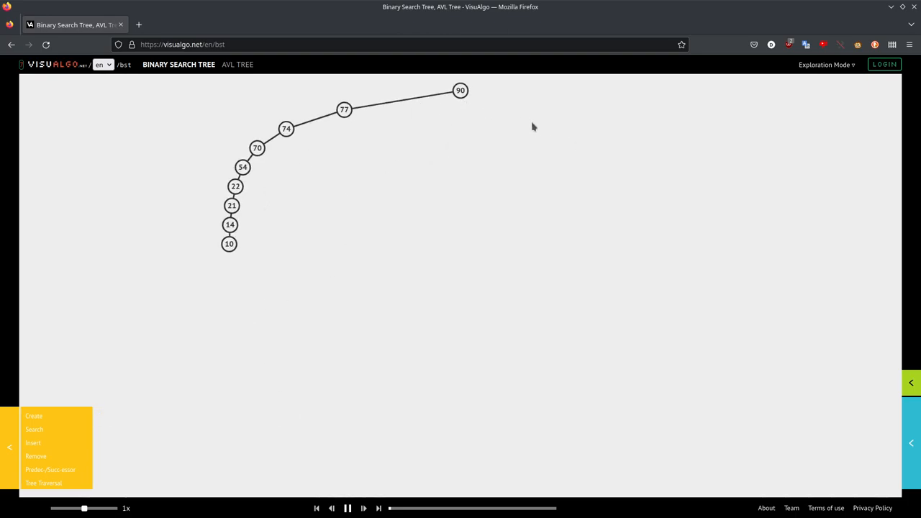
mouse_move(252, 165)
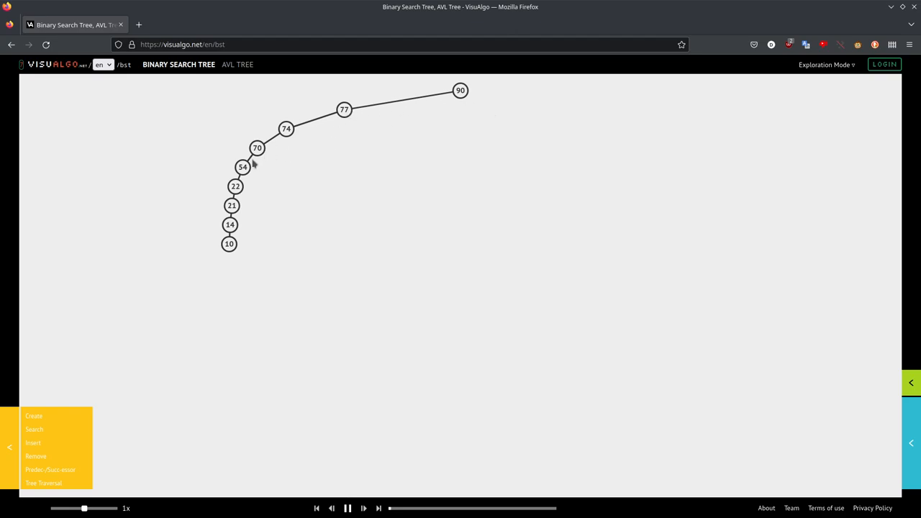
mouse_move(236, 243)
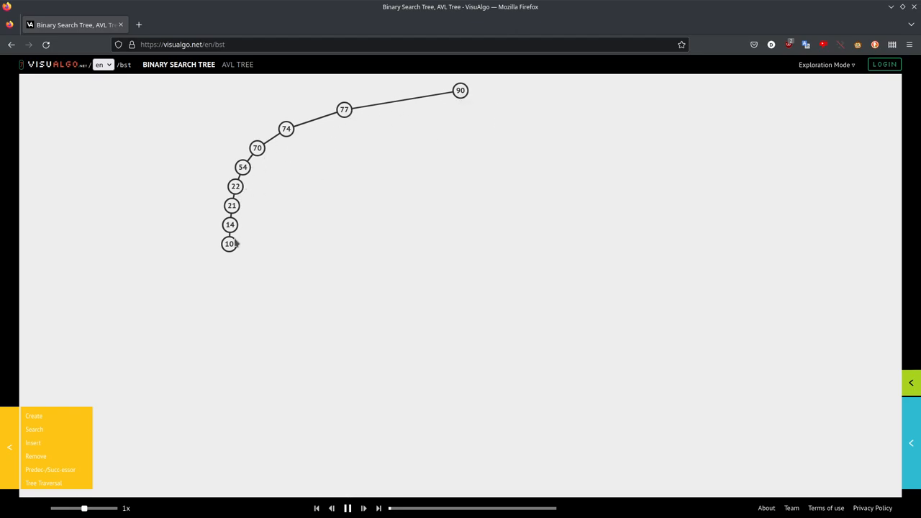
click(34, 415)
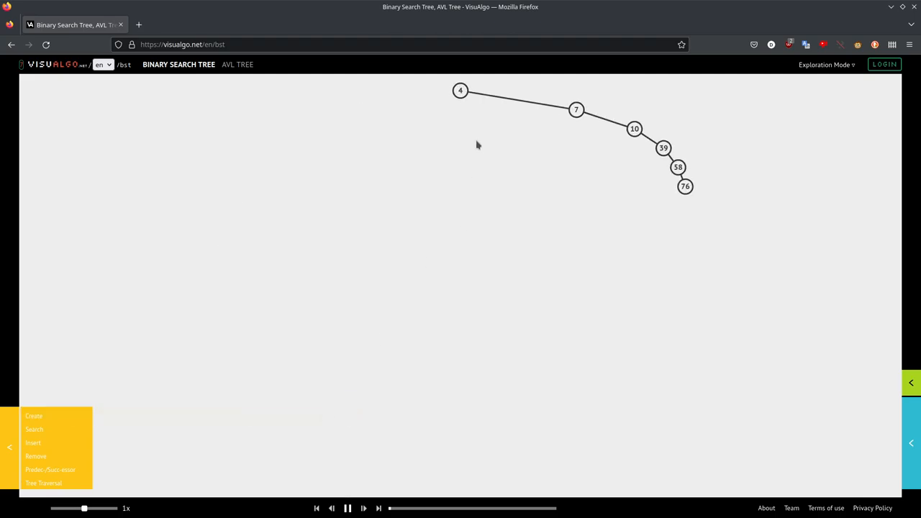
mouse_move(693, 210)
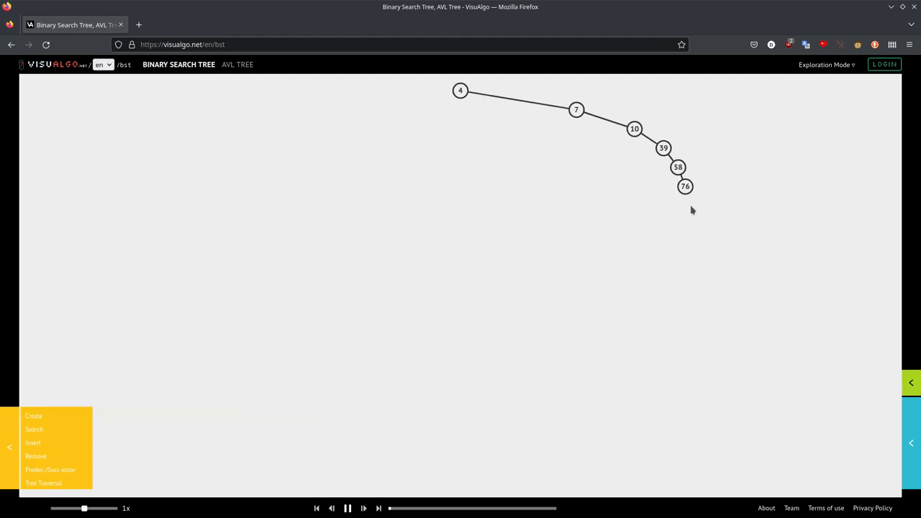
mouse_move(680, 164)
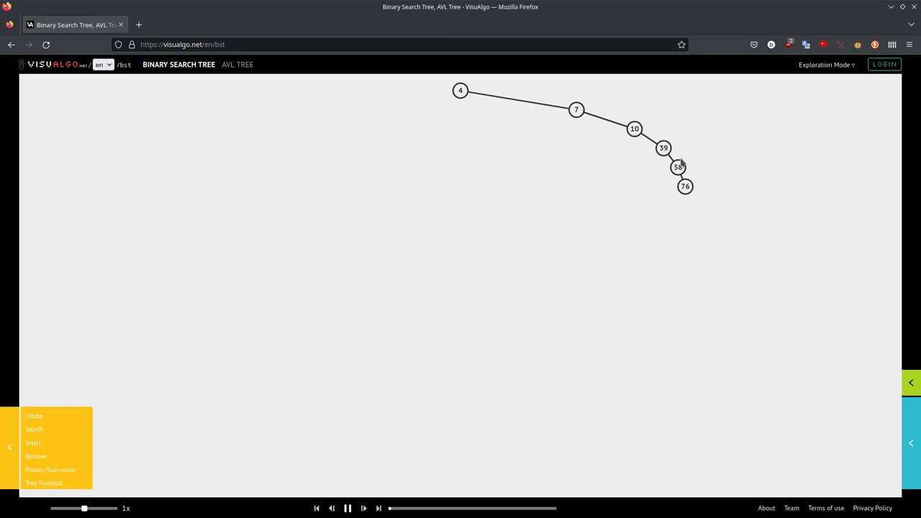
mouse_move(370, 246)
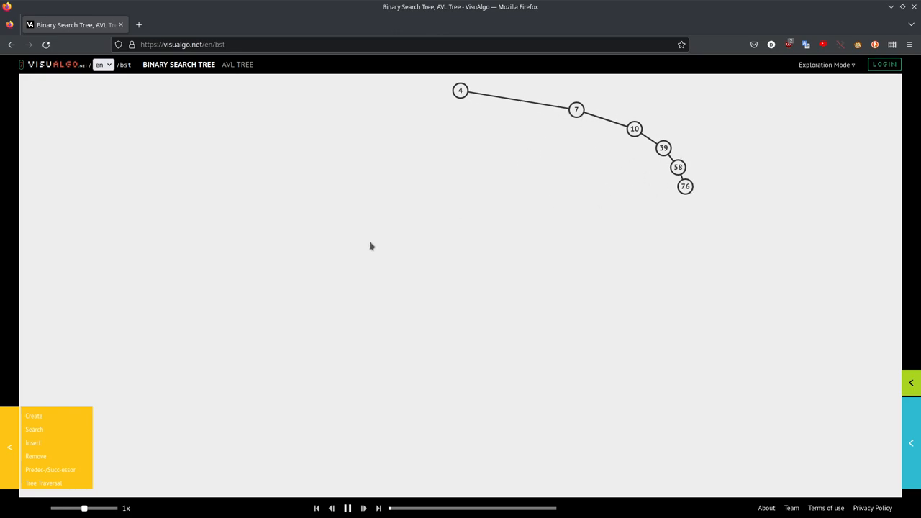
Generate a new tree, clear the canvas, and load the unbalanced example tree.
click(34, 416)
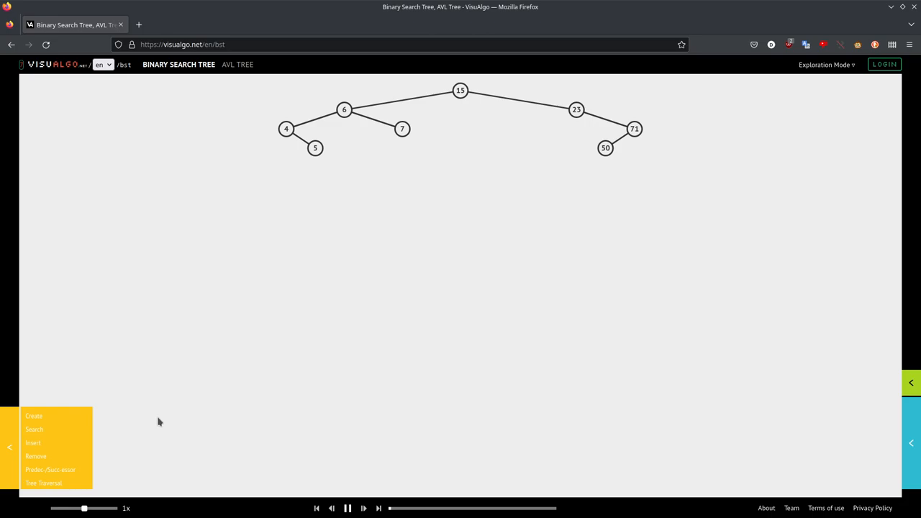
click(34, 416)
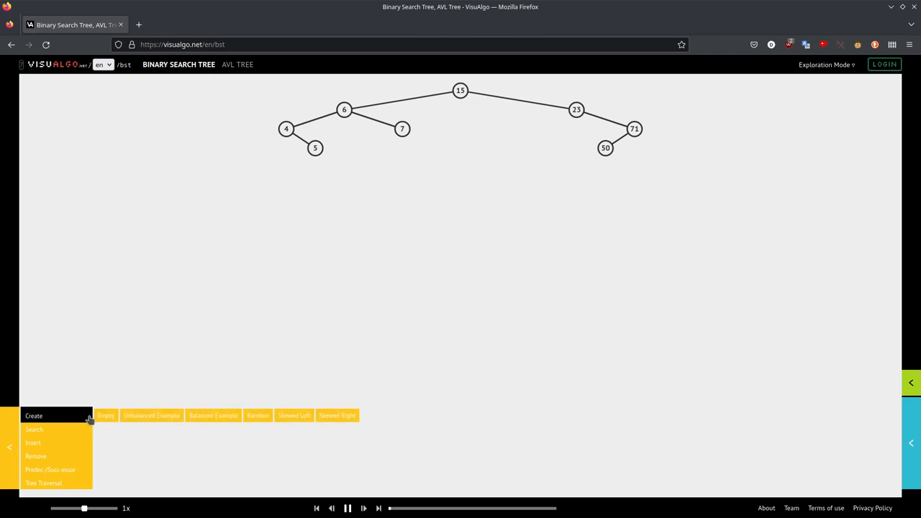
mouse_move(146, 422)
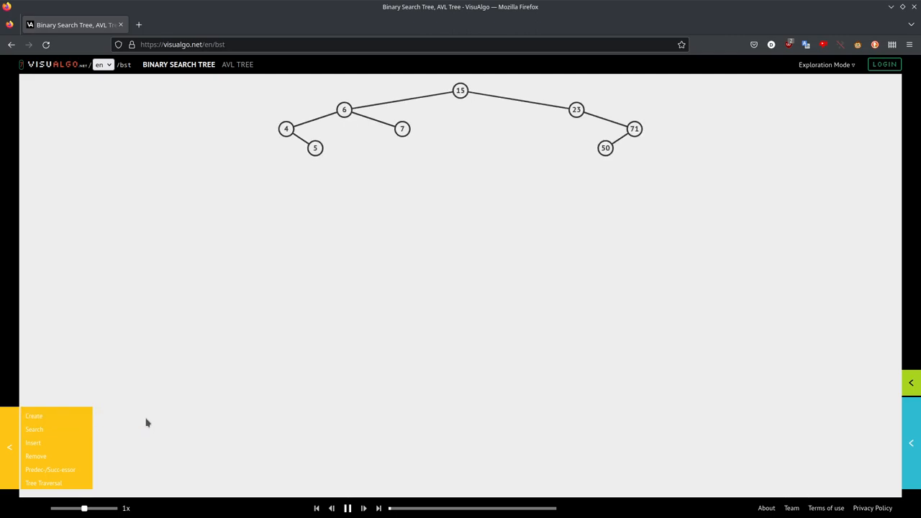
click(34, 416)
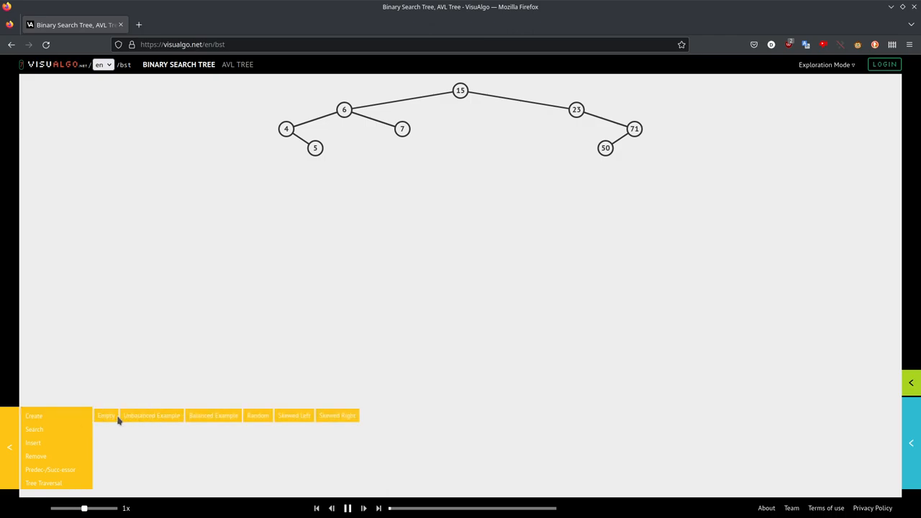
click(151, 415)
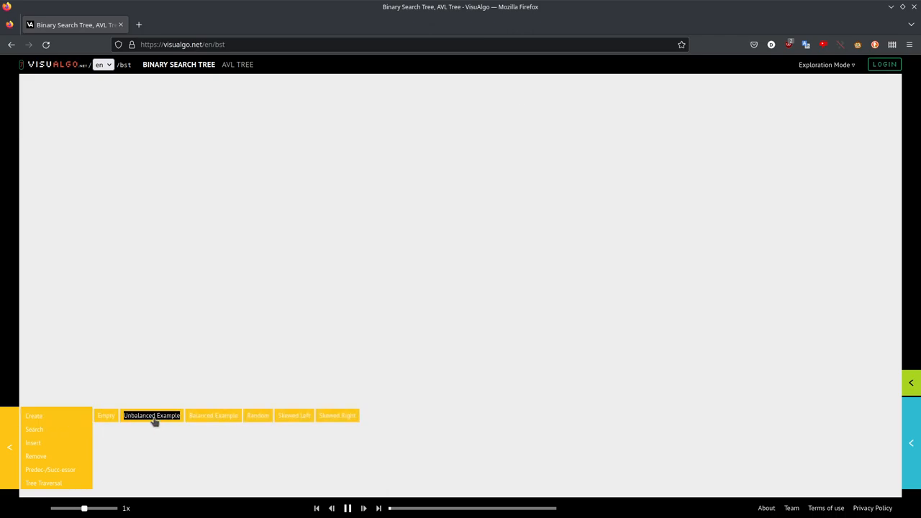
click(151, 415)
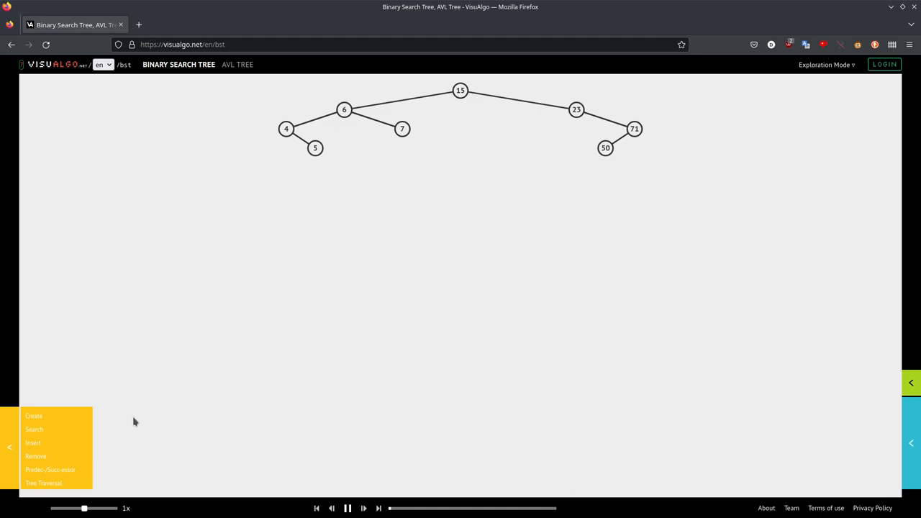
Load the balanced eight-node example rooted at 15 and expand the tree operations list.
click(33, 416)
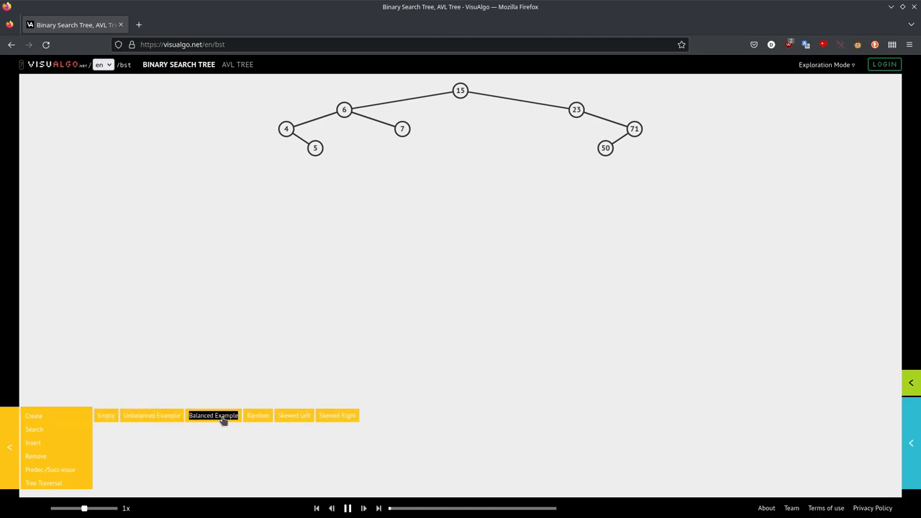
click(257, 415)
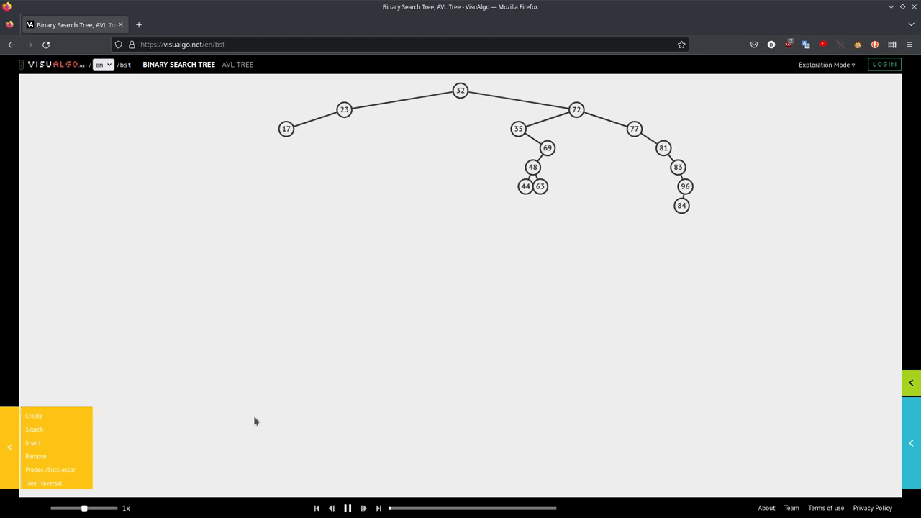
mouse_move(56, 416)
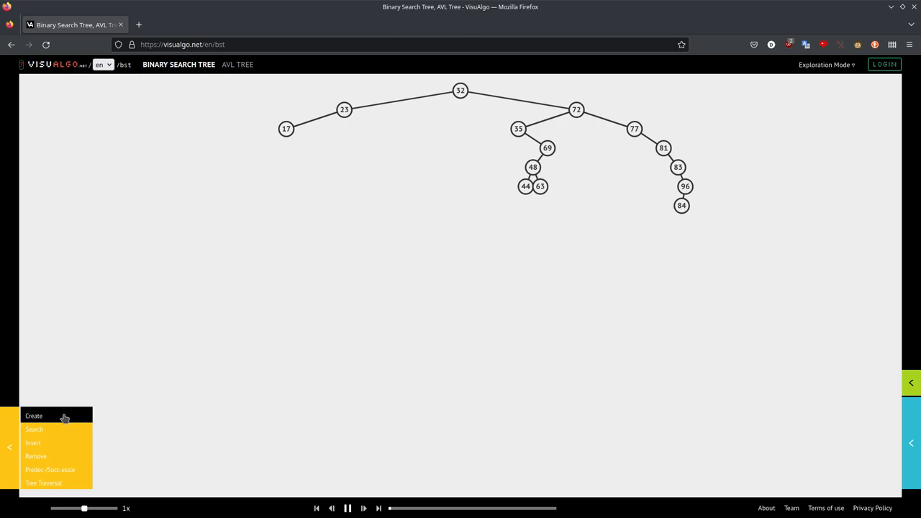
click(34, 416)
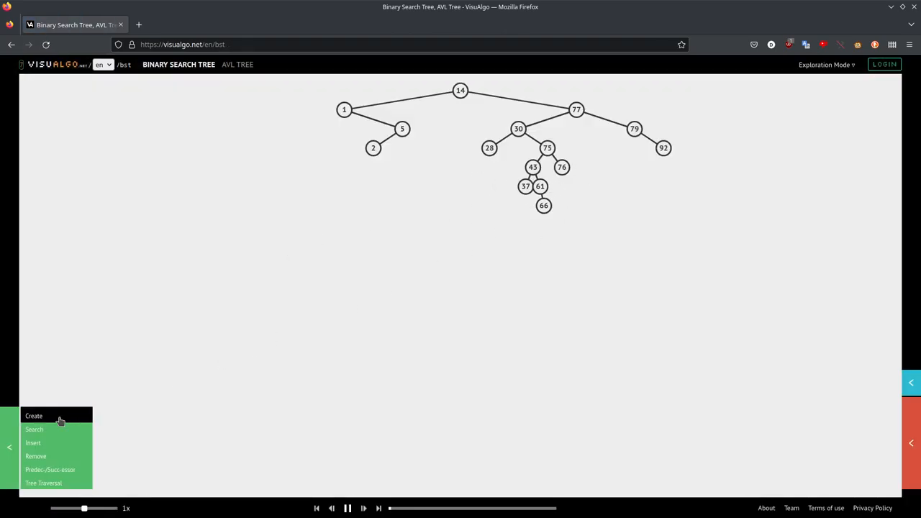
click(34, 416)
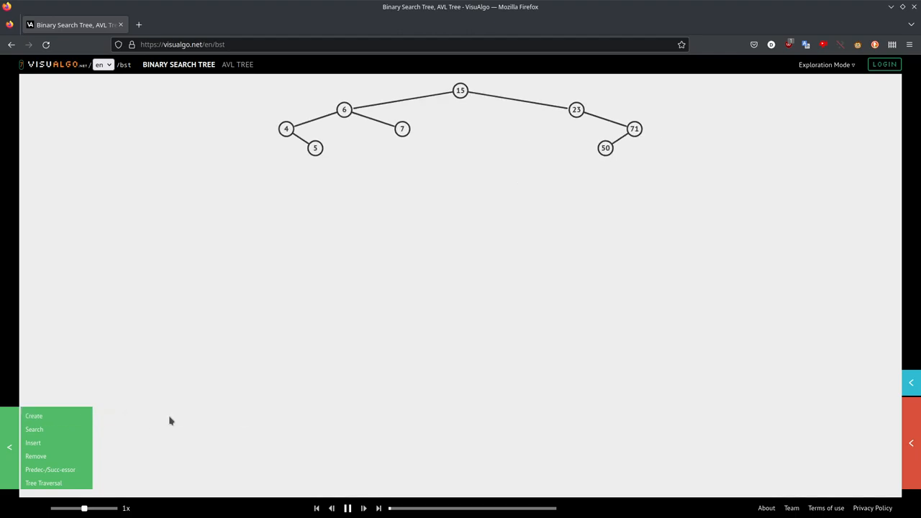
mouse_move(142, 339)
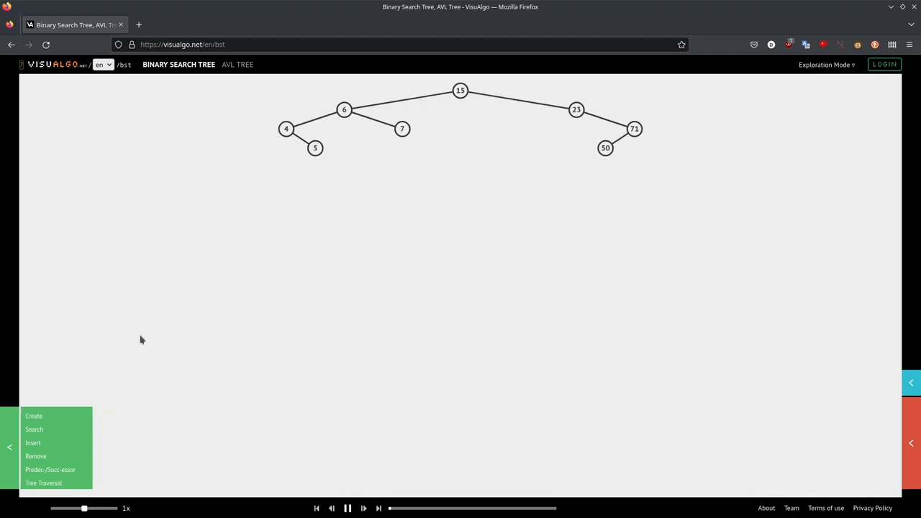
click(34, 416)
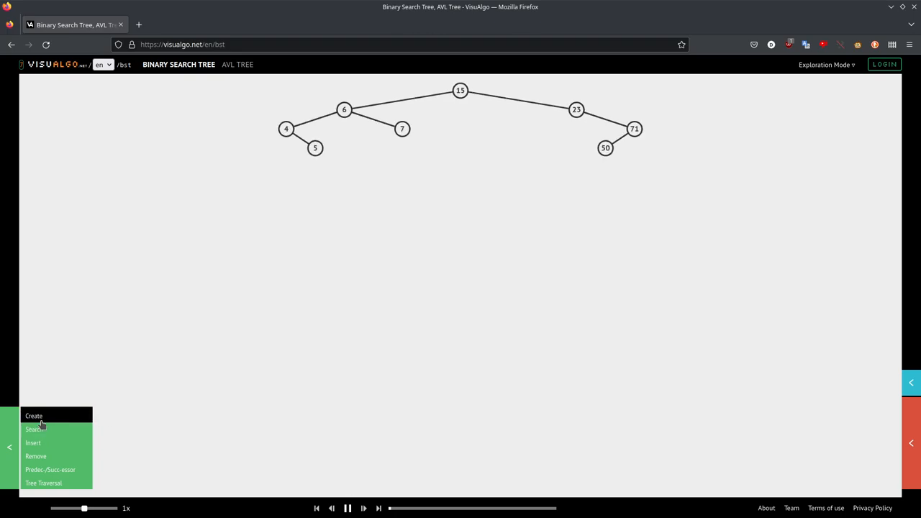
Generate a random BST of about seventeen nodes rooted at 39.
click(34, 416)
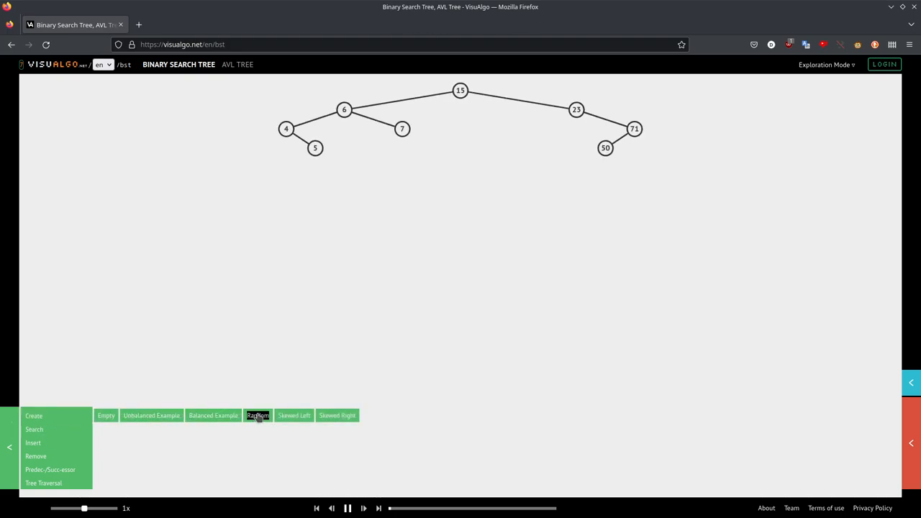
click(257, 416)
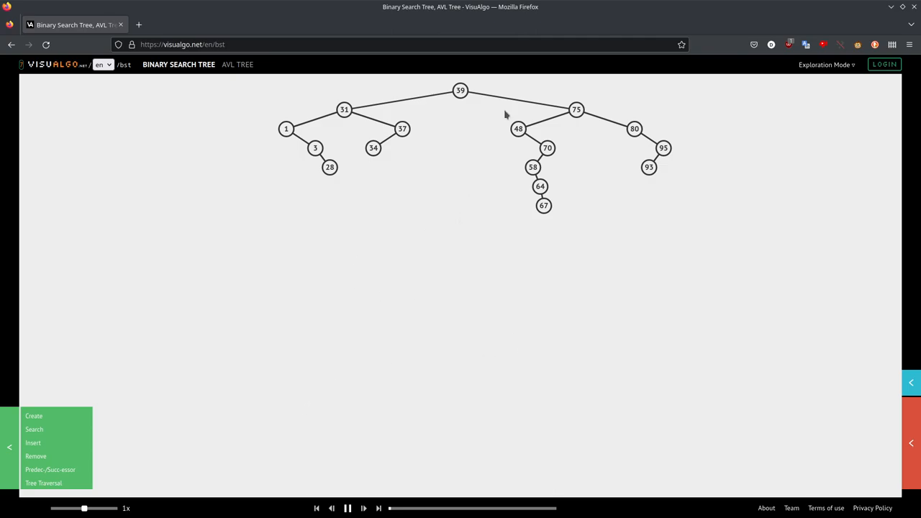
mouse_move(460, 205)
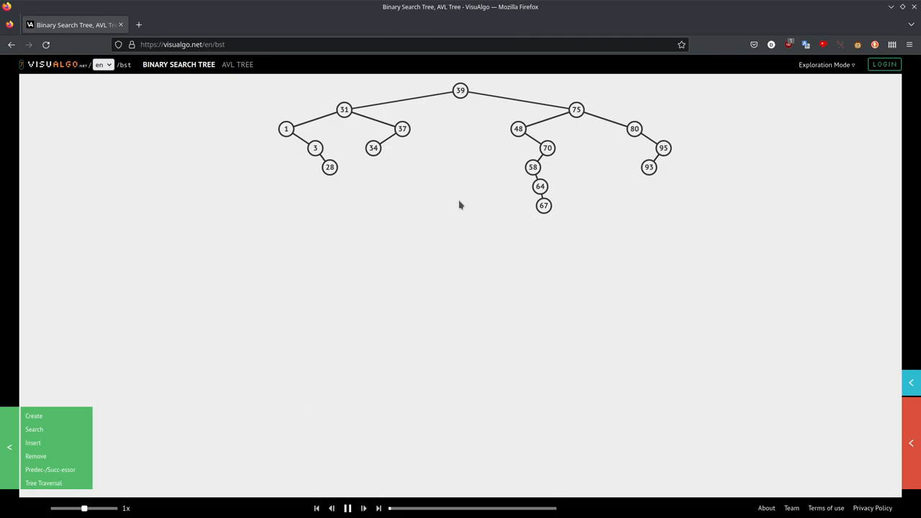
mouse_move(213, 315)
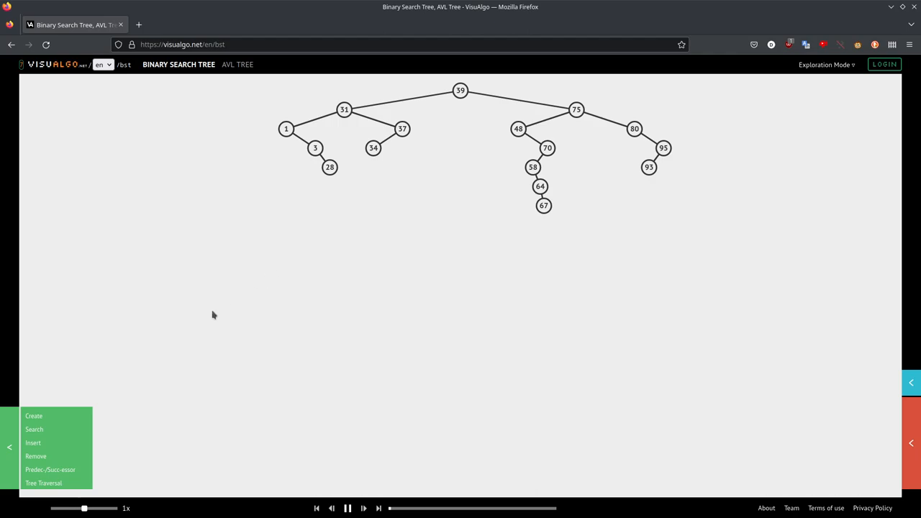
mouse_move(78, 411)
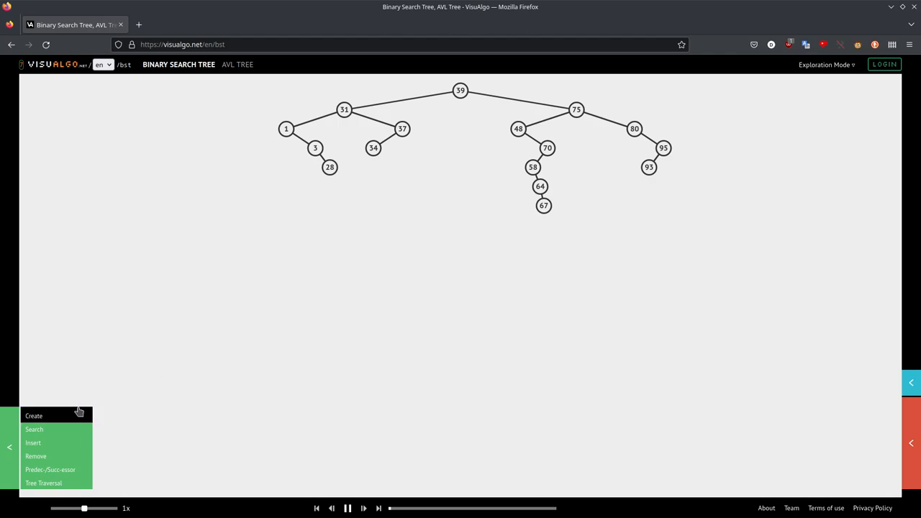
mouse_move(381, 173)
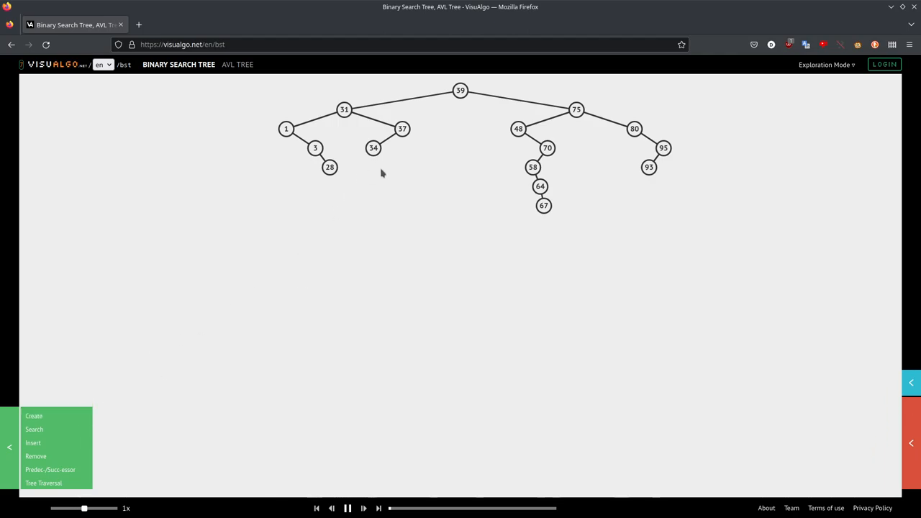
mouse_move(503, 171)
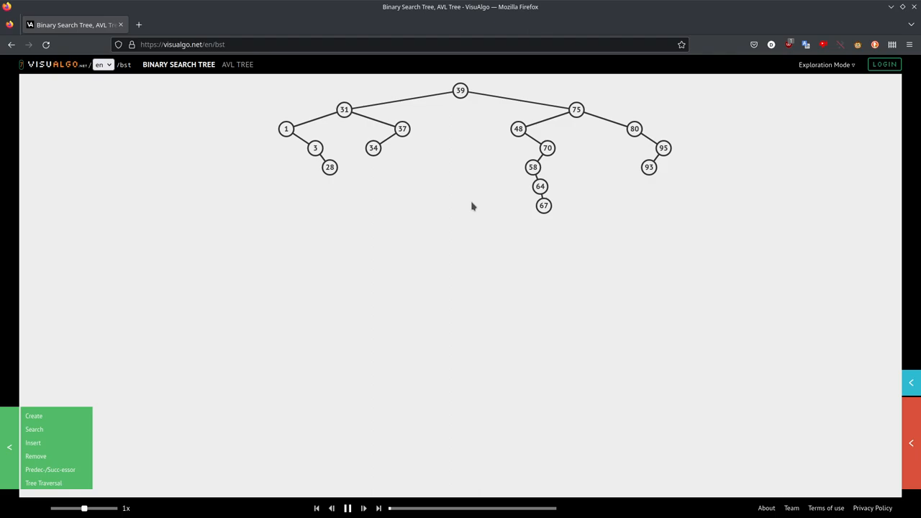
mouse_move(384, 260)
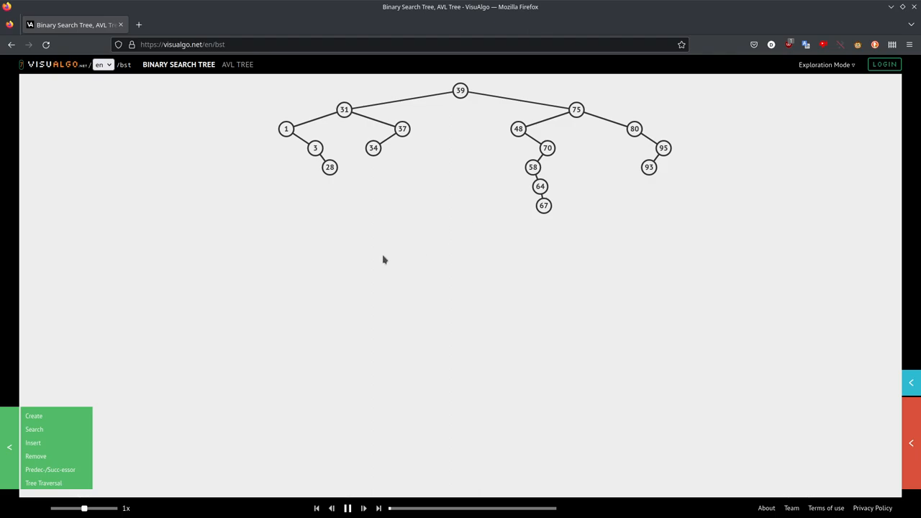
mouse_move(392, 245)
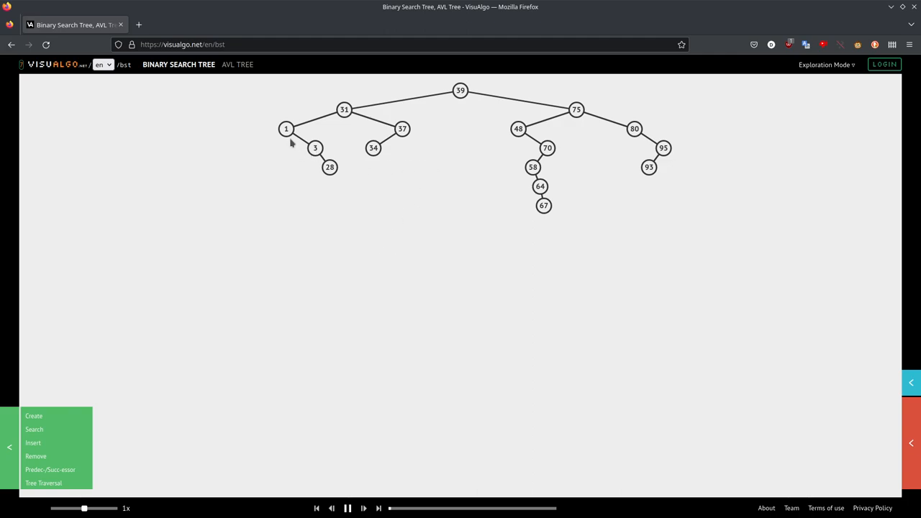
mouse_move(601, 209)
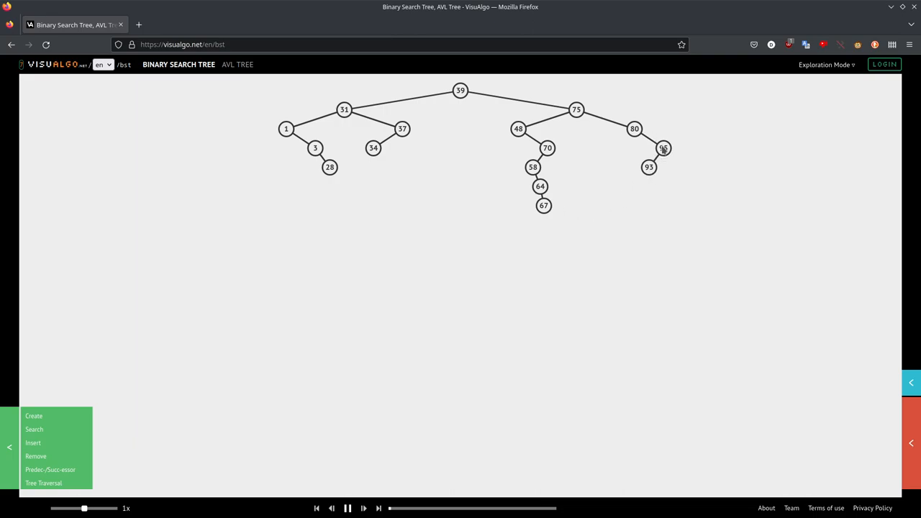
mouse_move(575, 169)
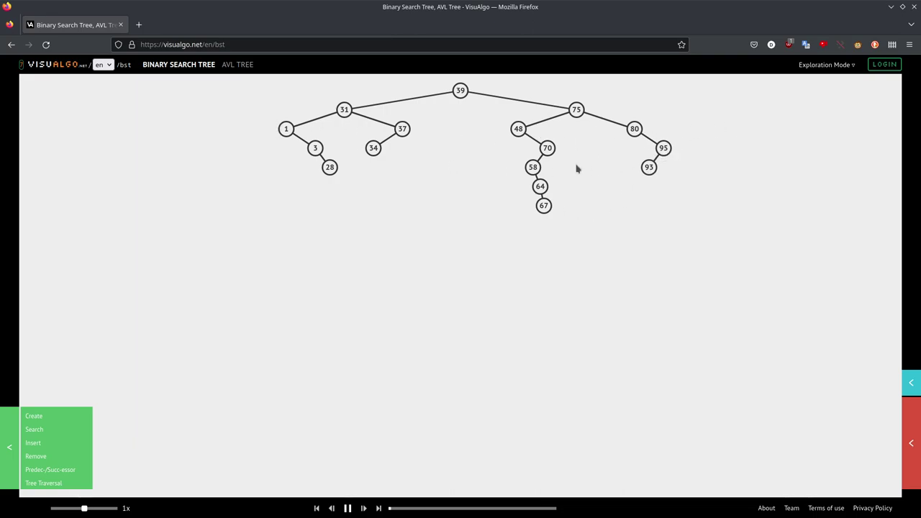
mouse_move(493, 222)
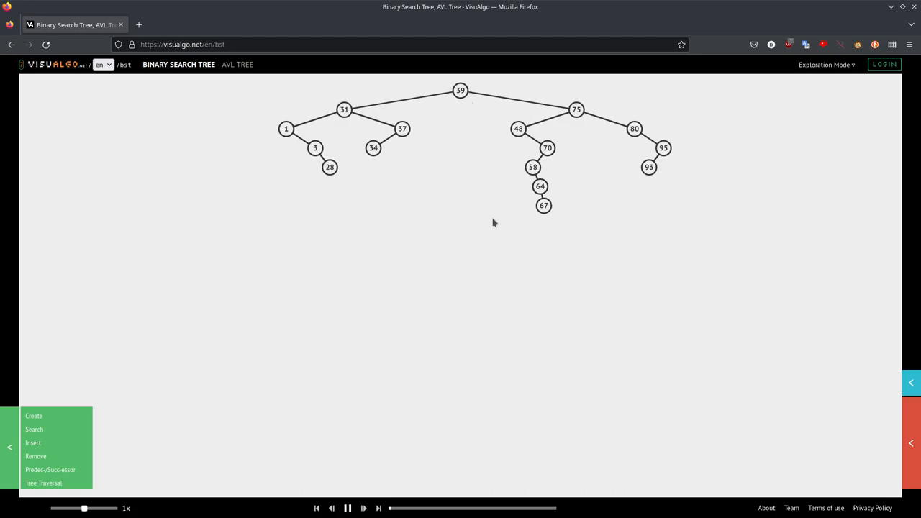
mouse_move(399, 154)
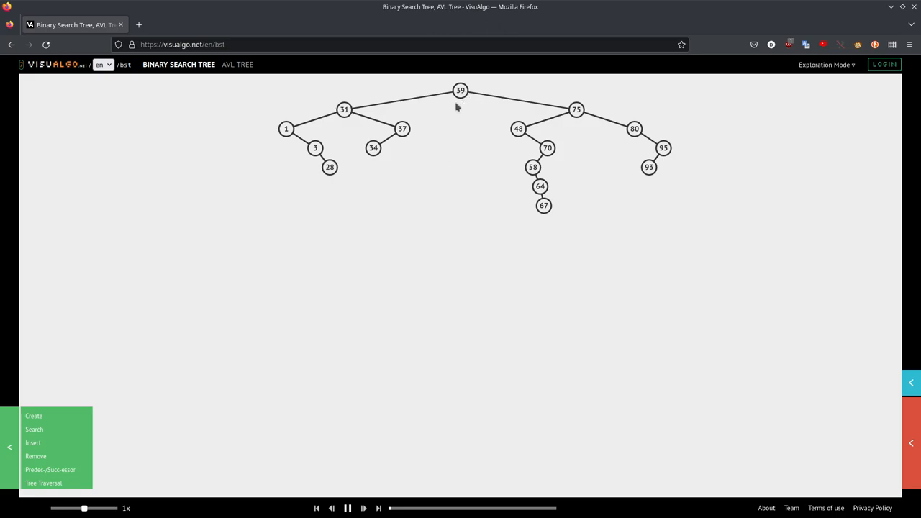
mouse_move(360, 296)
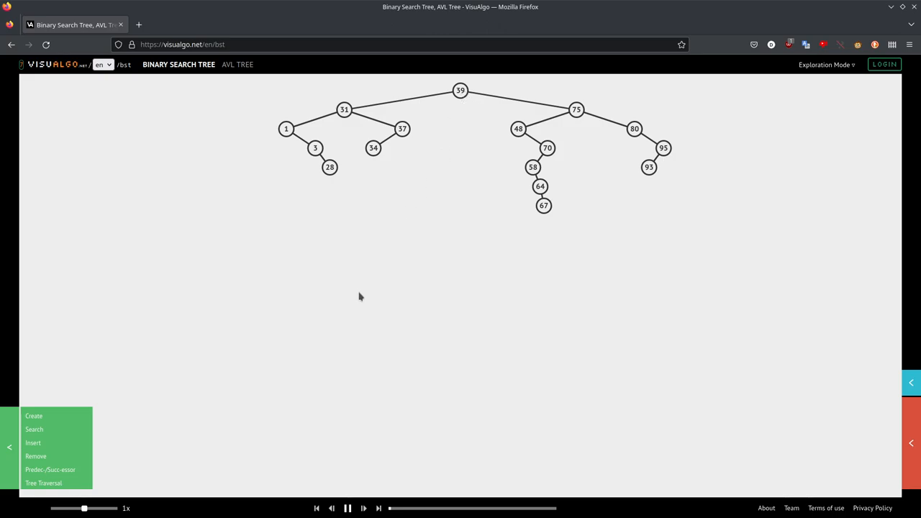
mouse_move(140, 452)
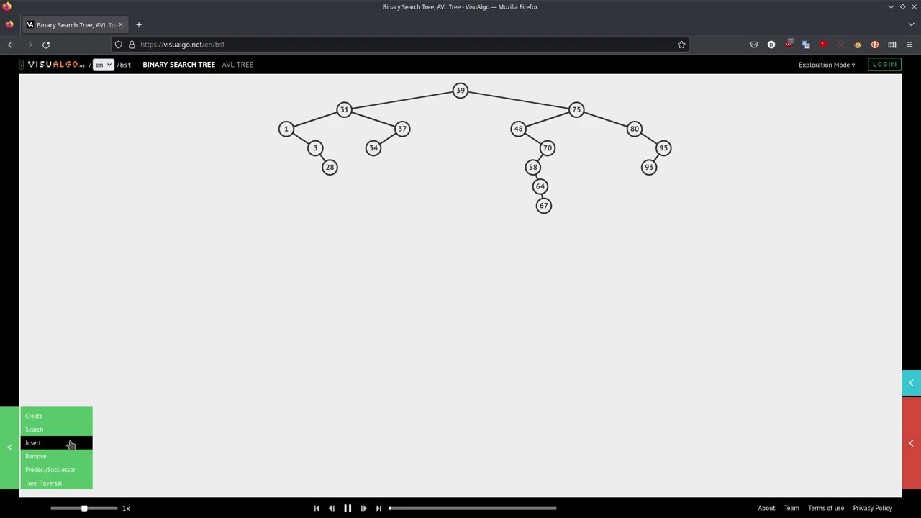
Insert 26, which lands as the left child of 28 after tracing 39, 31, 1, 3.
click(33, 443)
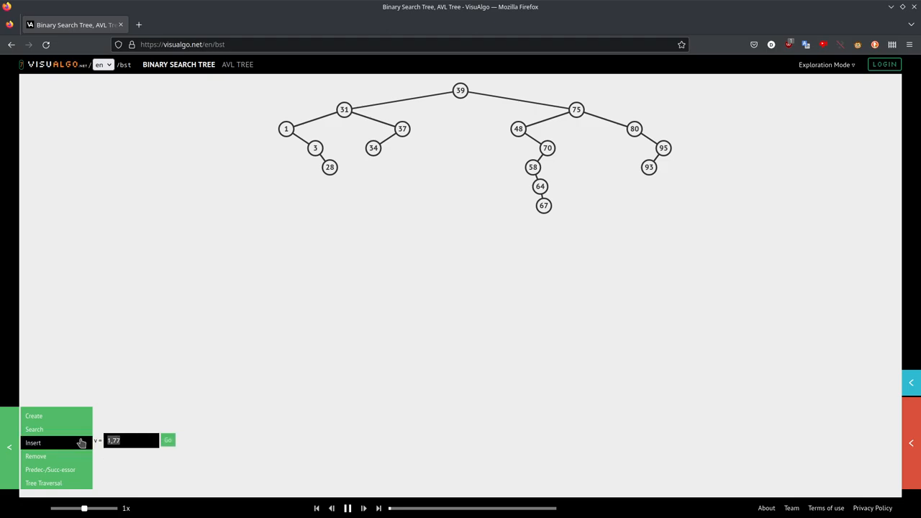
mouse_move(216, 469)
text(26)
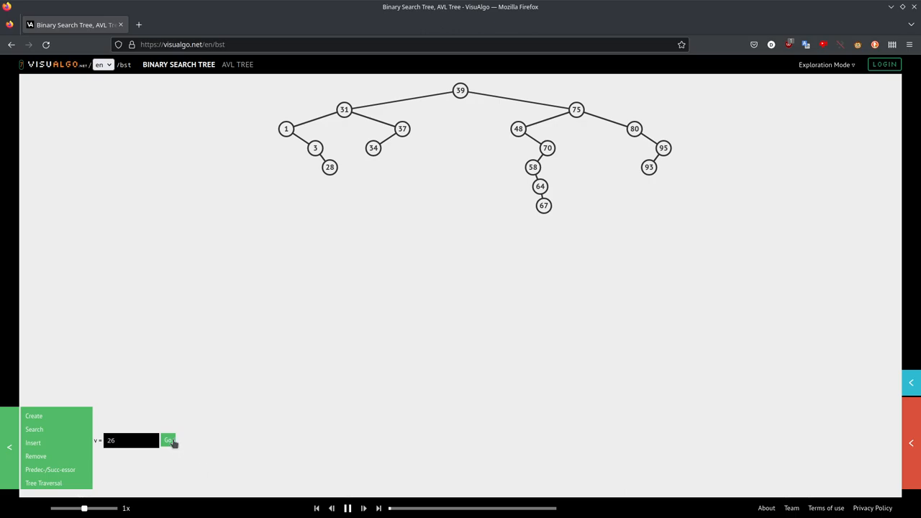
click(168, 440)
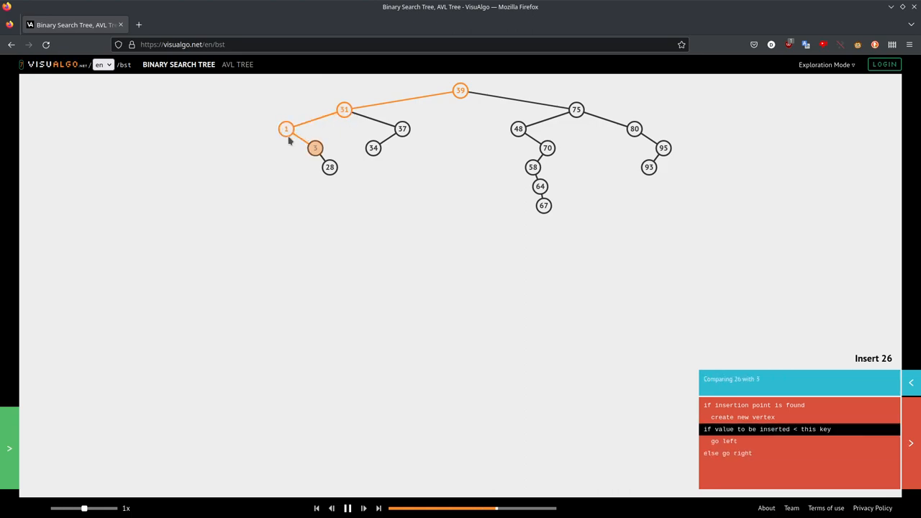
click(347, 508)
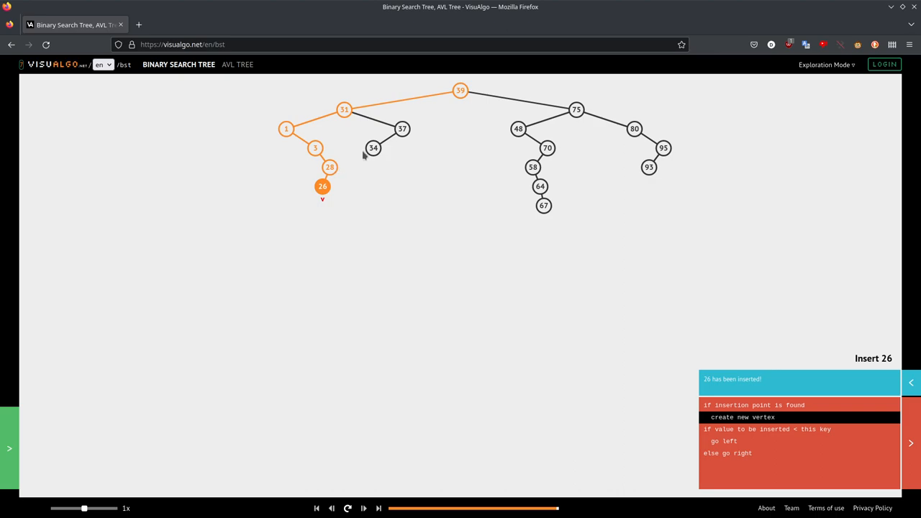
mouse_move(307, 131)
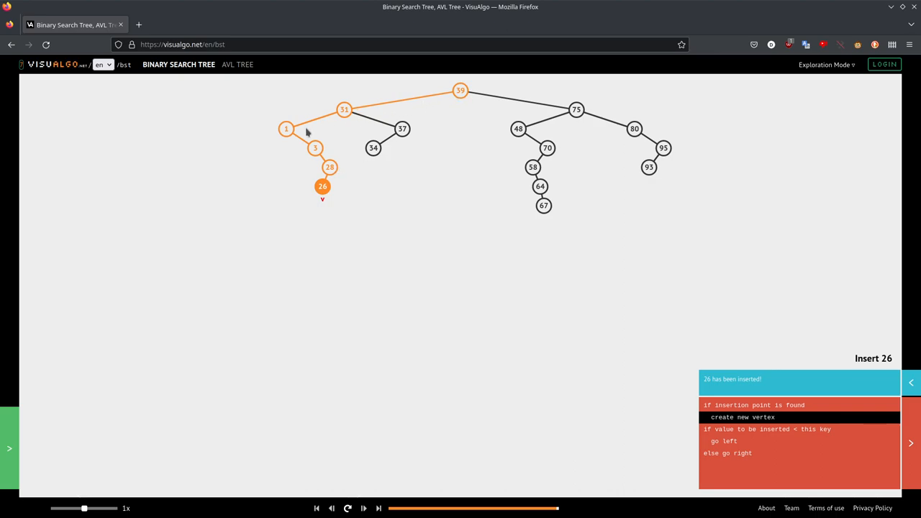
mouse_move(474, 97)
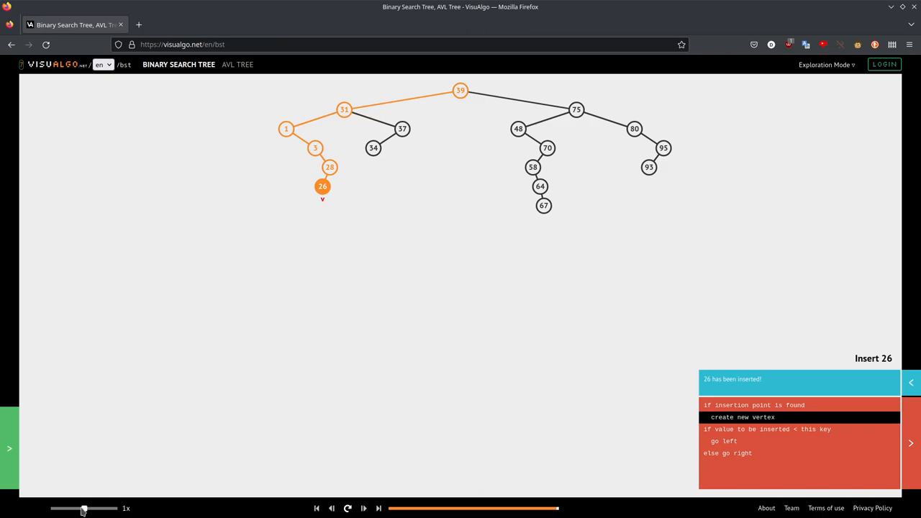
mouse_move(352, 222)
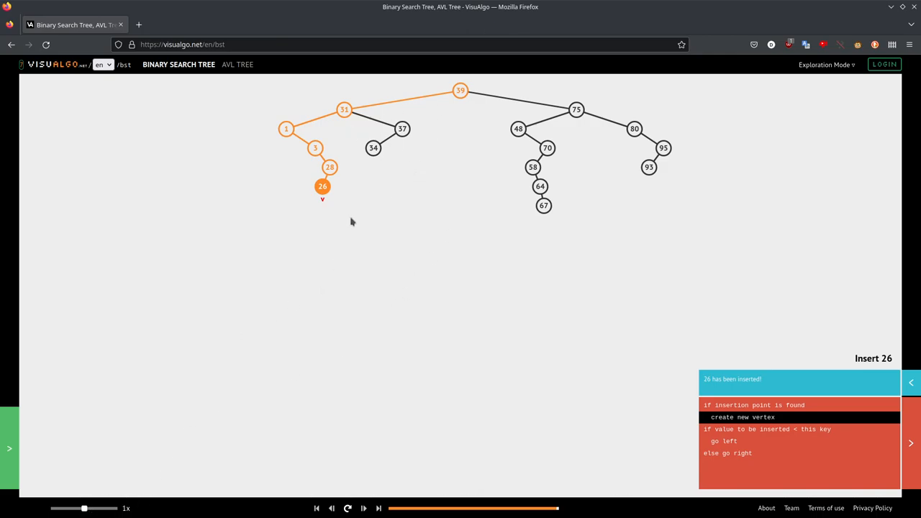
click(348, 508)
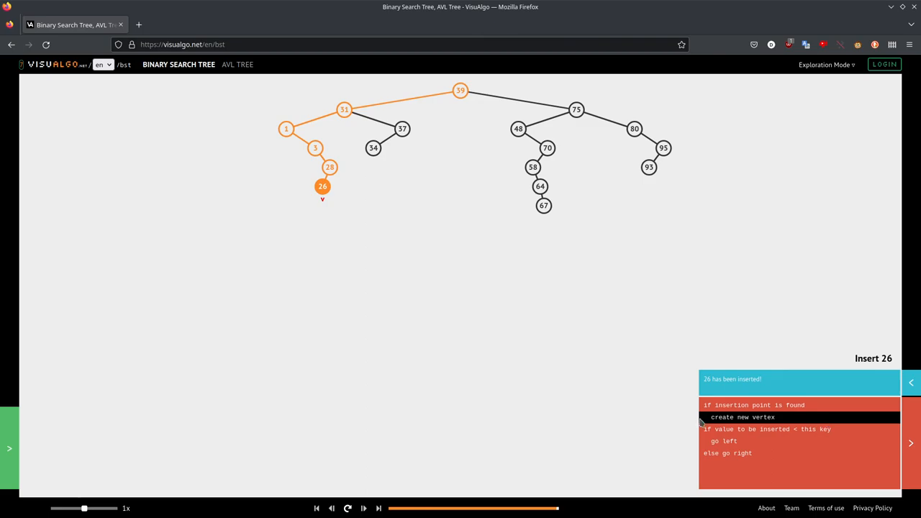
mouse_move(18, 452)
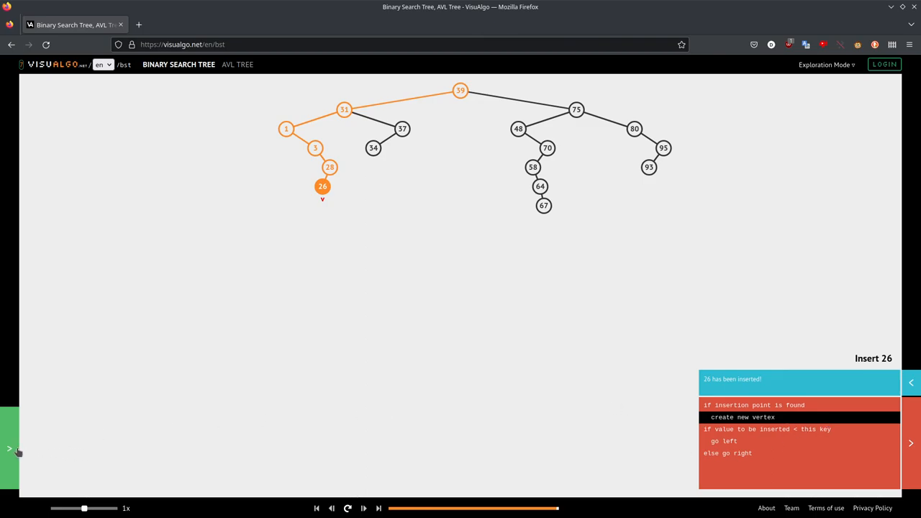
Insert 38 so it becomes the right child of 37, via 39 and 31.
click(9, 447)
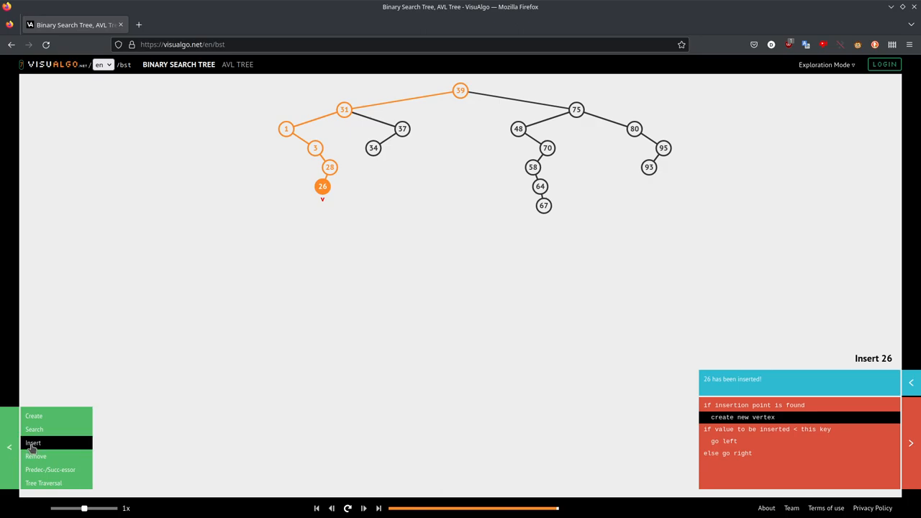
click(33, 442)
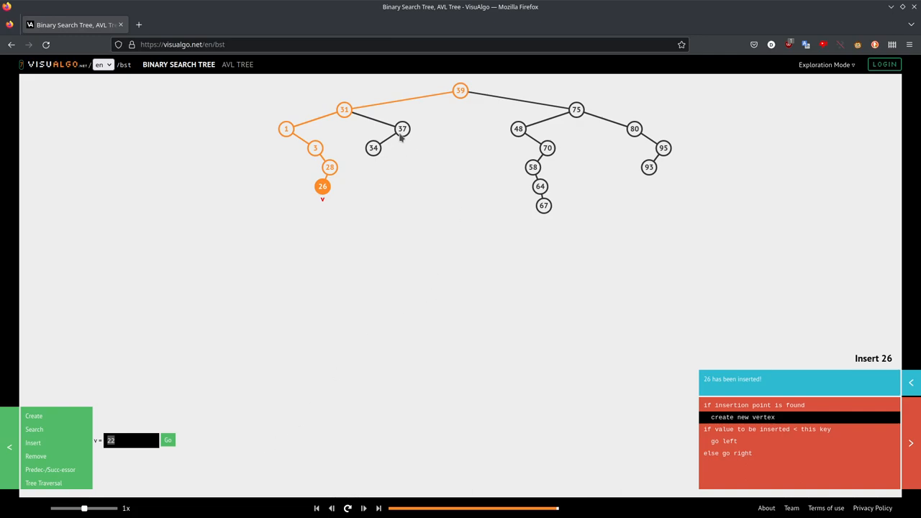
mouse_move(423, 149)
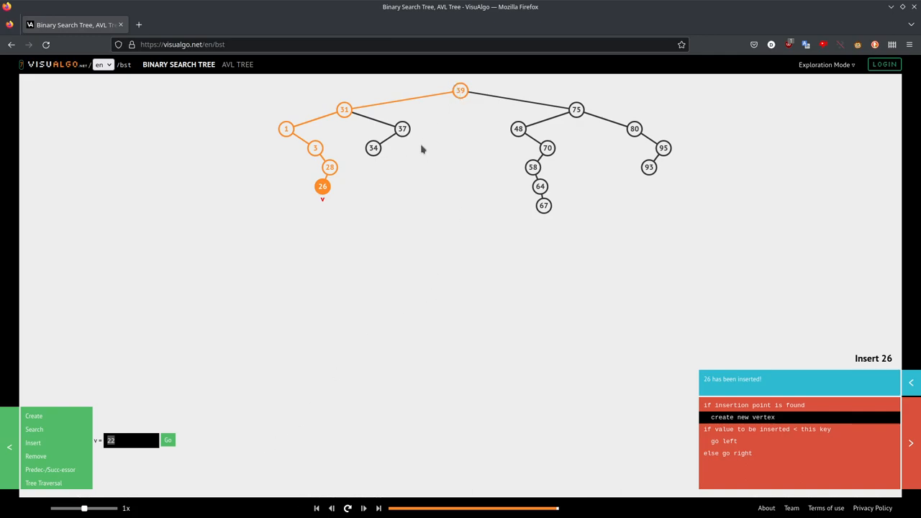
mouse_move(432, 159)
text(38)
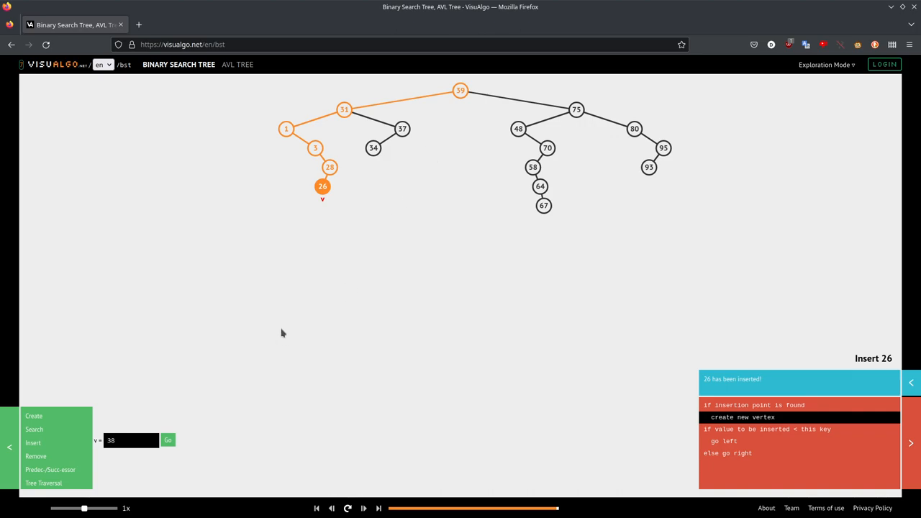
click(168, 440)
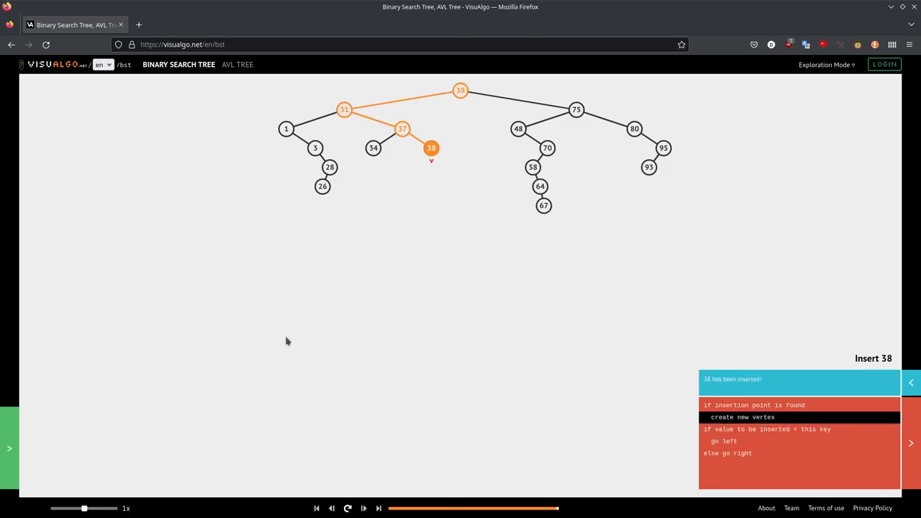
mouse_move(272, 347)
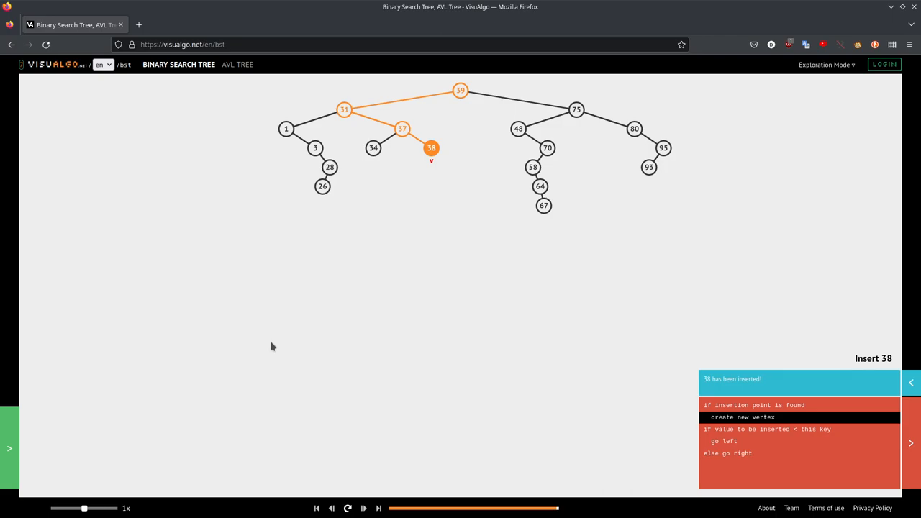
mouse_move(151, 409)
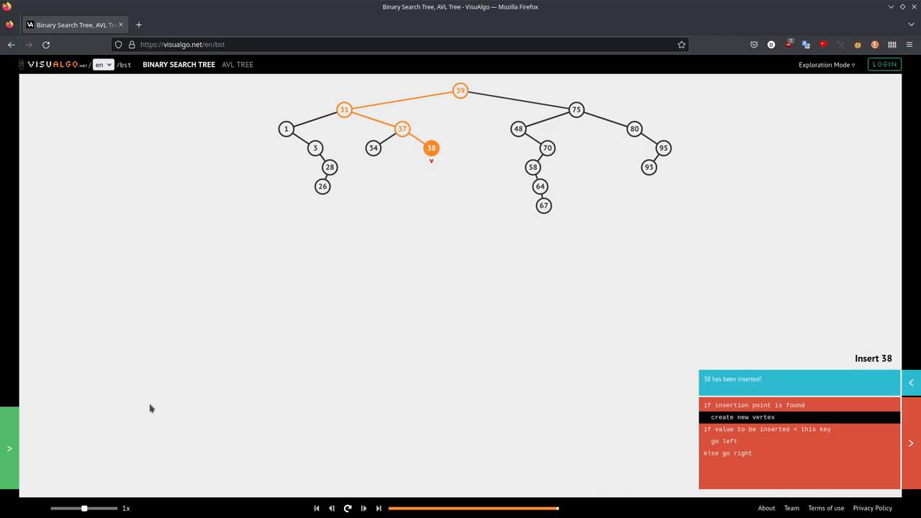
Insert 44 as the left child of 48, via 39 and 75.
click(10, 448)
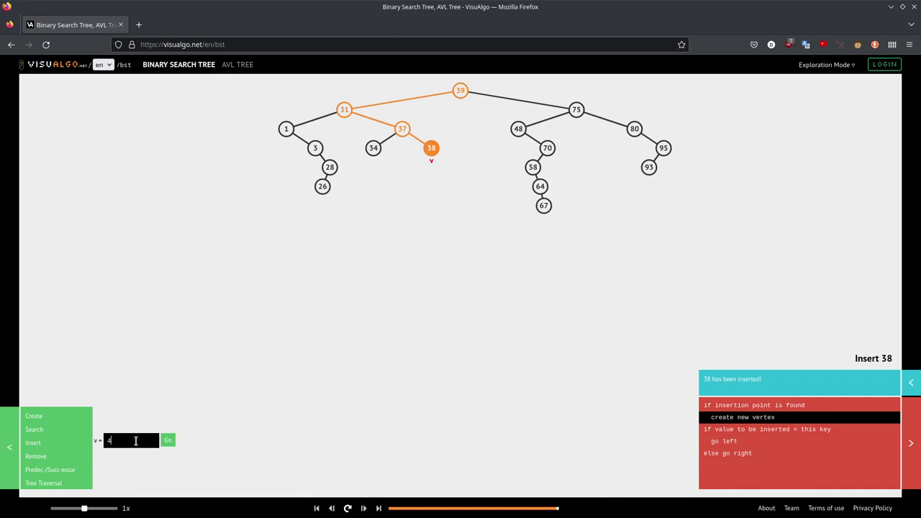
click(167, 439)
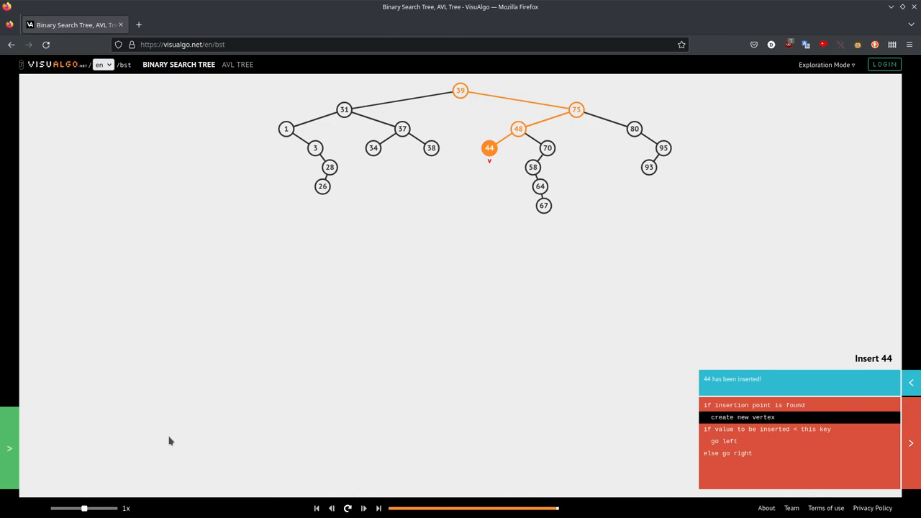
Insert 51 as the left child of 58, via 39, 75, 48 and 70.
click(9, 447)
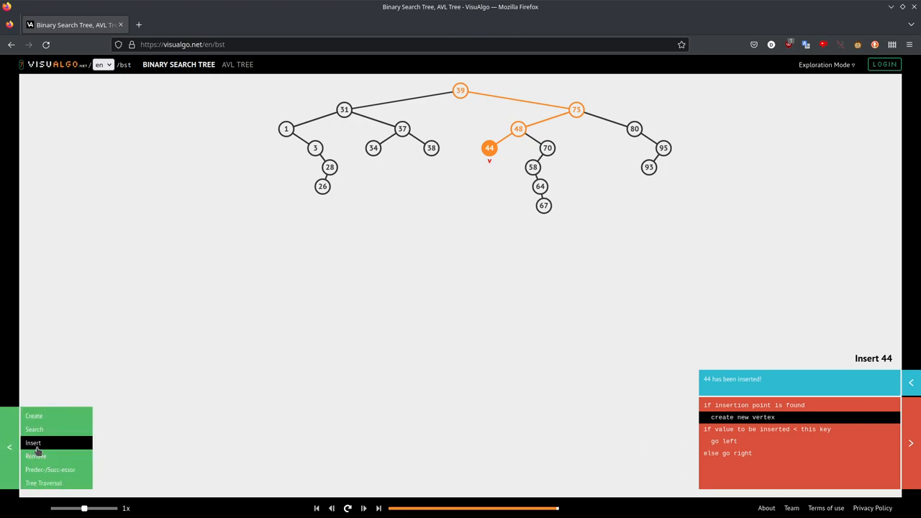
click(33, 442)
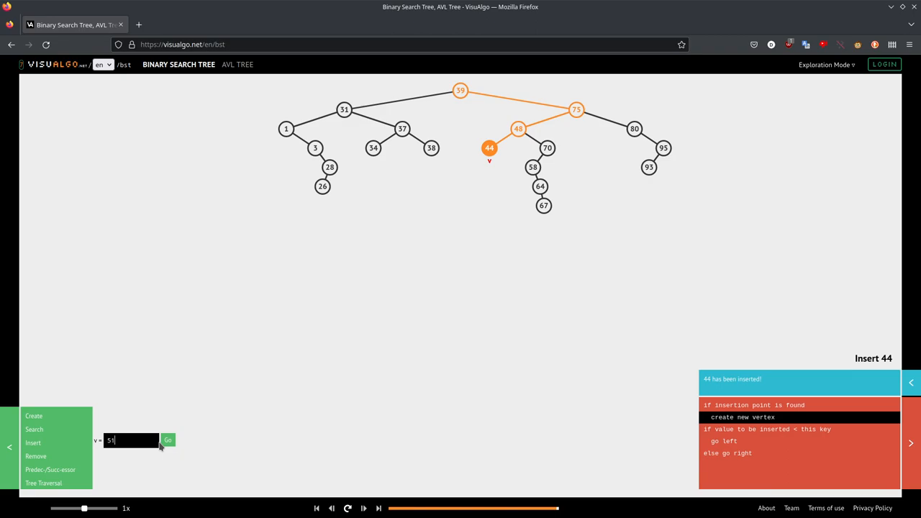
click(168, 439)
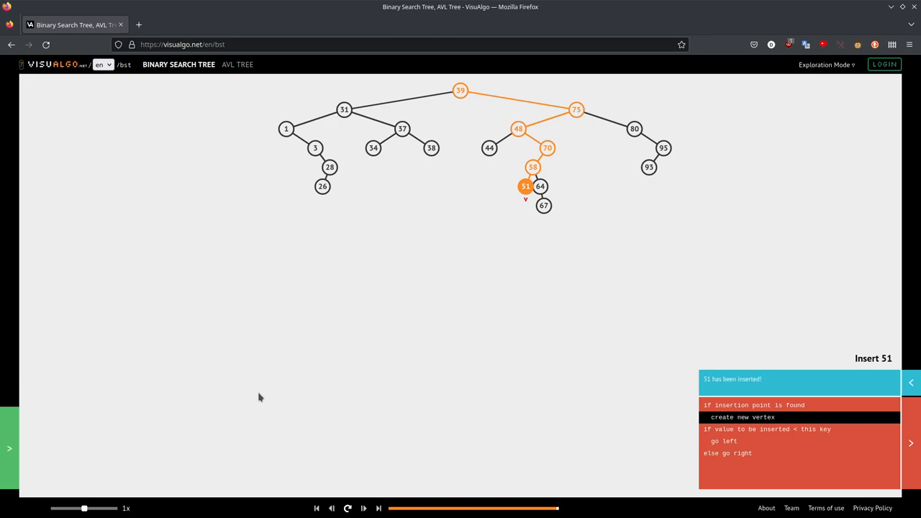
mouse_move(21, 477)
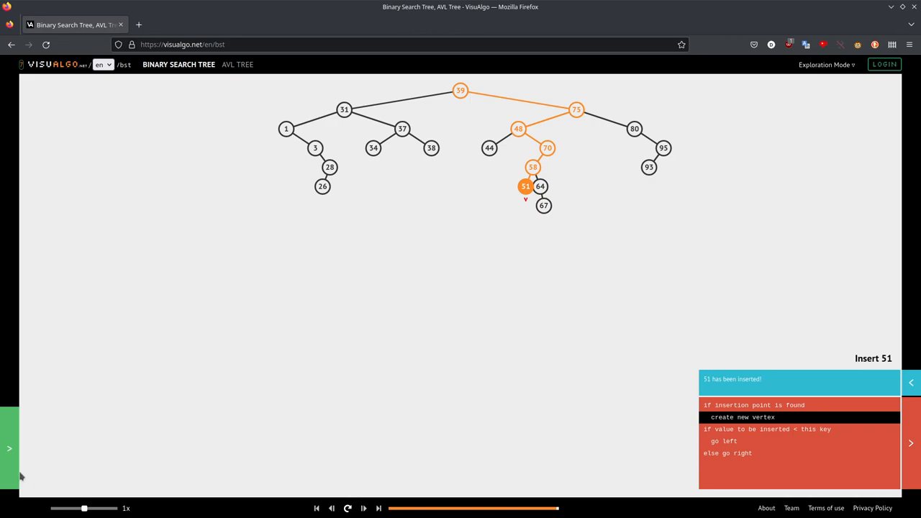
Find the predecessor of 39, which is 38.
click(10, 448)
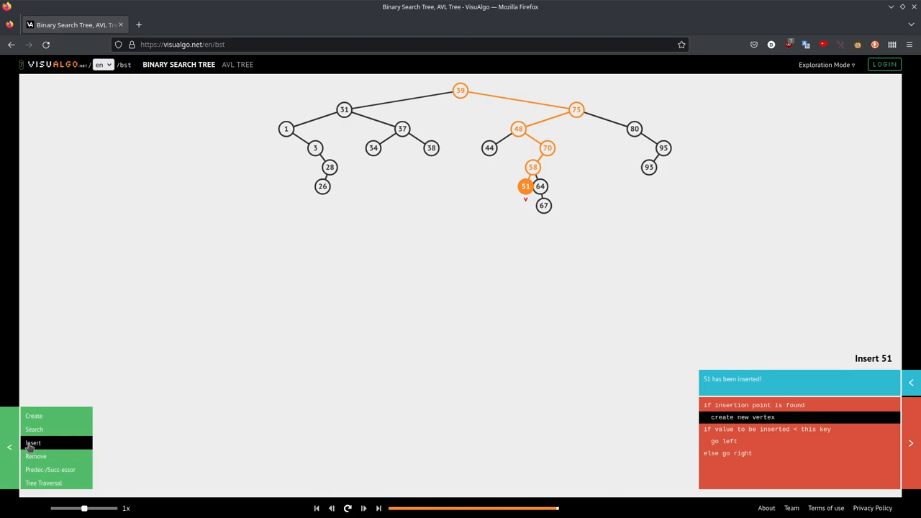
mouse_move(50, 470)
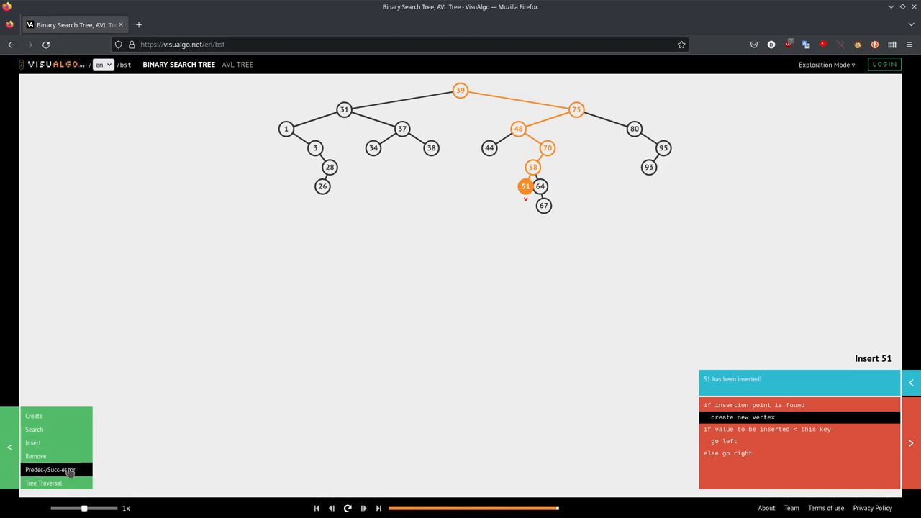
mouse_move(37, 473)
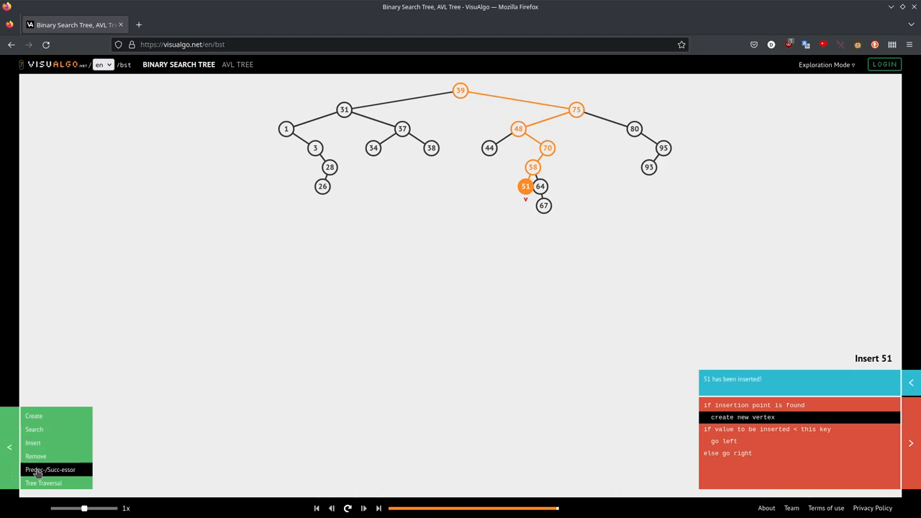
click(51, 469)
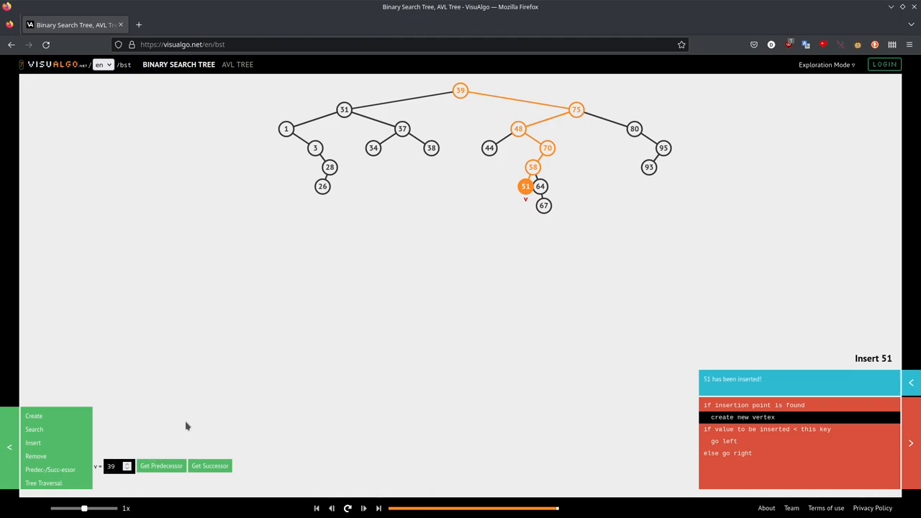
mouse_move(425, 113)
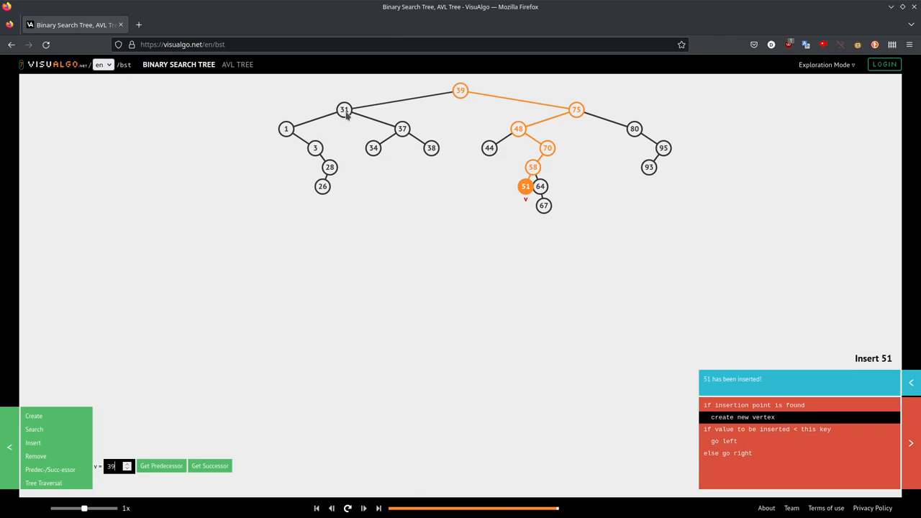
mouse_move(435, 161)
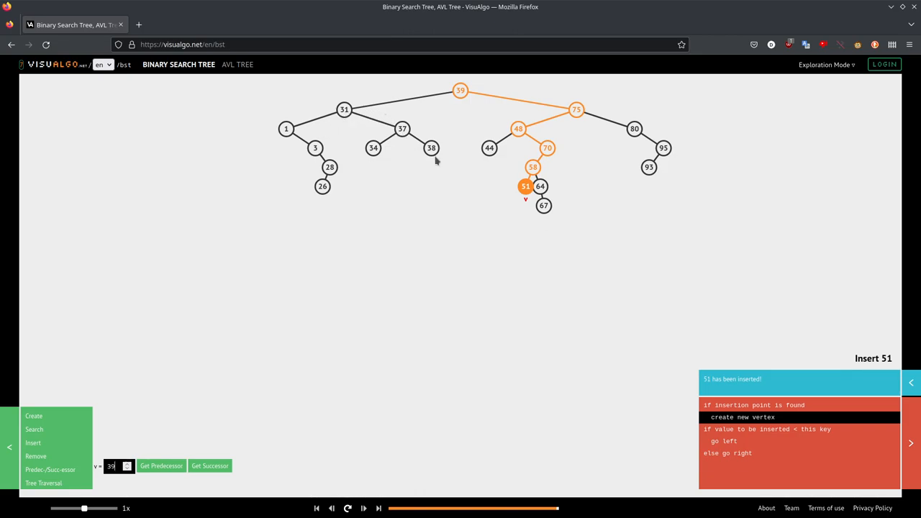
click(161, 466)
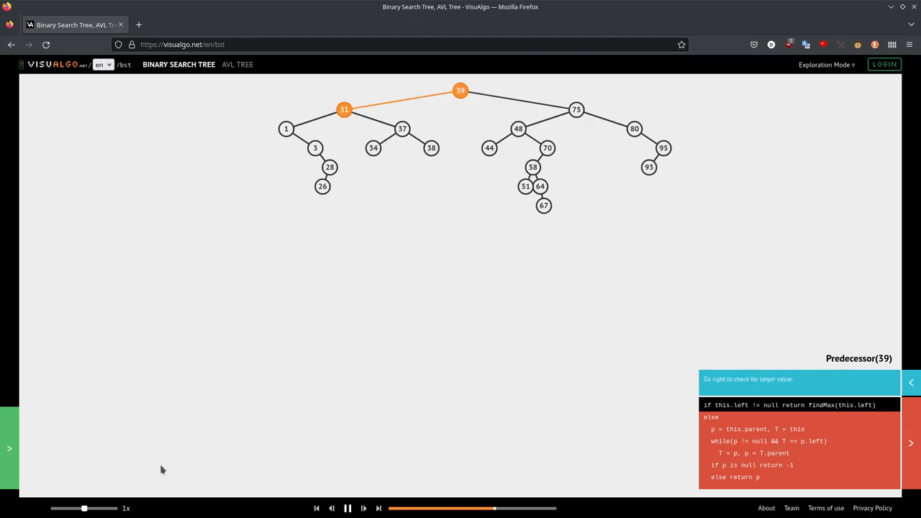
click(348, 508)
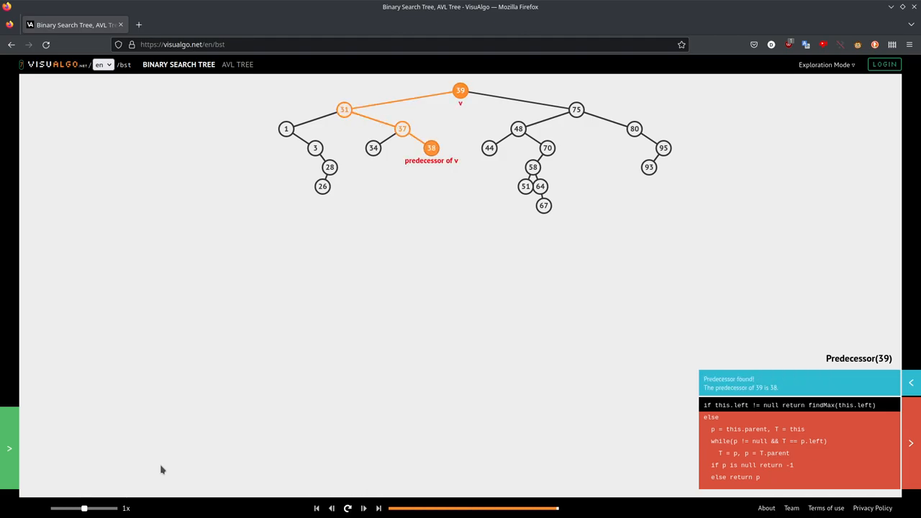
mouse_move(451, 102)
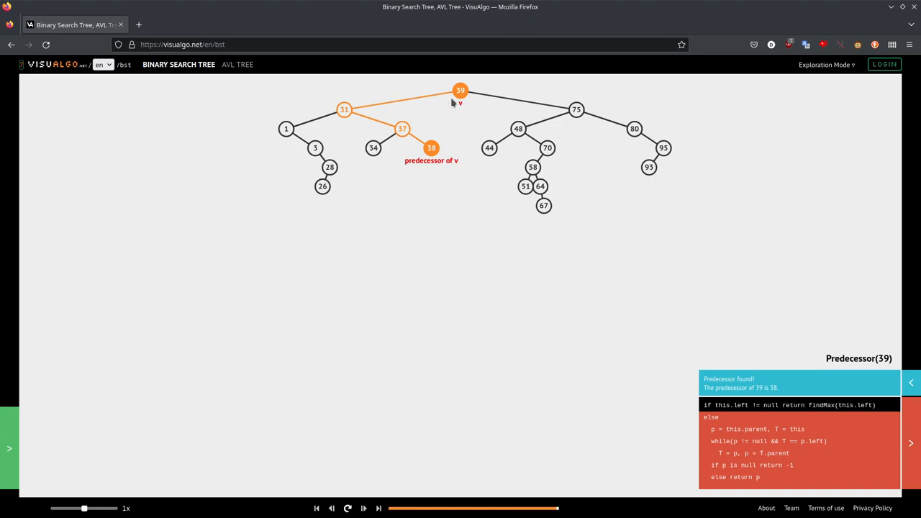
mouse_move(361, 317)
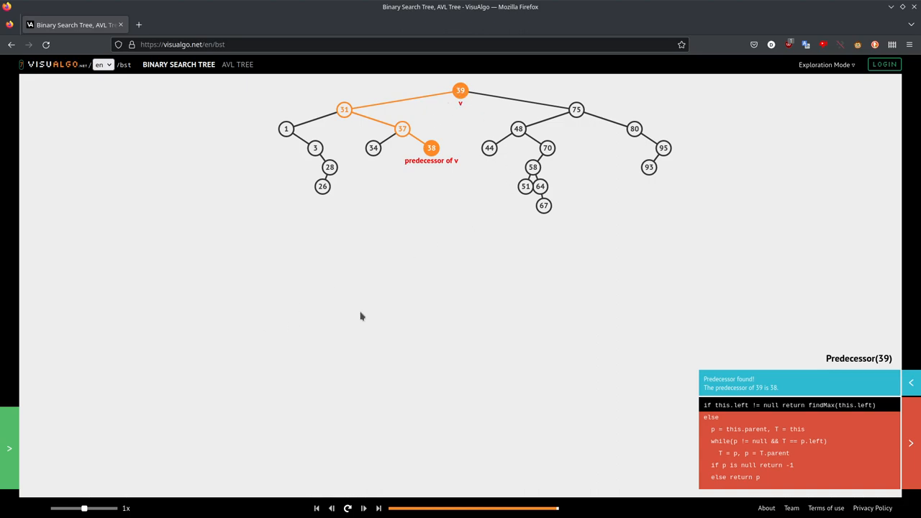
mouse_move(484, 153)
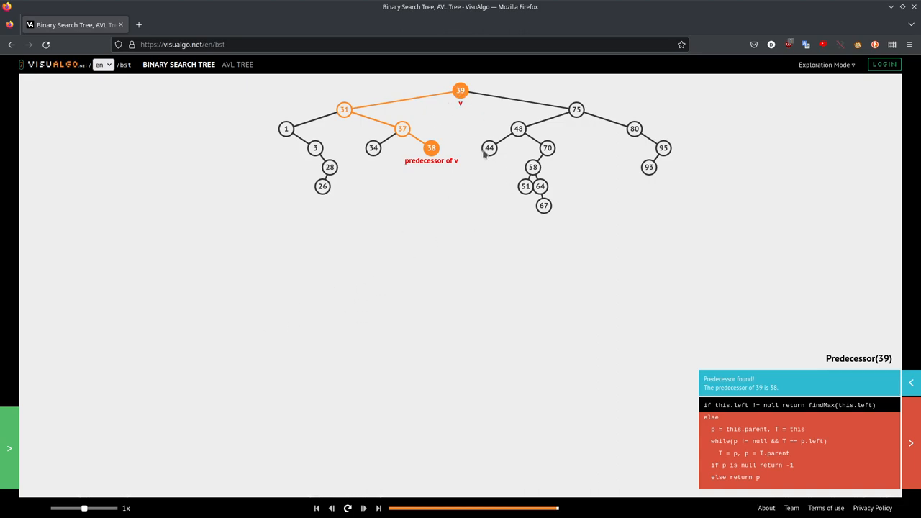
Find the successor of 39, reaching 44 via 75 and 48.
click(9, 448)
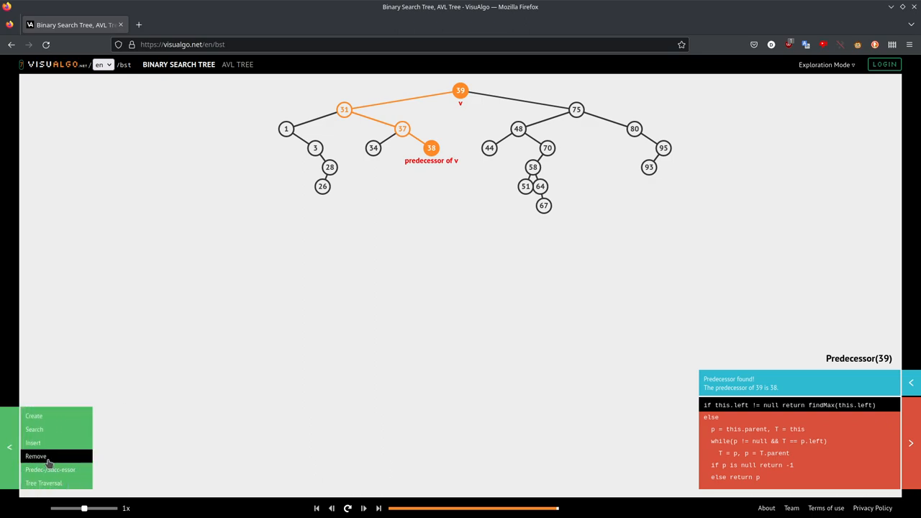
click(51, 469)
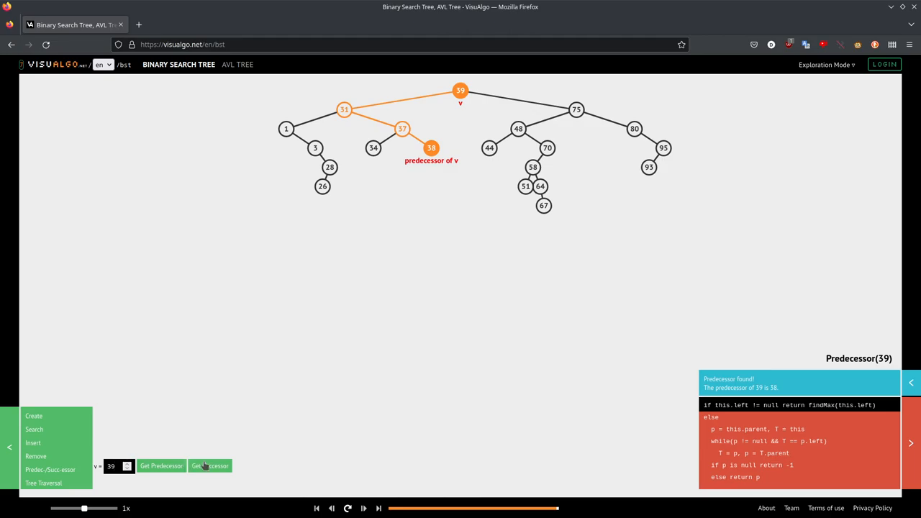
click(209, 466)
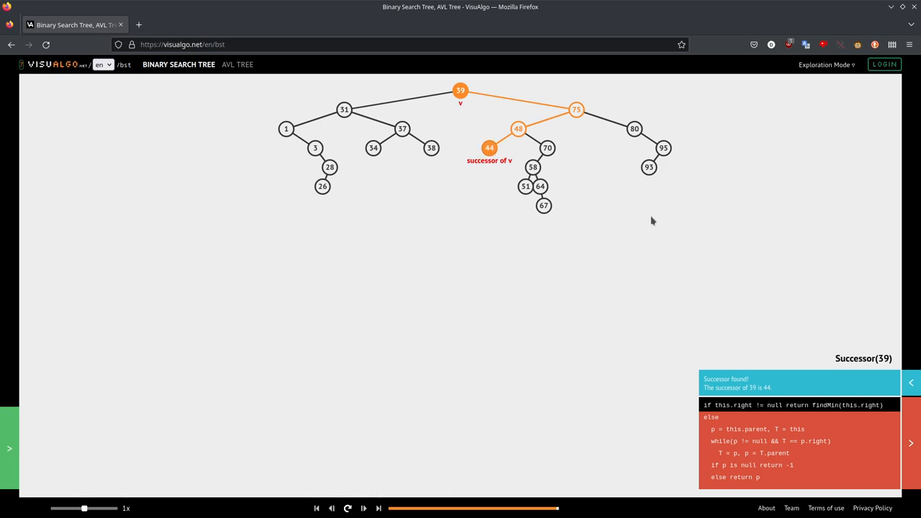
mouse_move(627, 220)
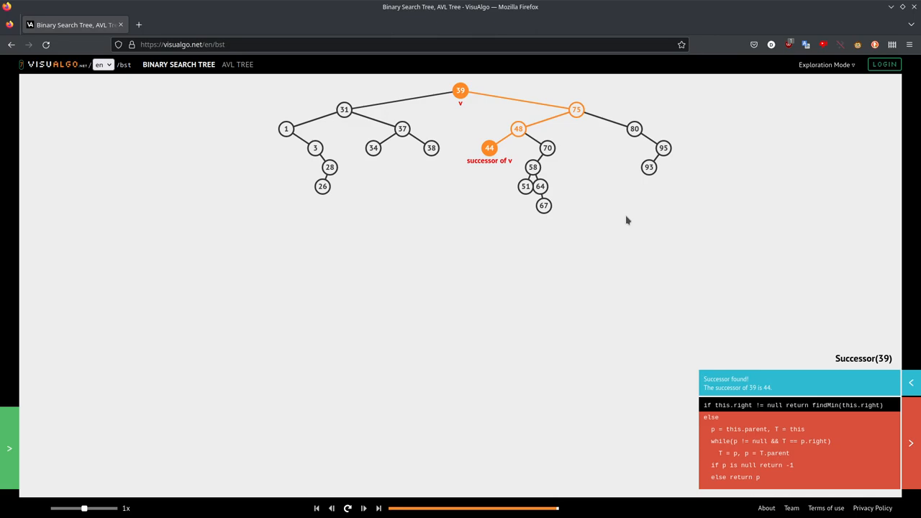
mouse_move(373, 241)
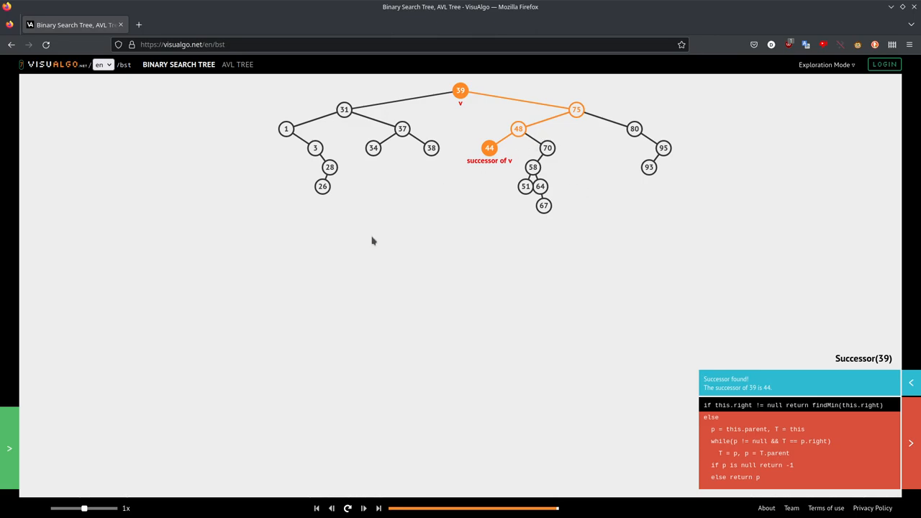
Run Successor on 48 until it reports 51, reached through 70 and 58.
click(9, 447)
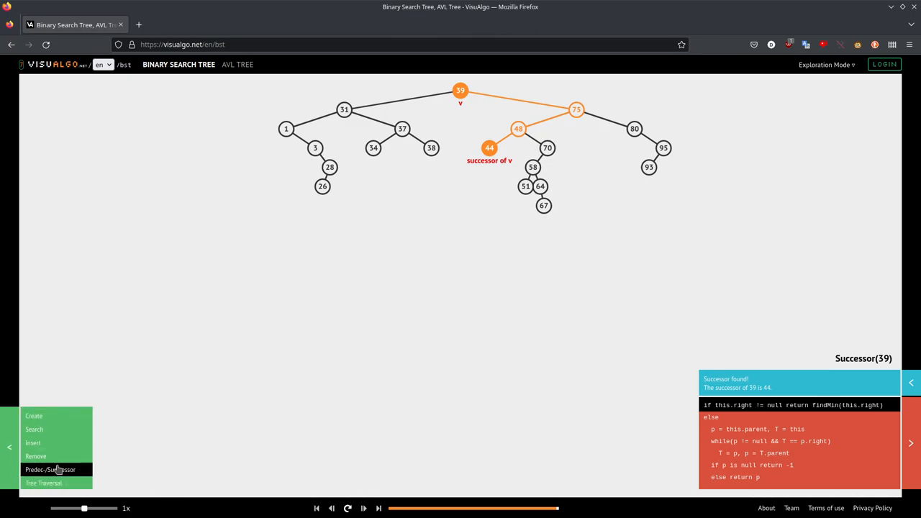
click(50, 469)
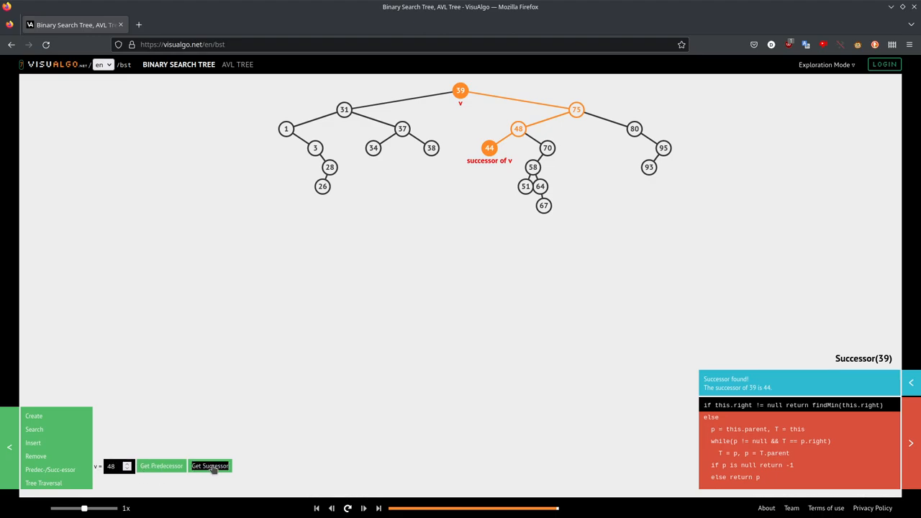
click(210, 466)
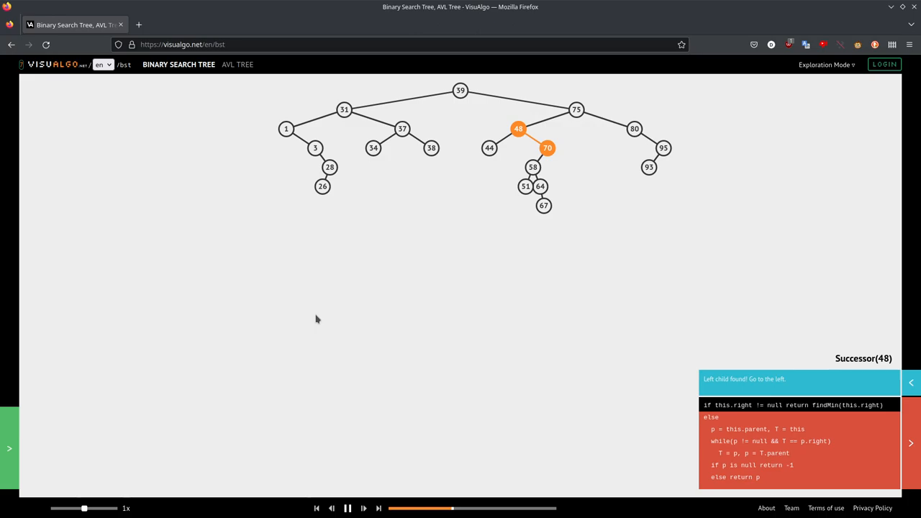
click(363, 508)
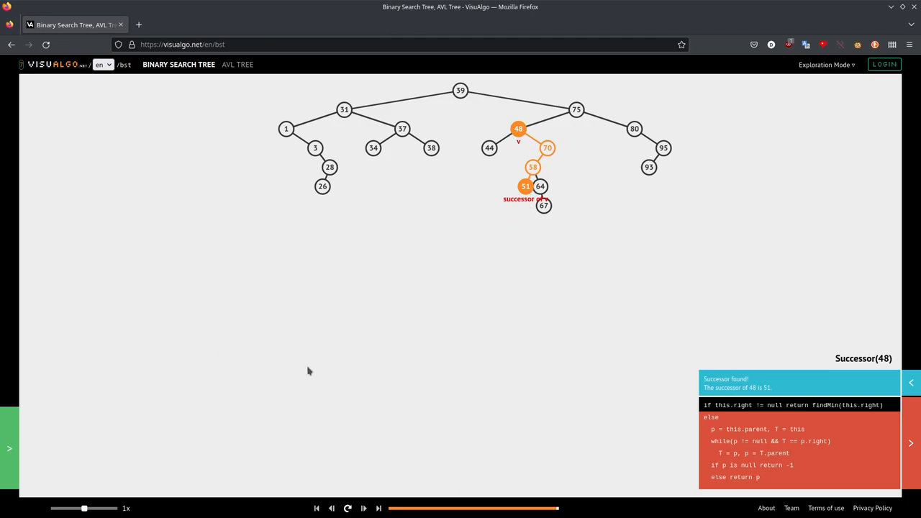
mouse_move(413, 360)
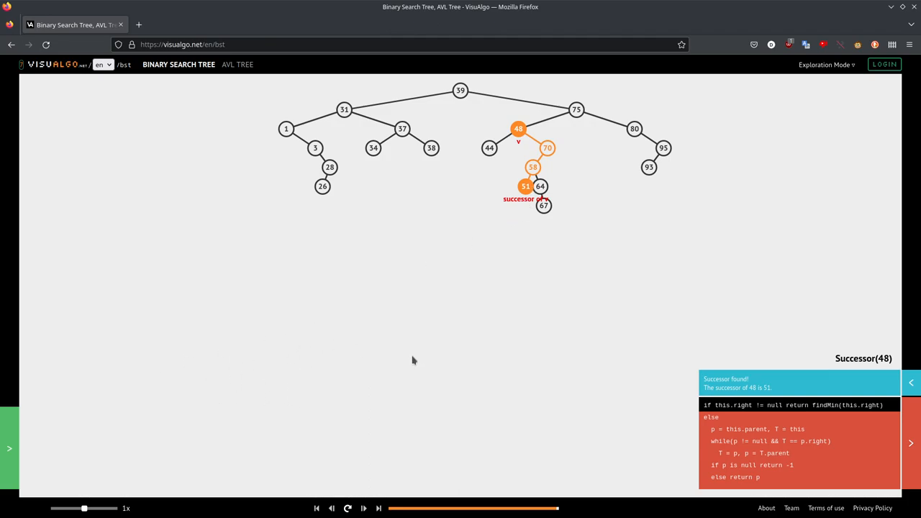
mouse_move(587, 261)
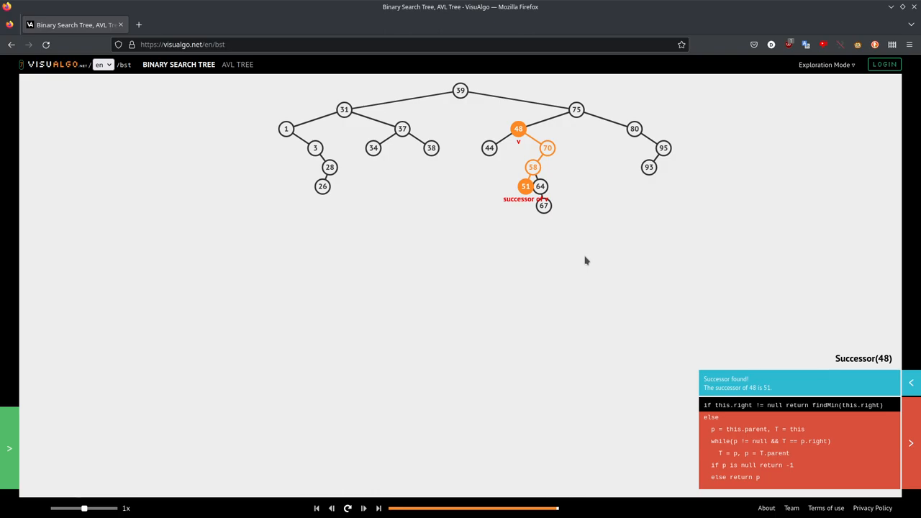
mouse_move(505, 263)
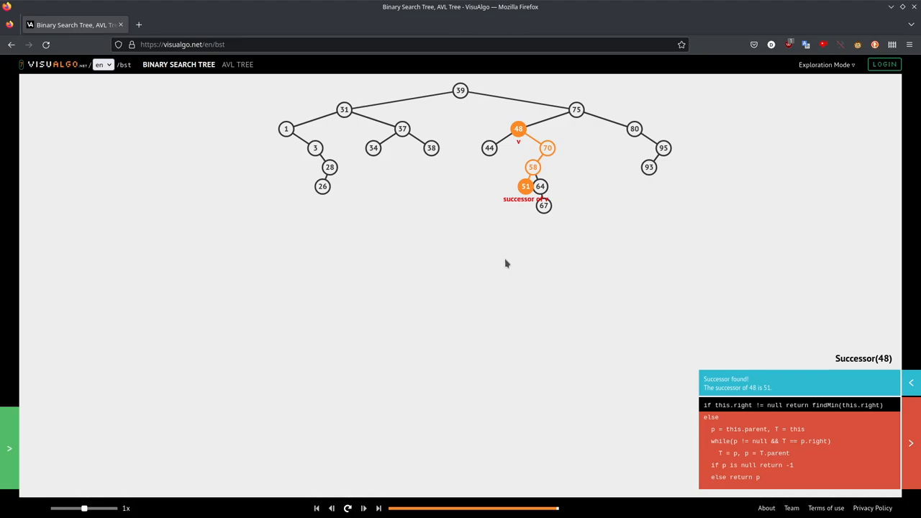
Remove value 93 from the tree, leaving 95 as 80's right child.
click(9, 448)
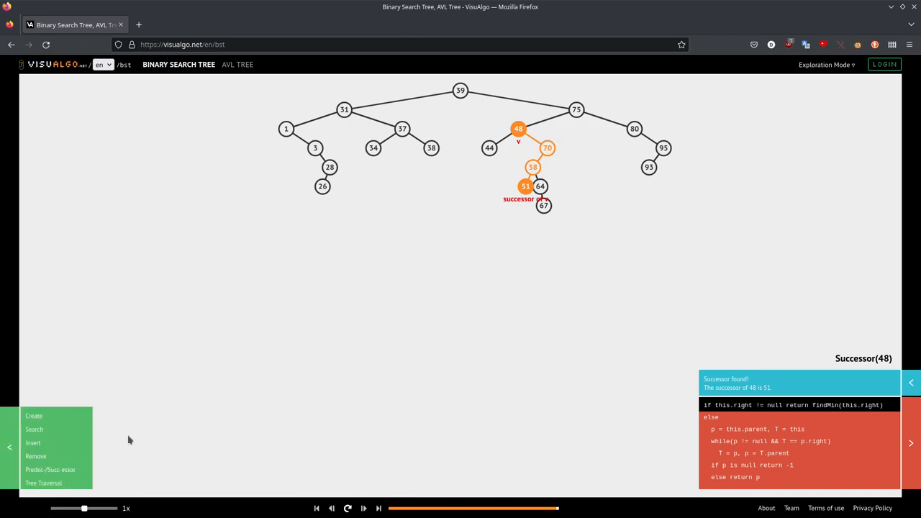
click(51, 469)
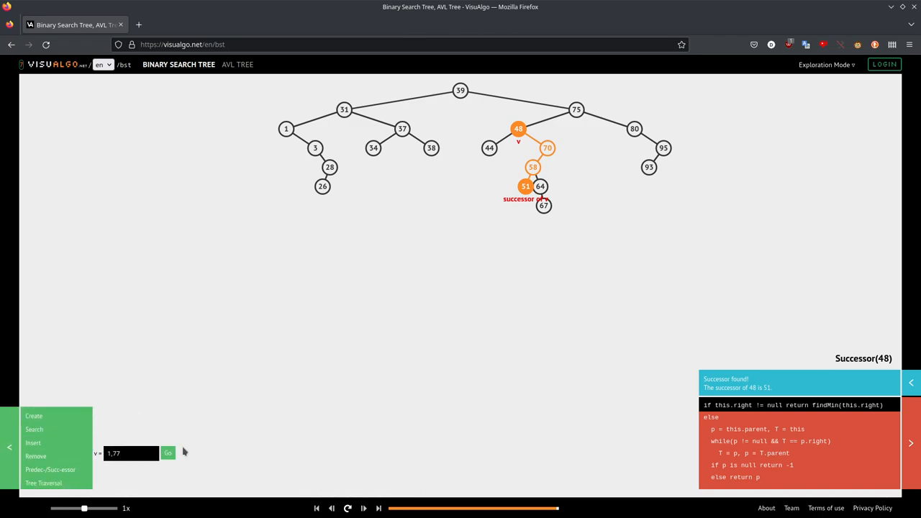
mouse_move(226, 422)
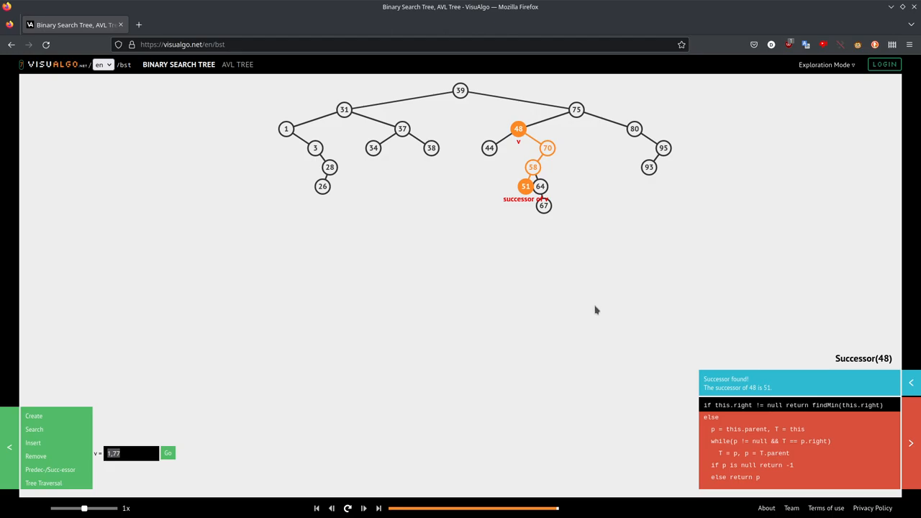
mouse_move(142, 440)
text(93)
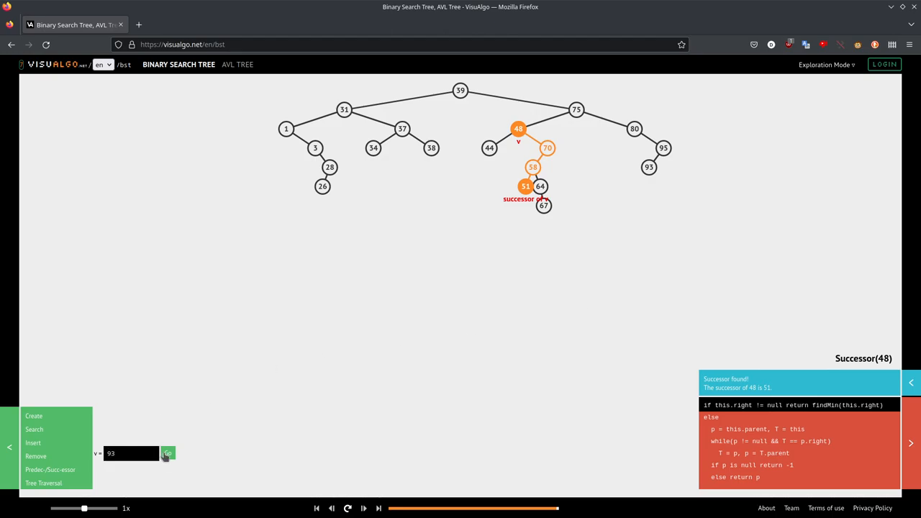
click(168, 454)
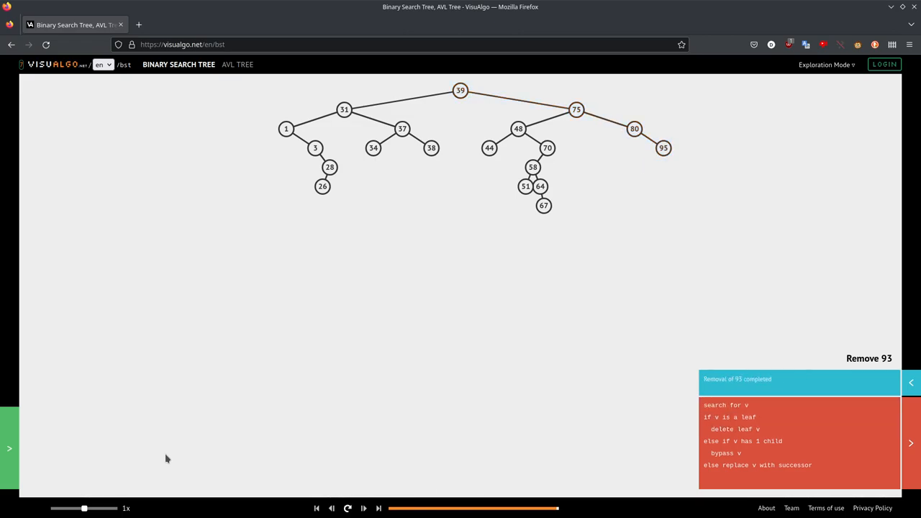
mouse_move(617, 248)
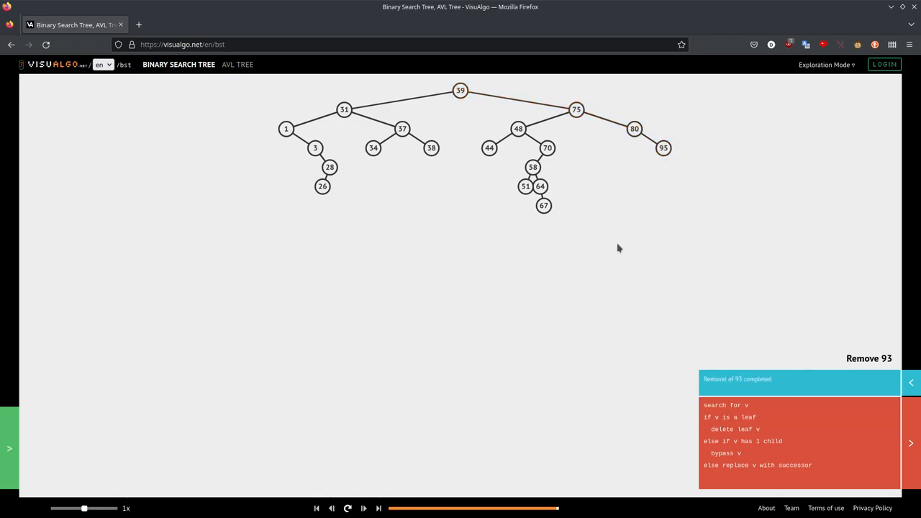
Remove value 80 so its child 95 becomes 75's right child.
click(9, 448)
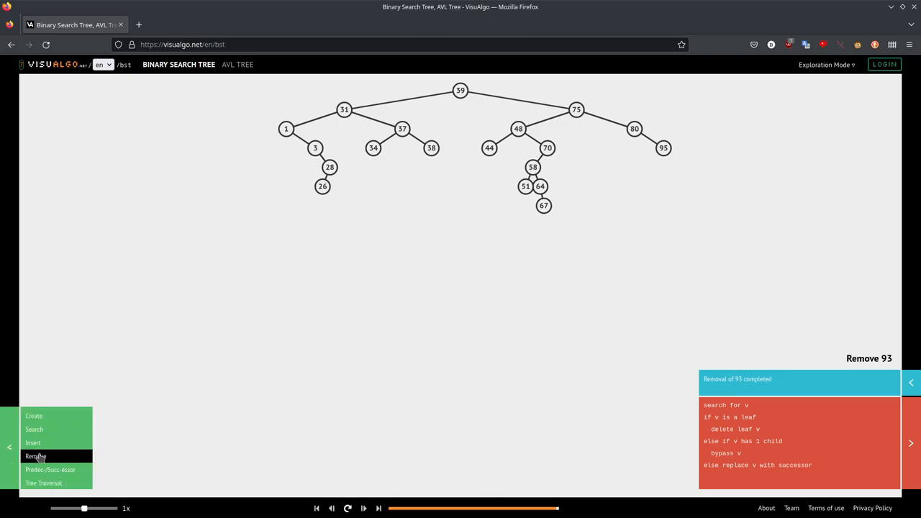
click(35, 456)
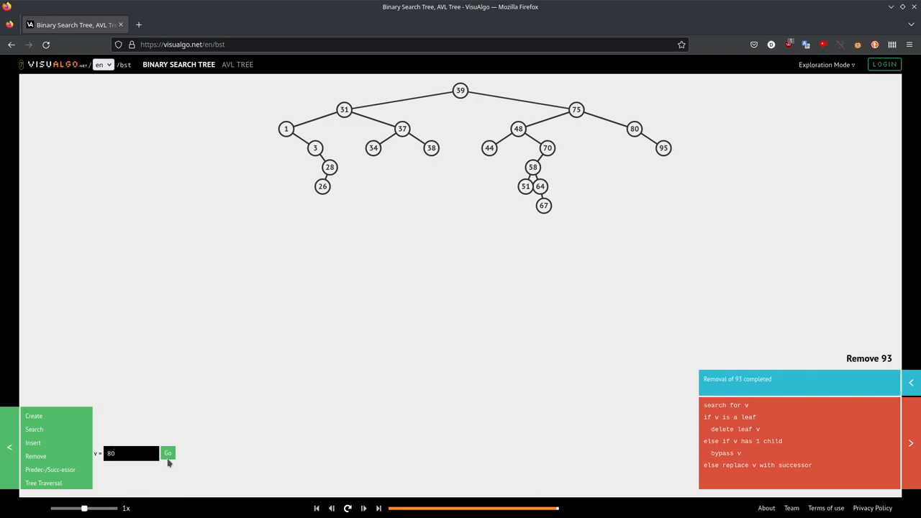
click(168, 453)
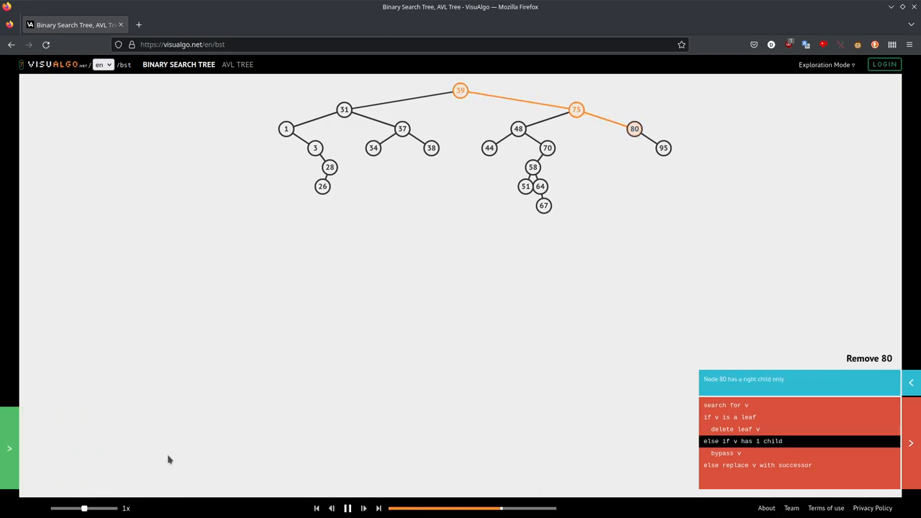
click(348, 508)
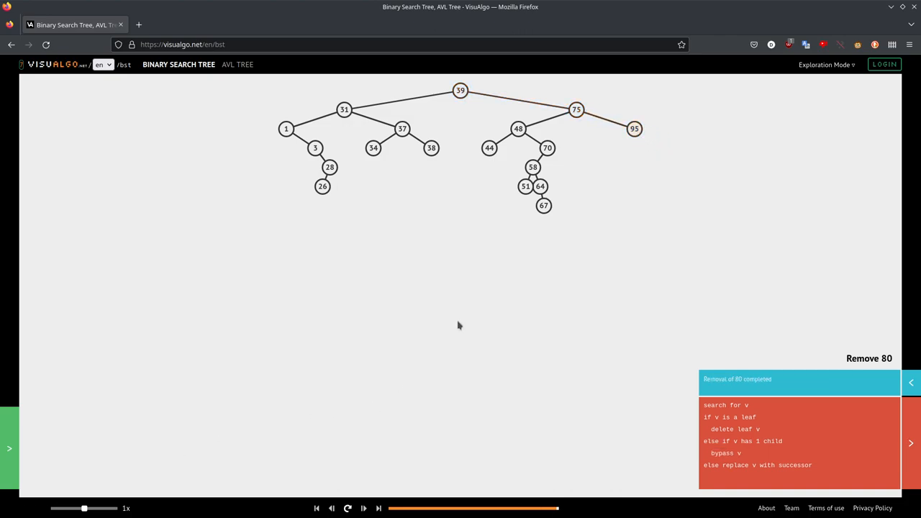
mouse_move(634, 129)
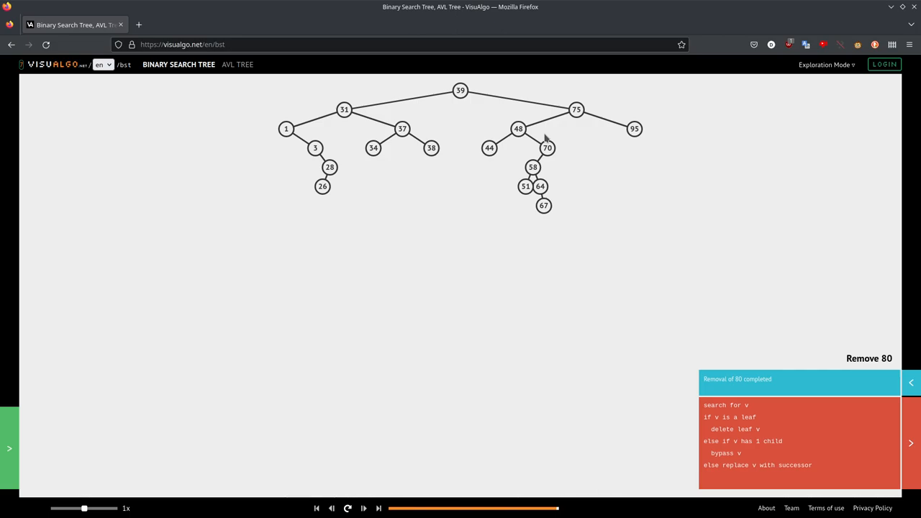
mouse_move(346, 131)
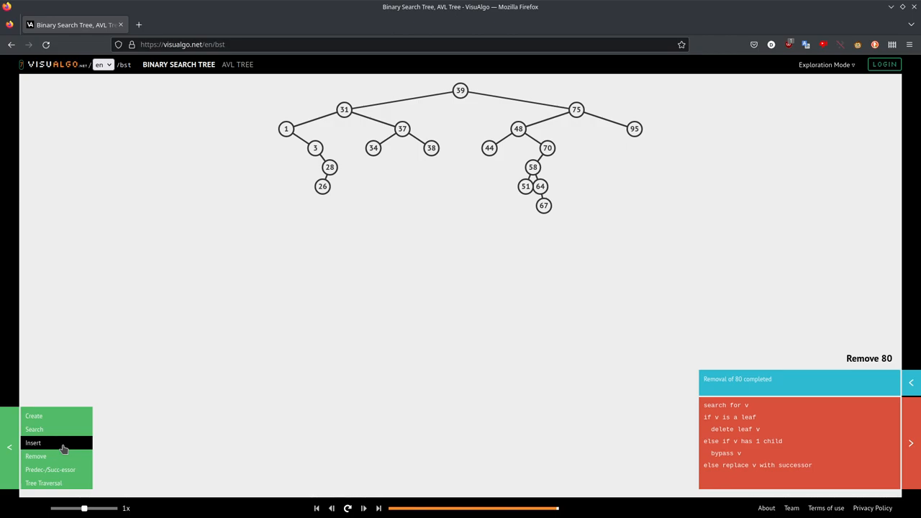
Remove value 31 so successor 34 replaces it, then reopen the operations panel.
click(34, 443)
text(31)
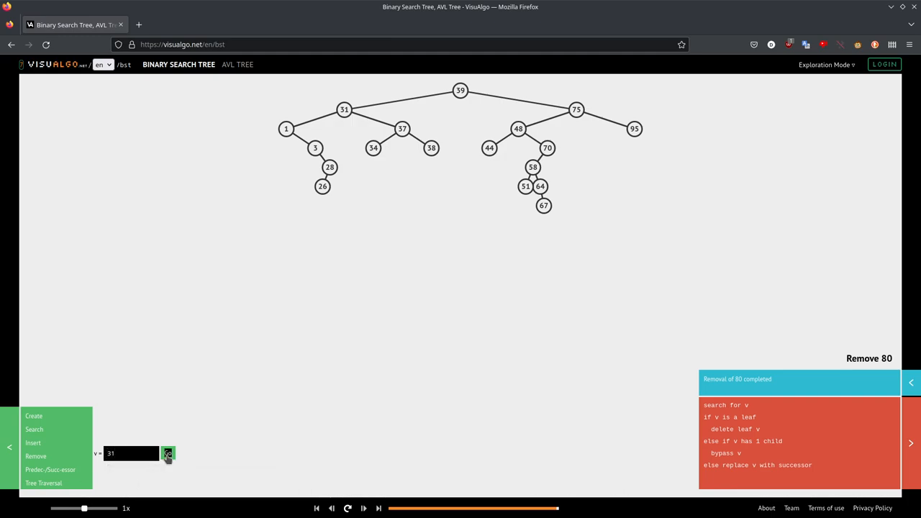
click(168, 453)
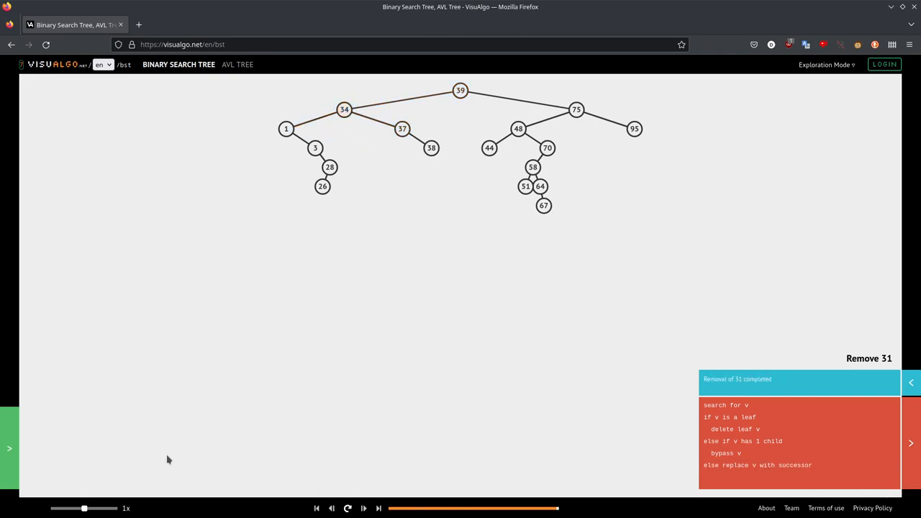
mouse_move(320, 275)
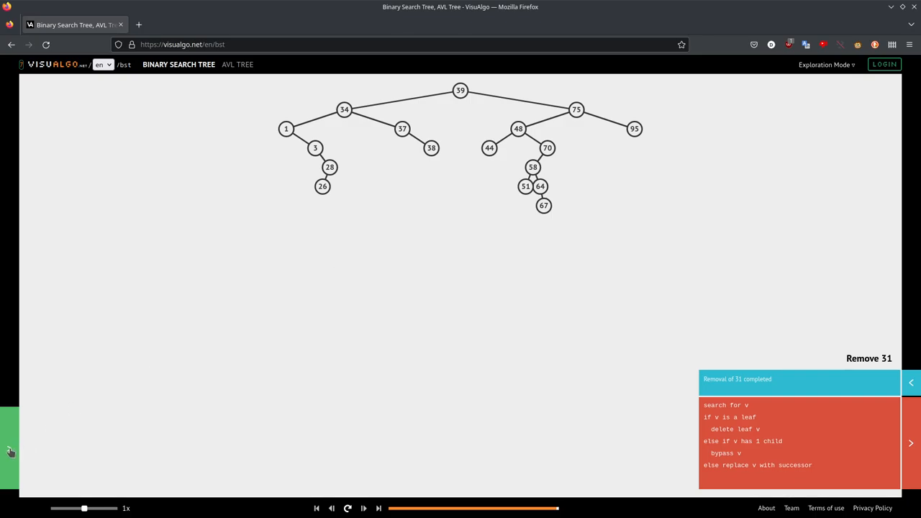
click(11, 452)
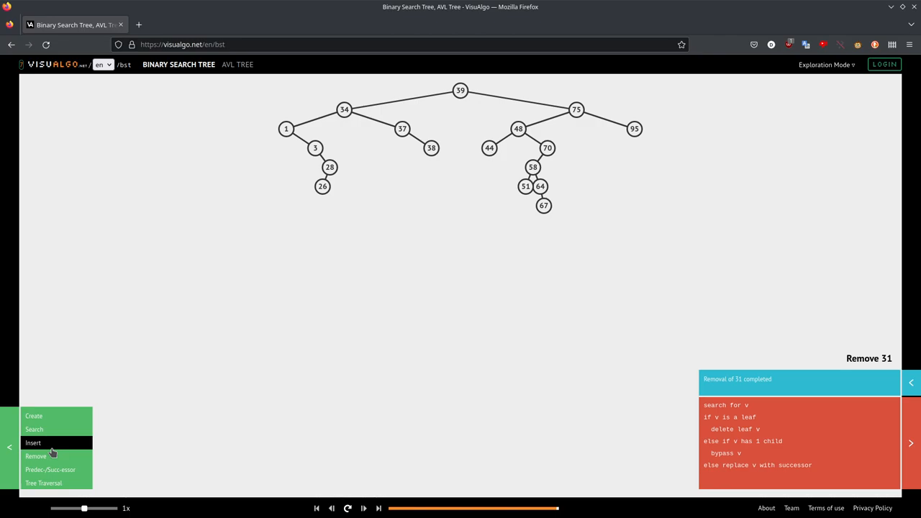
mouse_move(36, 456)
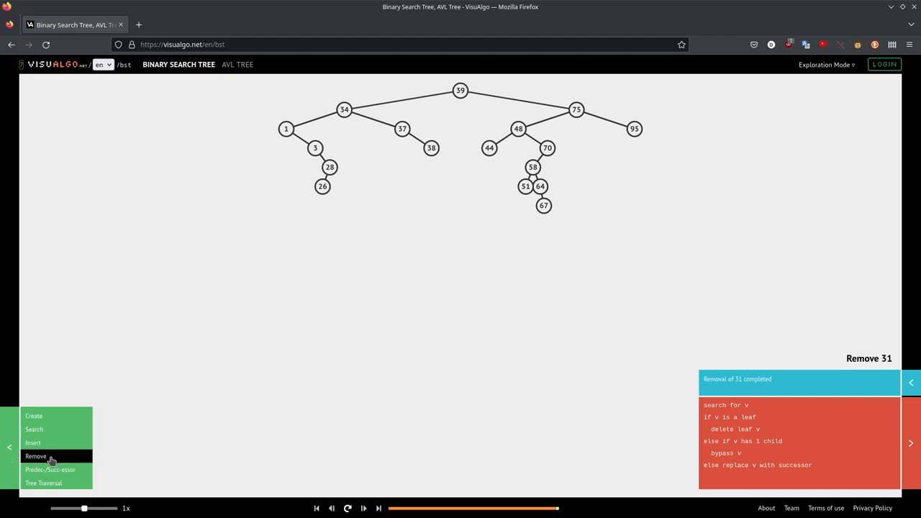
Remove value 37 so 38 becomes 34's right child.
click(35, 456)
text(37)
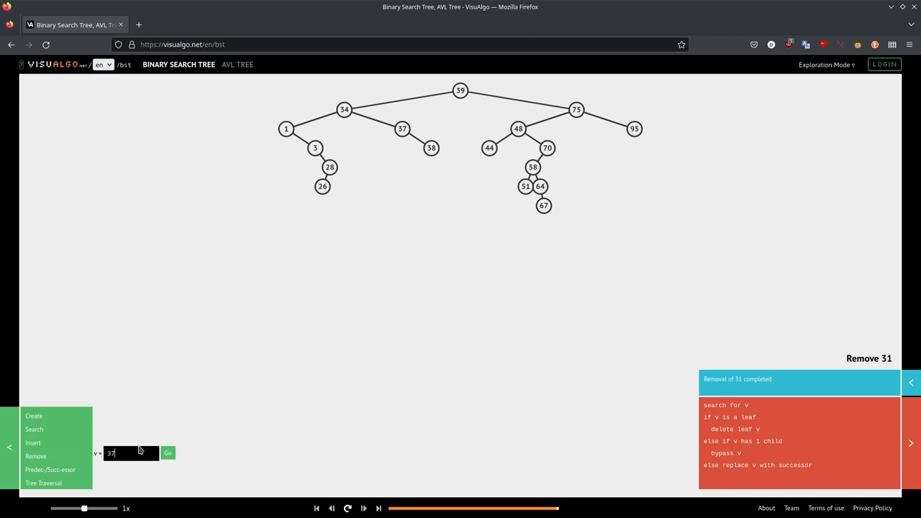
click(168, 452)
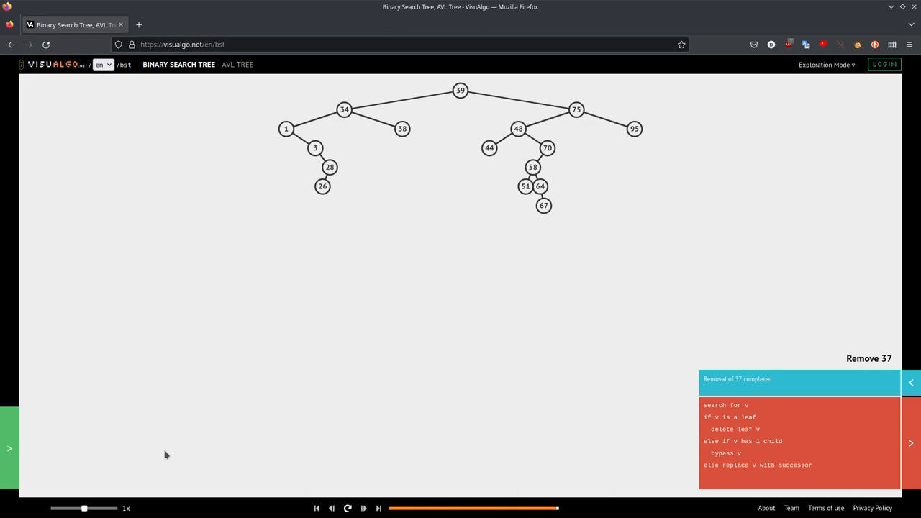
mouse_move(221, 423)
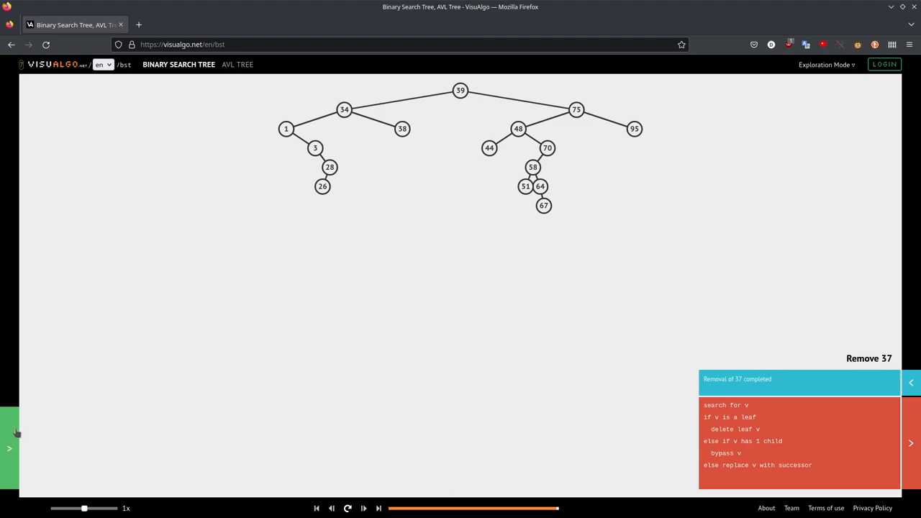
Remove value 34, letting successor 38 take its place above node 1.
click(35, 456)
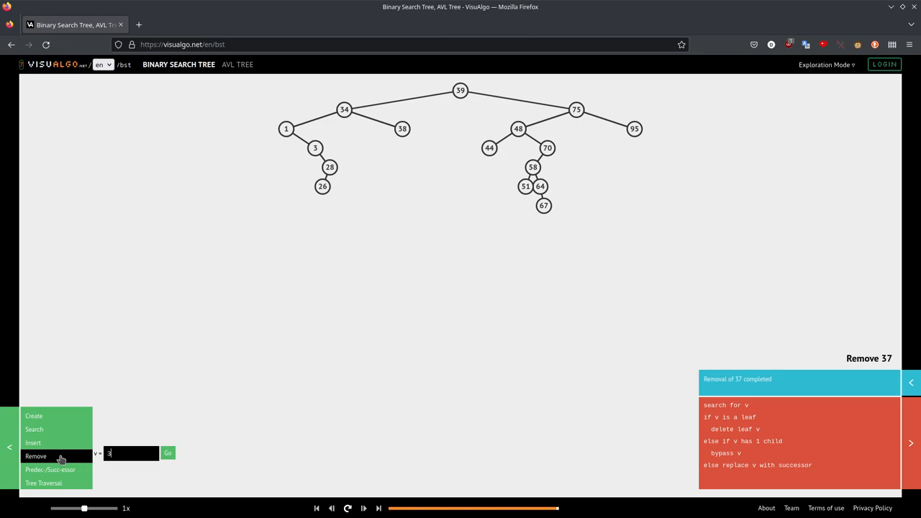
click(168, 452)
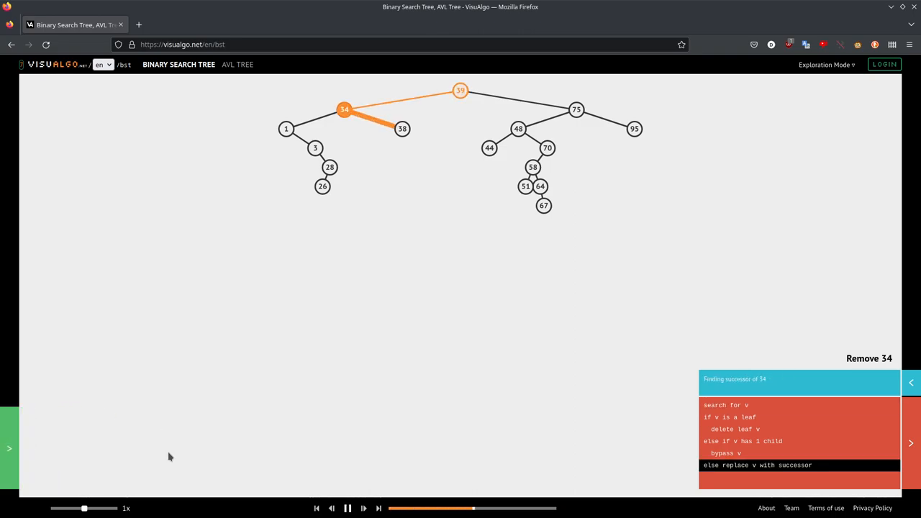
click(348, 508)
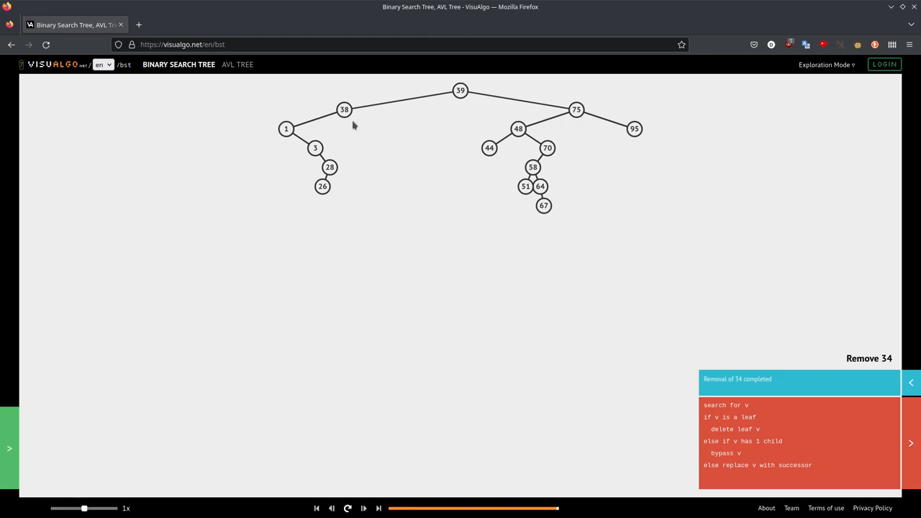
mouse_move(351, 297)
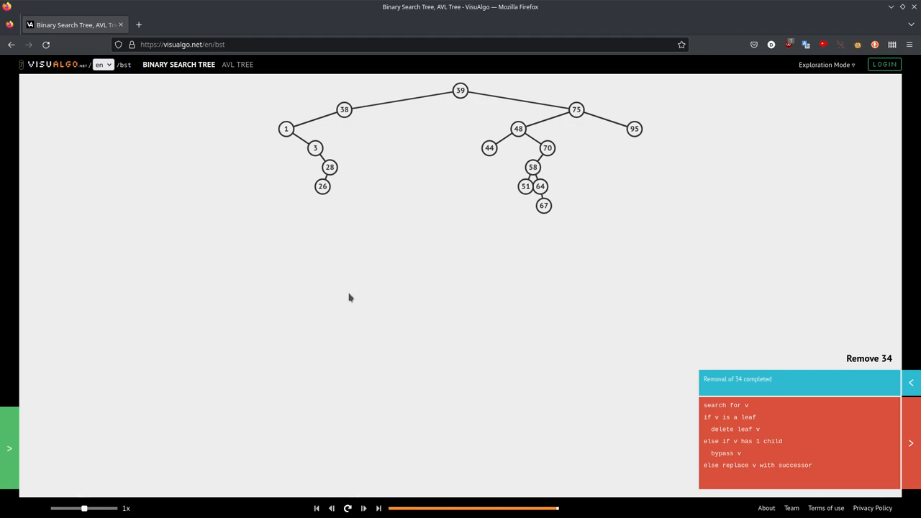
mouse_move(358, 238)
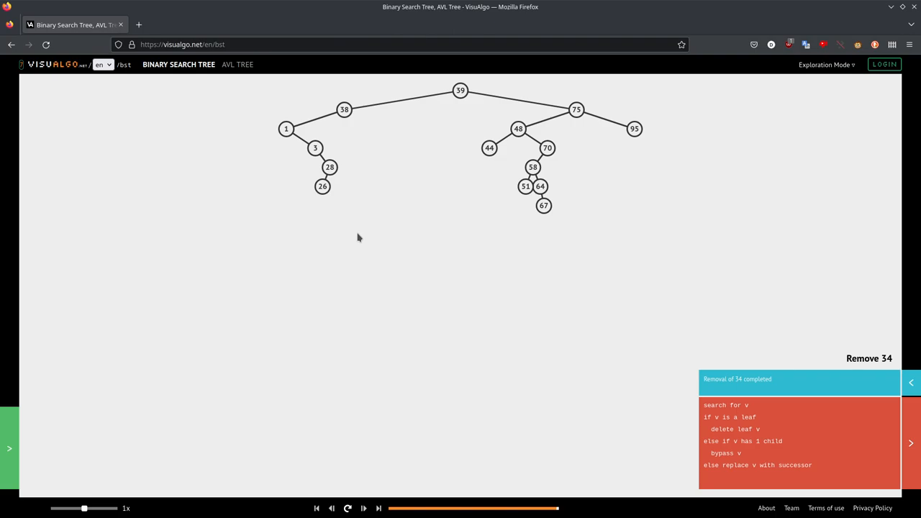
mouse_move(25, 396)
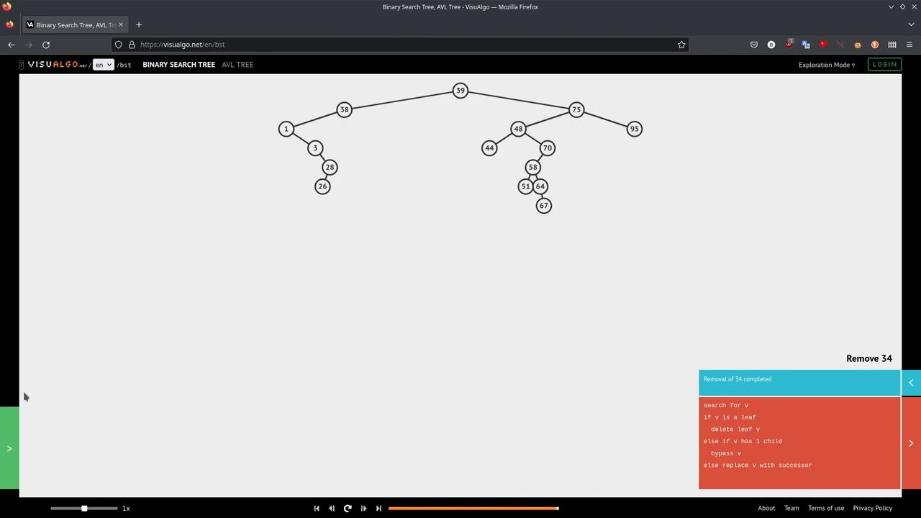
Remove values 48 and 51, leaving 58 above 44 and 70.
click(9, 447)
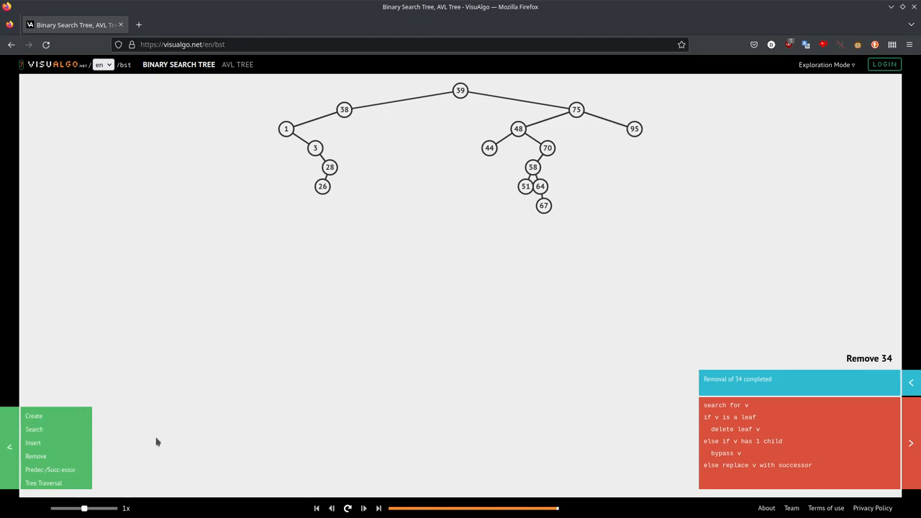
click(35, 456)
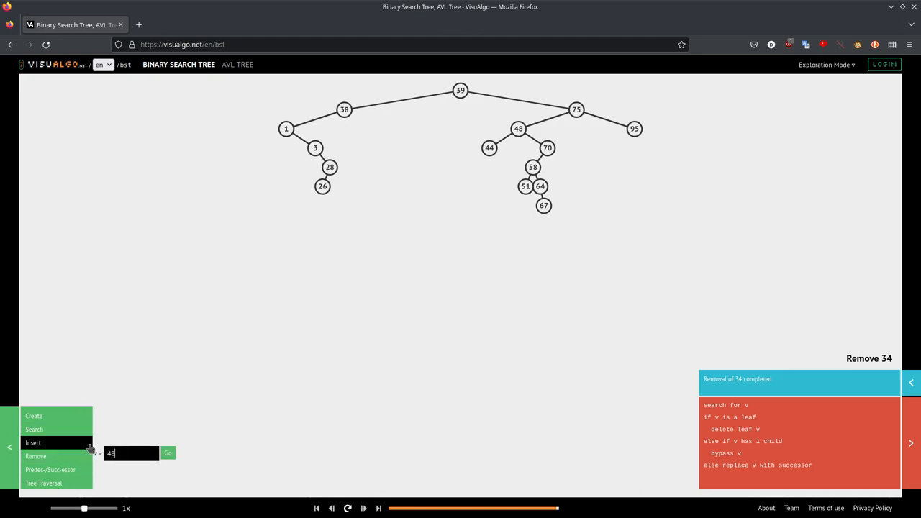
click(168, 453)
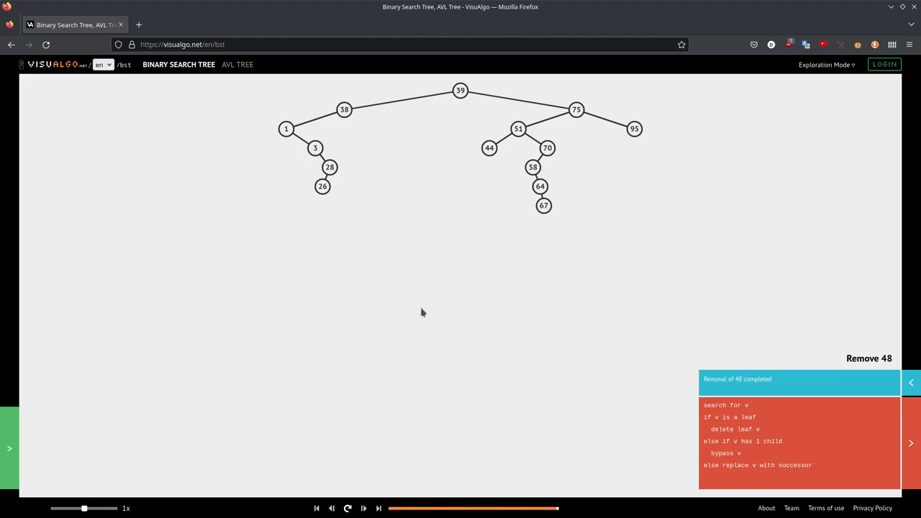
mouse_move(24, 452)
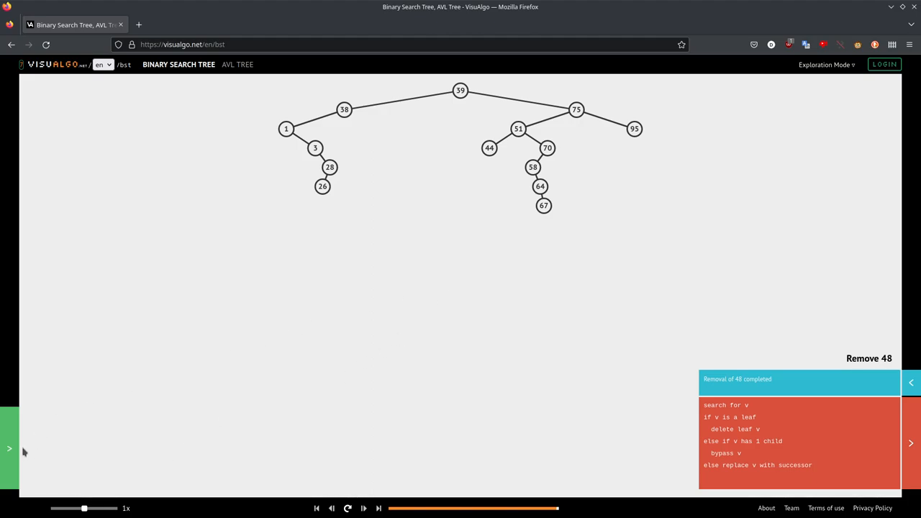
click(9, 448)
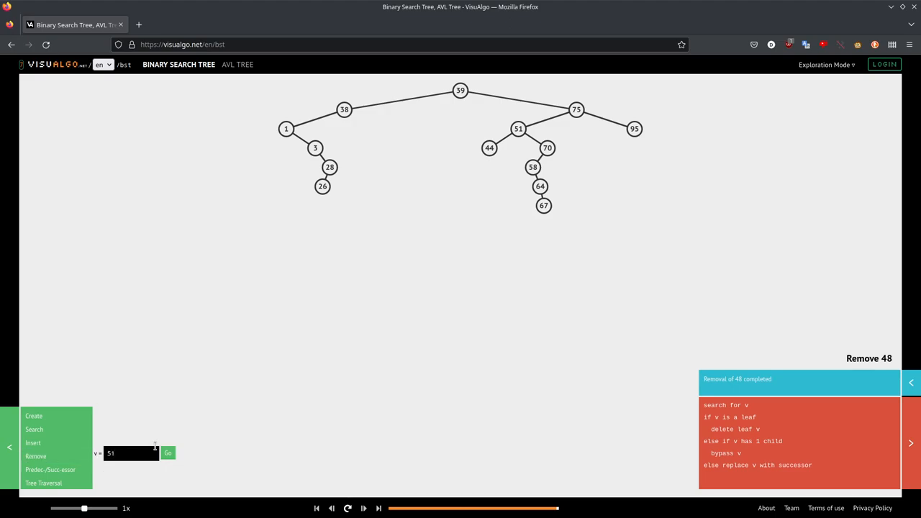
click(168, 453)
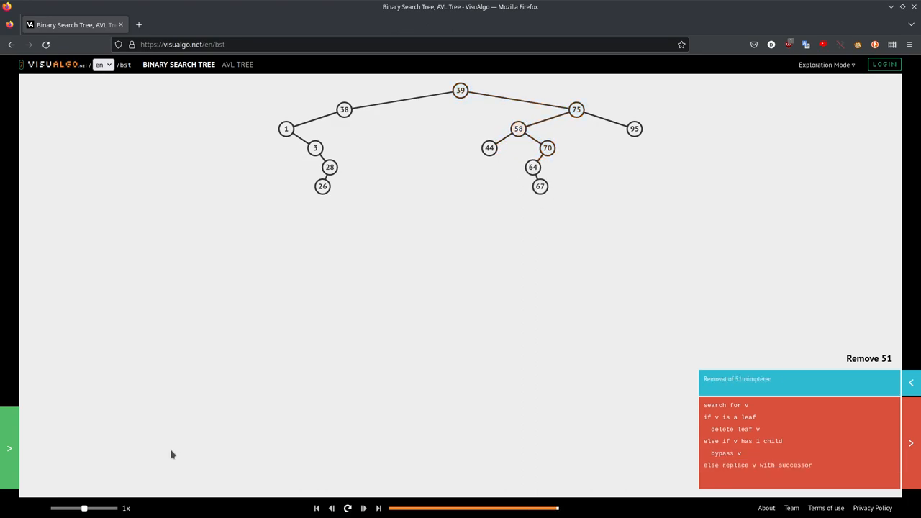
mouse_move(324, 243)
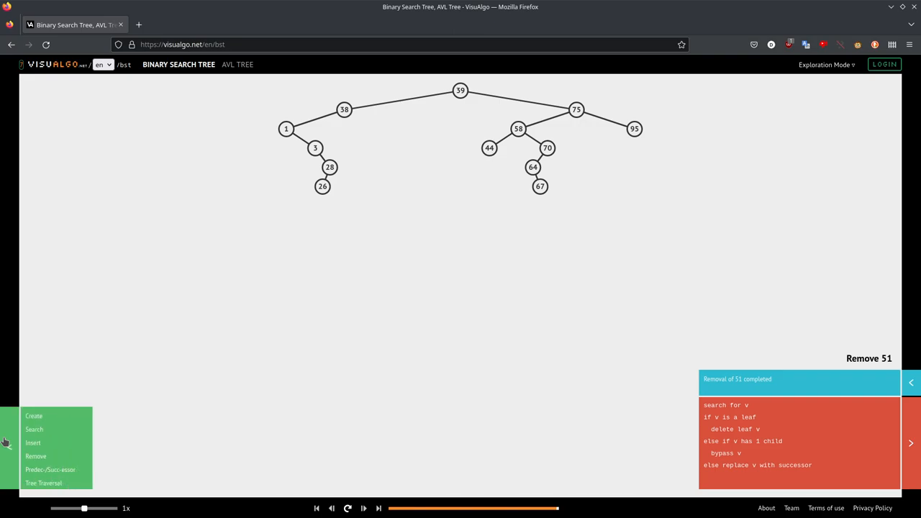
mouse_move(33, 442)
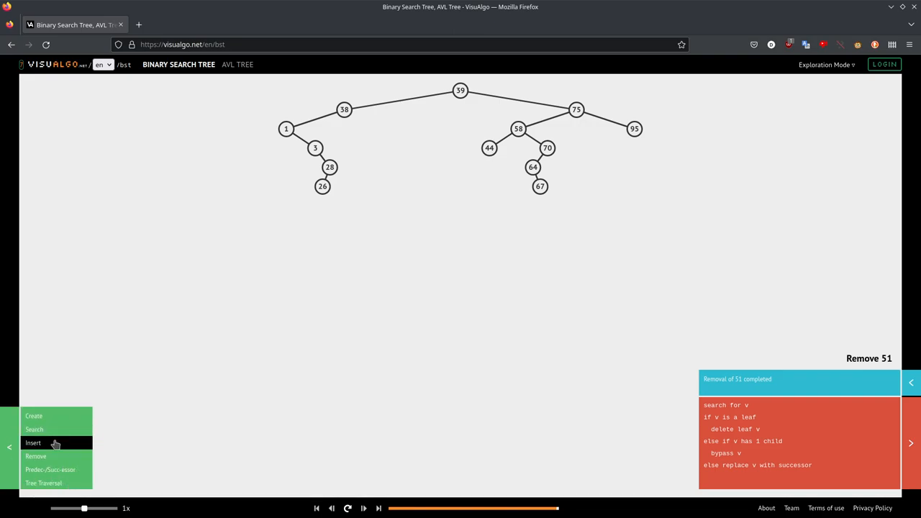
mouse_move(34, 416)
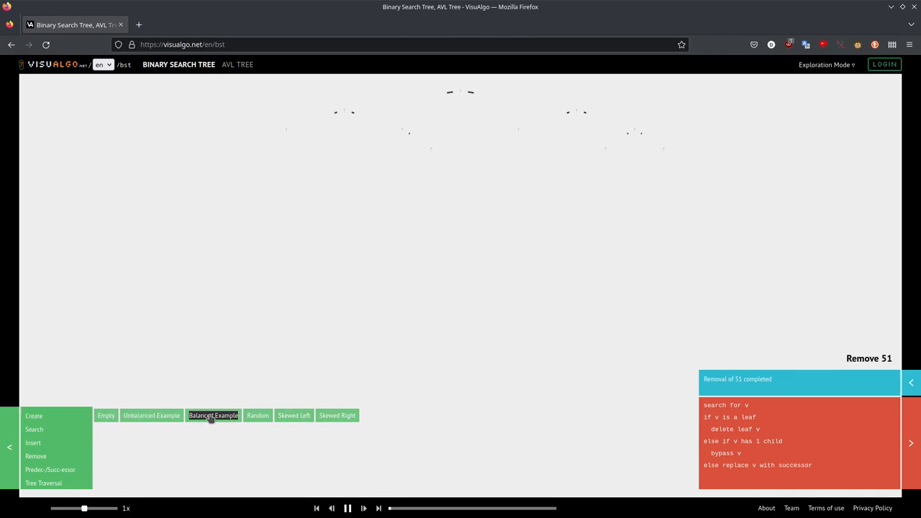
Load the Balanced Example tree rooted at 41 in place of the edited tree.
click(213, 415)
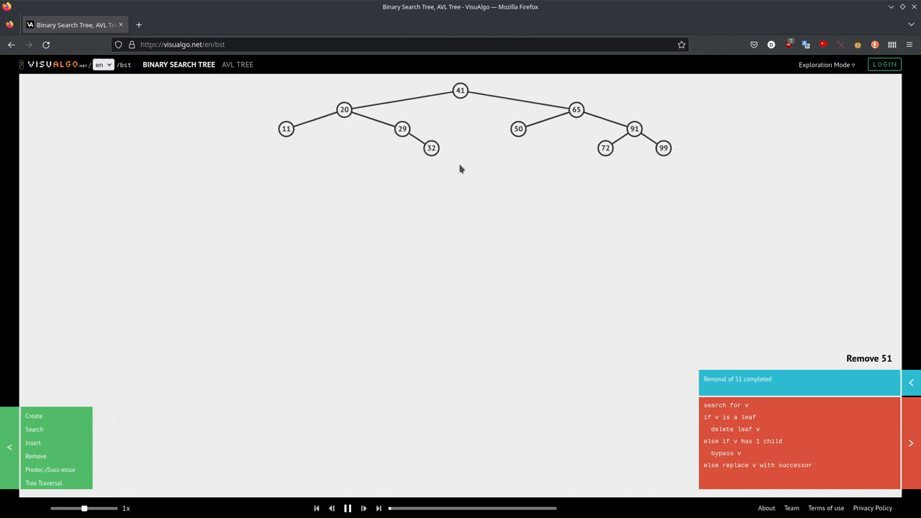
mouse_move(43, 483)
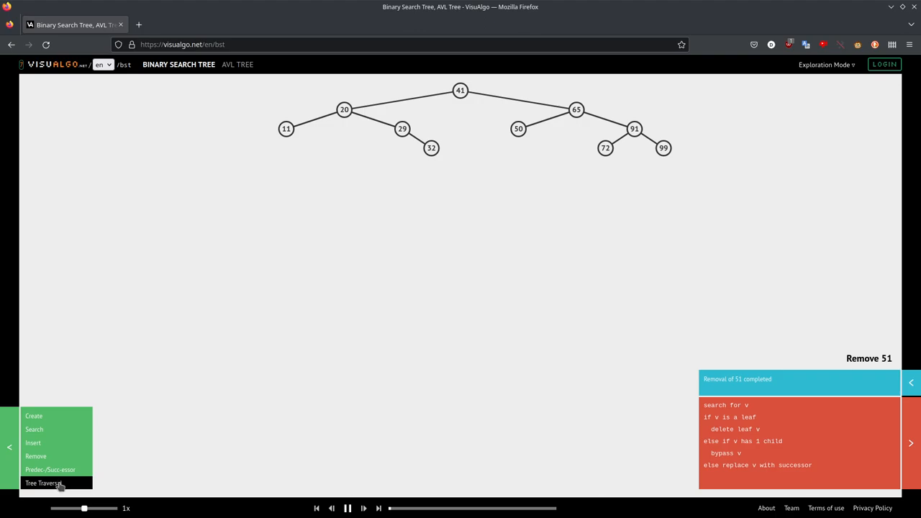
Show the Inorder, Preorder and Postorder options under Tree Traversal.
click(44, 483)
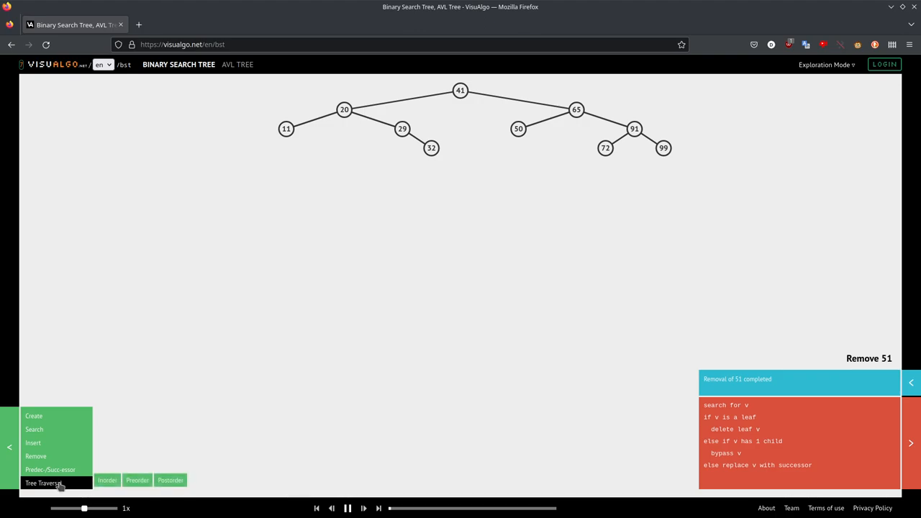
mouse_move(445, 110)
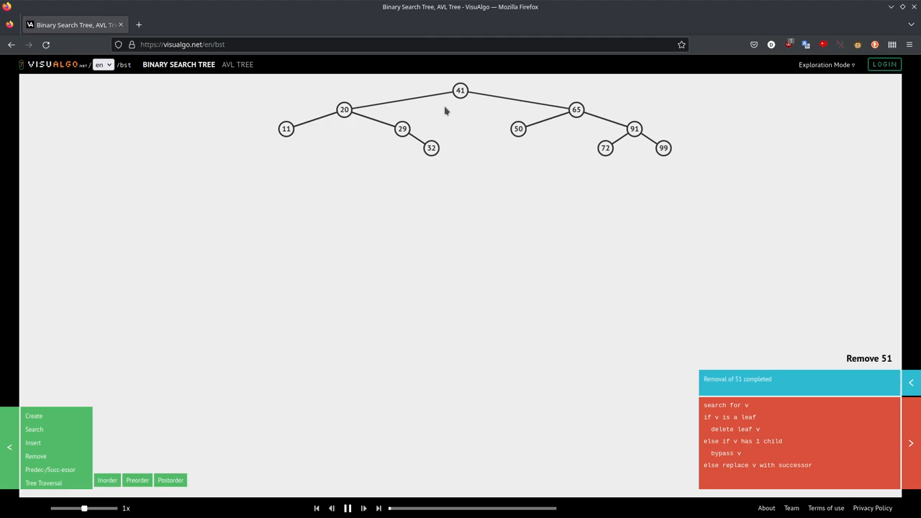
mouse_move(366, 115)
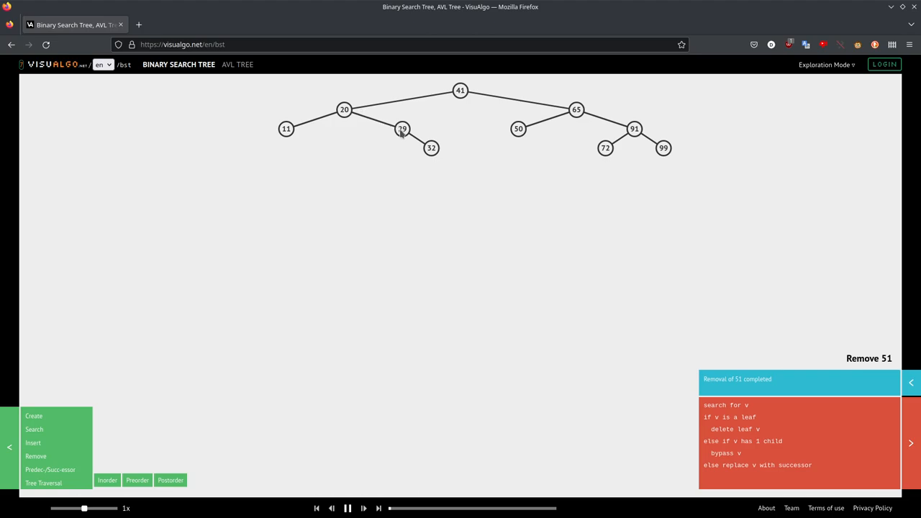
mouse_move(375, 153)
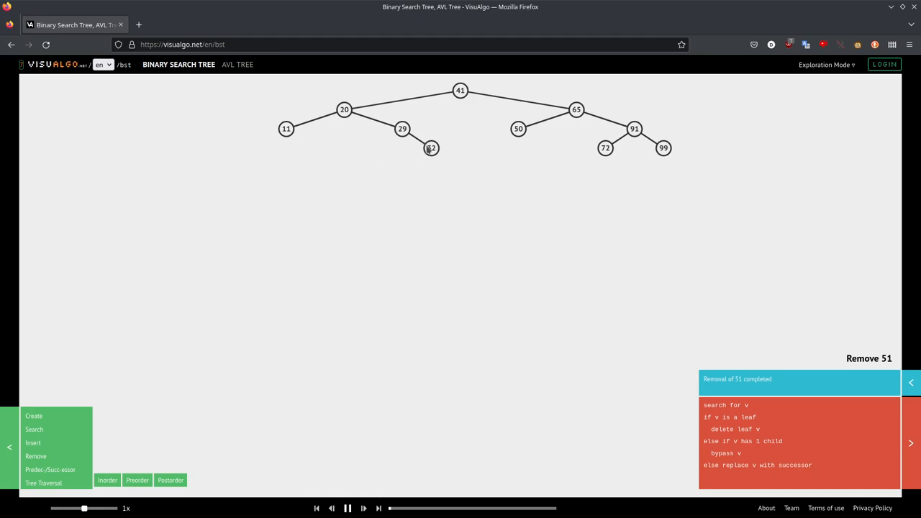
mouse_move(359, 118)
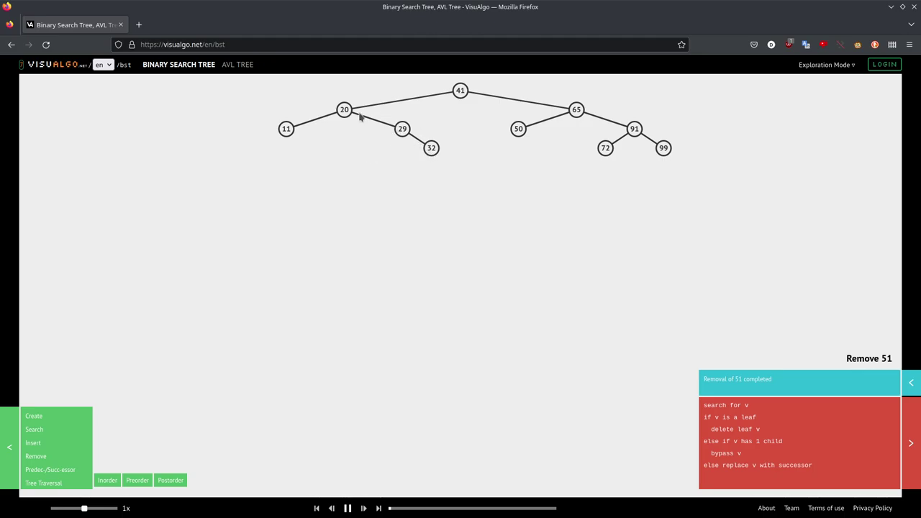
mouse_move(460, 77)
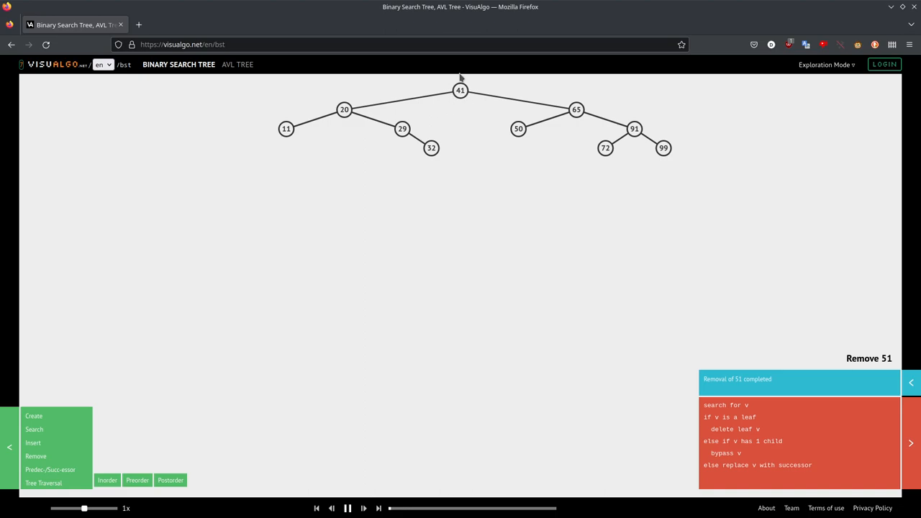
mouse_move(505, 100)
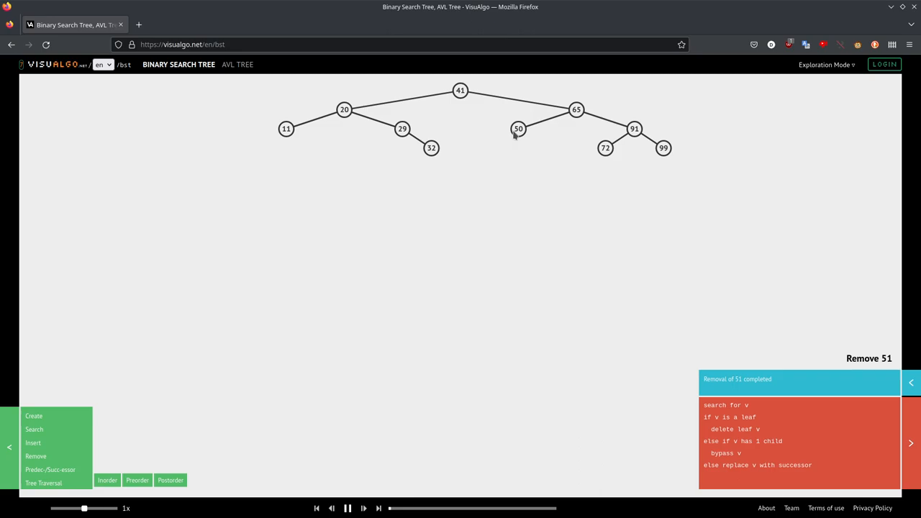
mouse_move(521, 150)
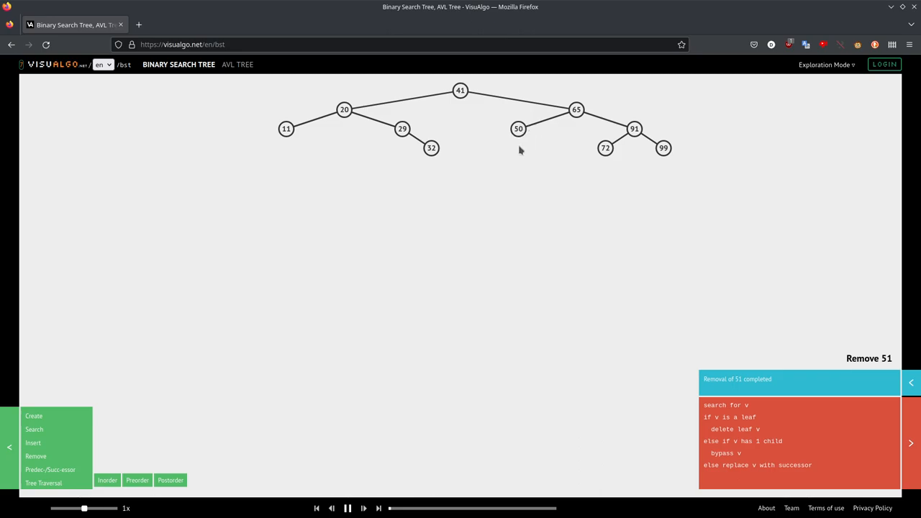
mouse_move(513, 136)
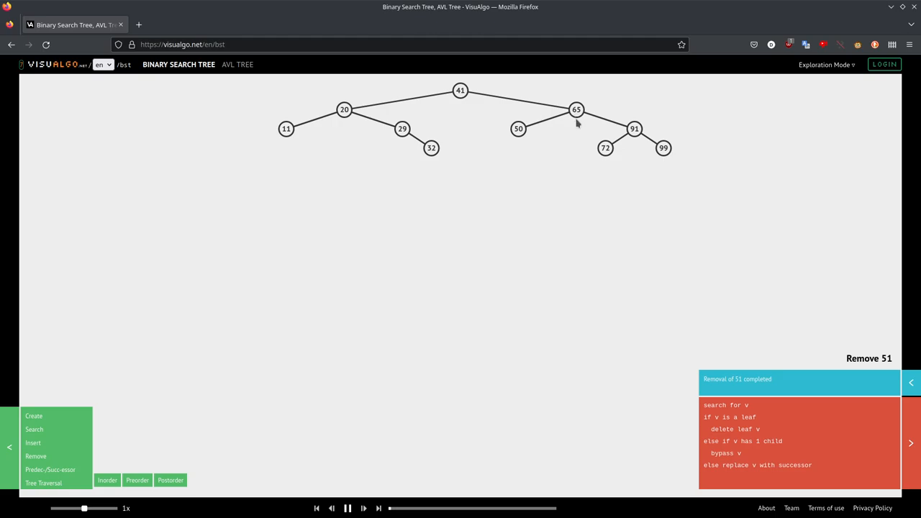
mouse_move(563, 120)
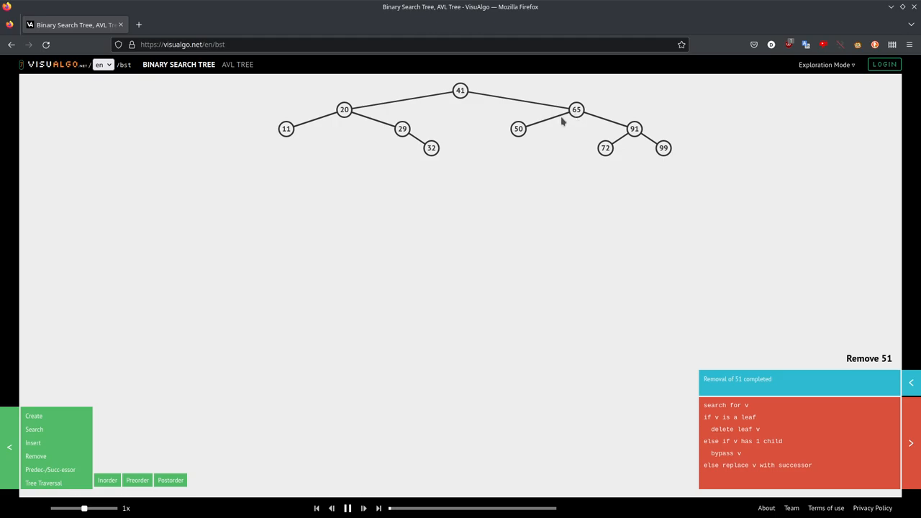
mouse_move(601, 144)
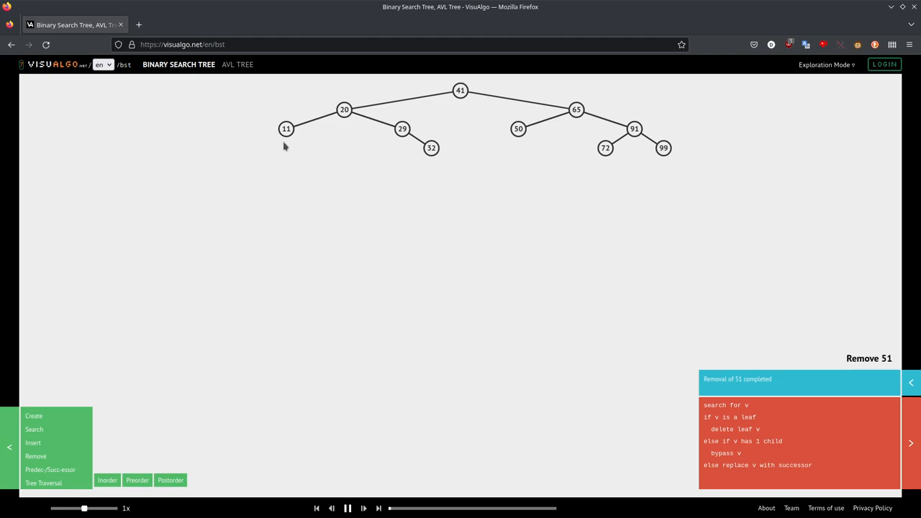
mouse_move(453, 114)
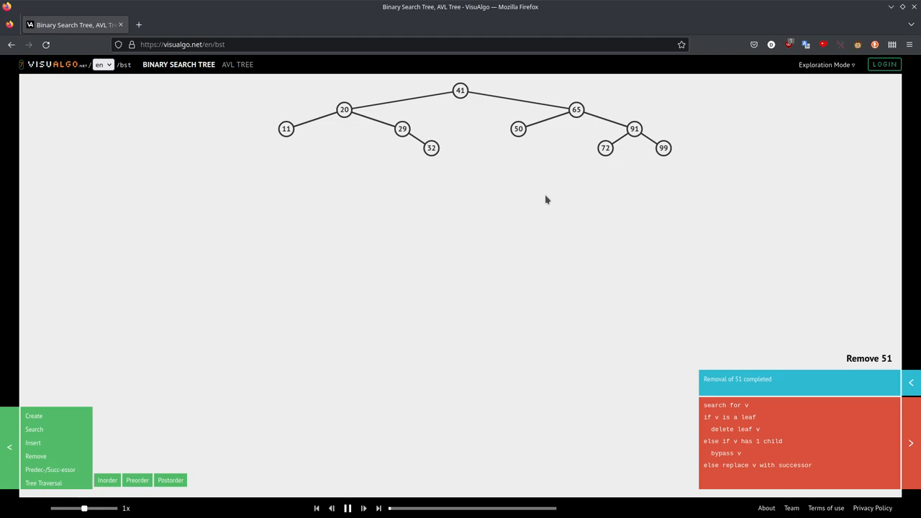
mouse_move(285, 141)
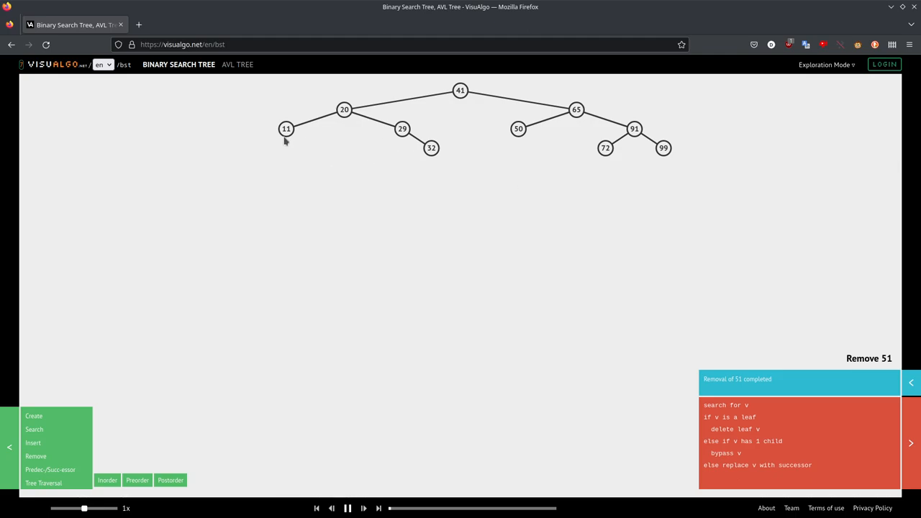
mouse_move(415, 123)
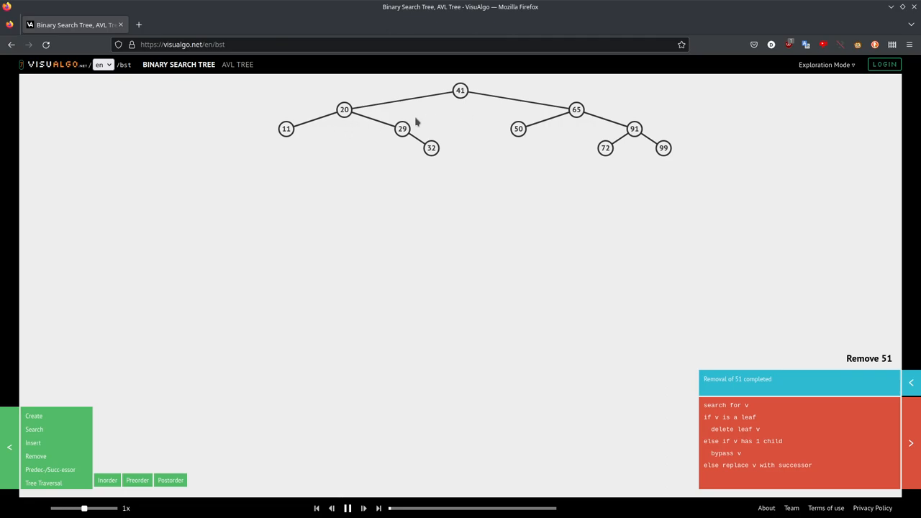
mouse_move(392, 138)
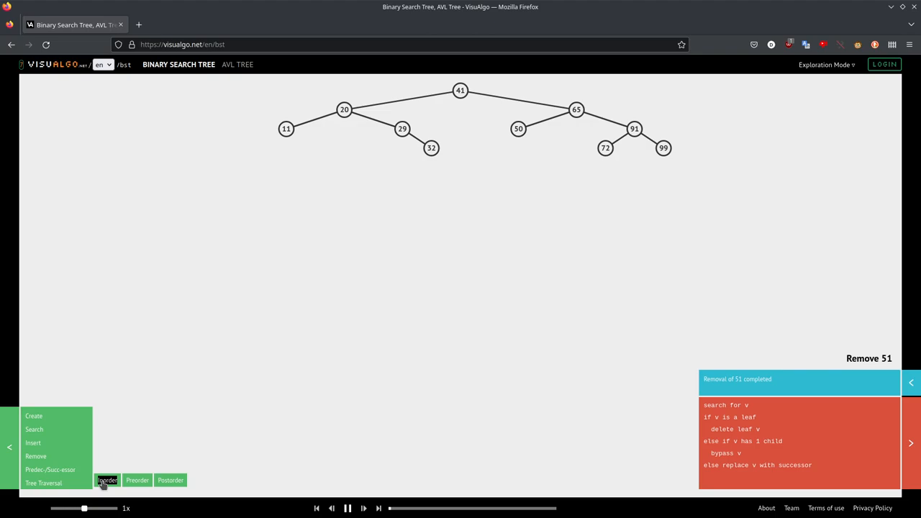
Run the Inorder traversal, producing 11, 20, 29, 32, 41, 50, 65, 72, 91, 99.
click(107, 480)
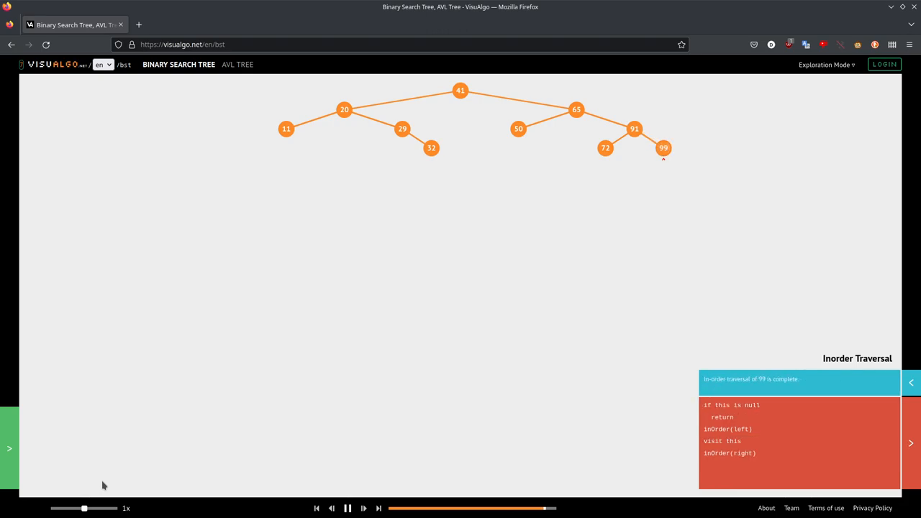
click(347, 508)
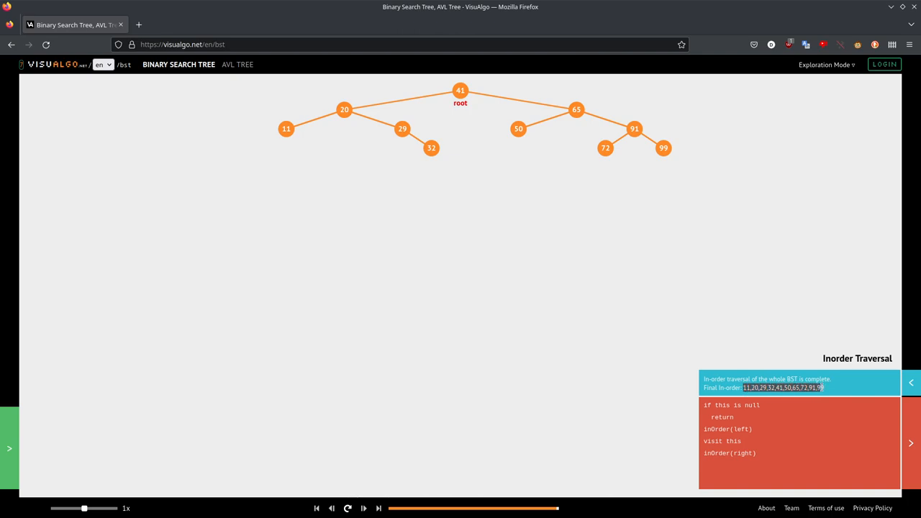
mouse_move(557, 244)
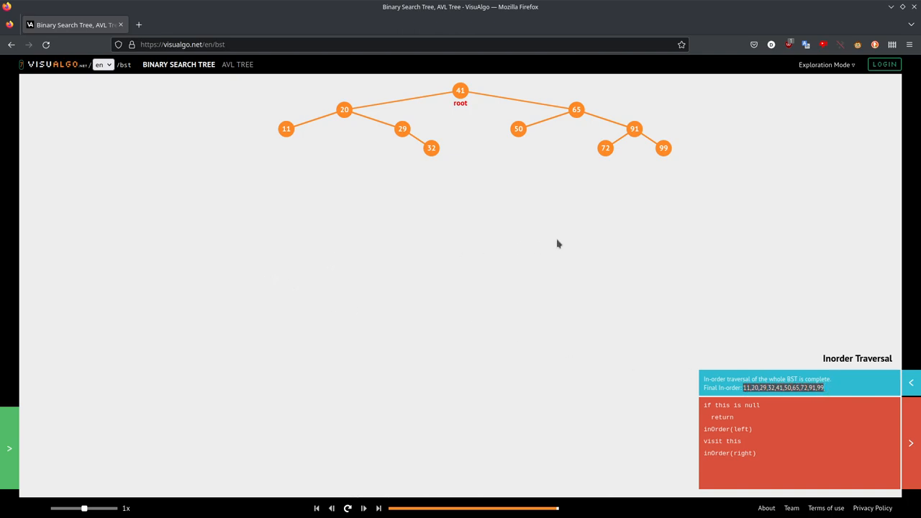
mouse_move(595, 288)
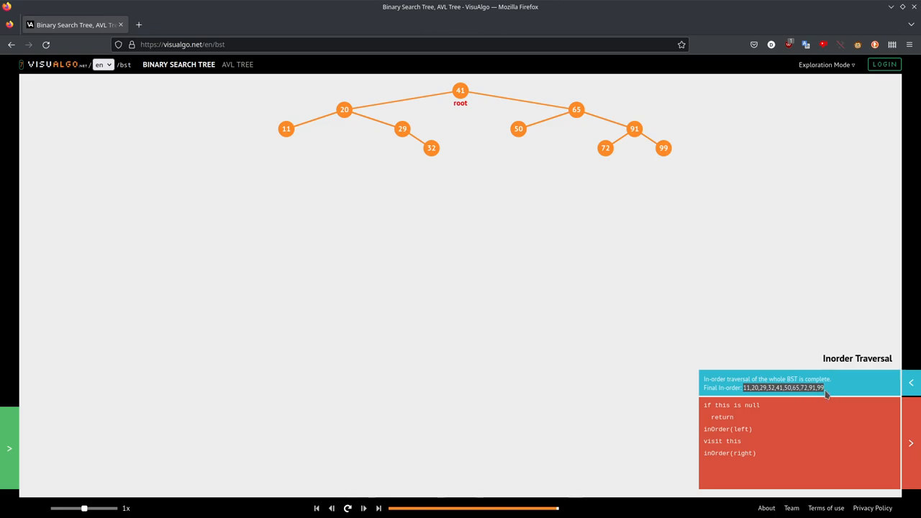
mouse_move(434, 372)
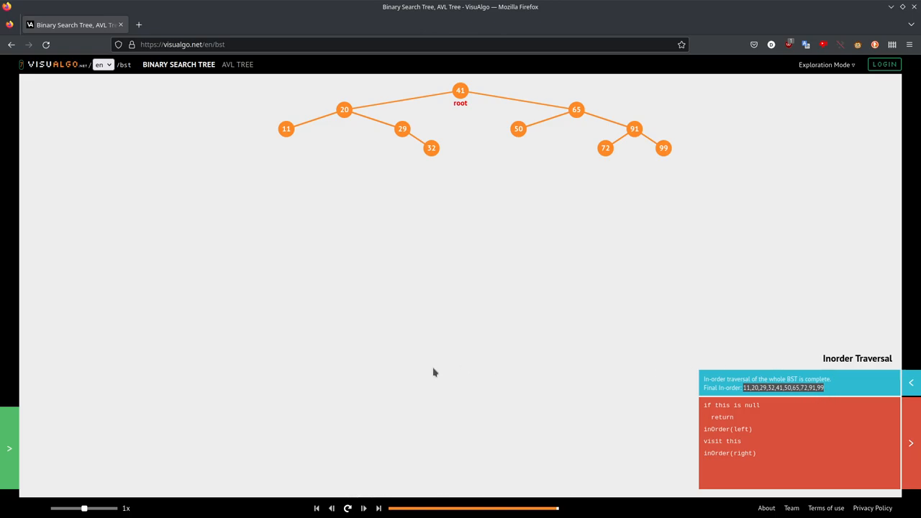
mouse_move(319, 439)
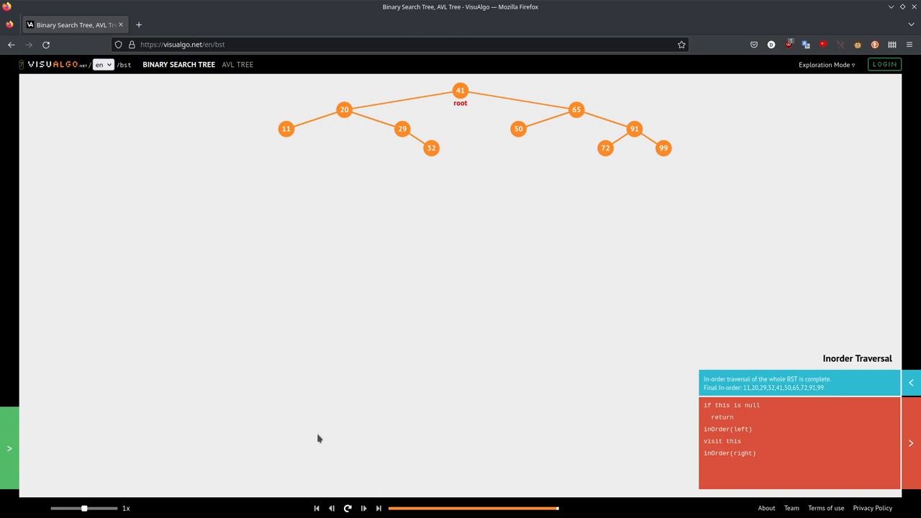
mouse_move(313, 438)
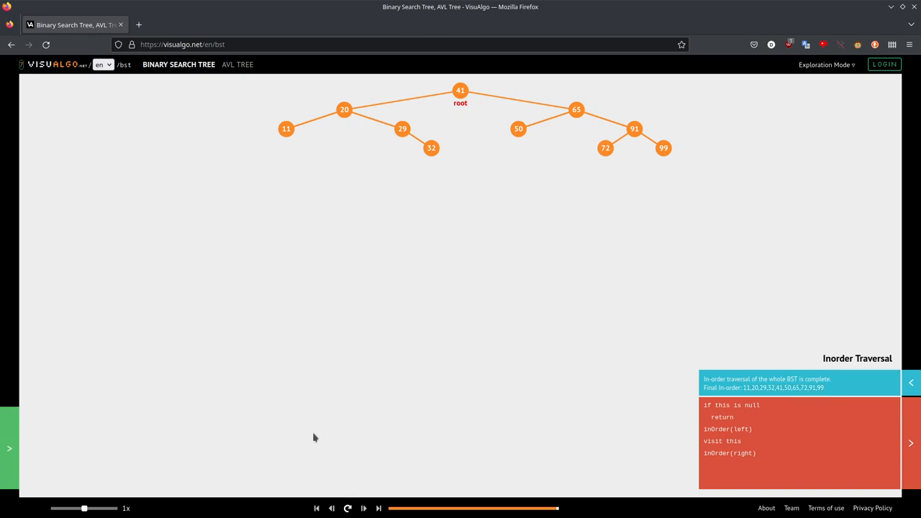
mouse_move(10, 449)
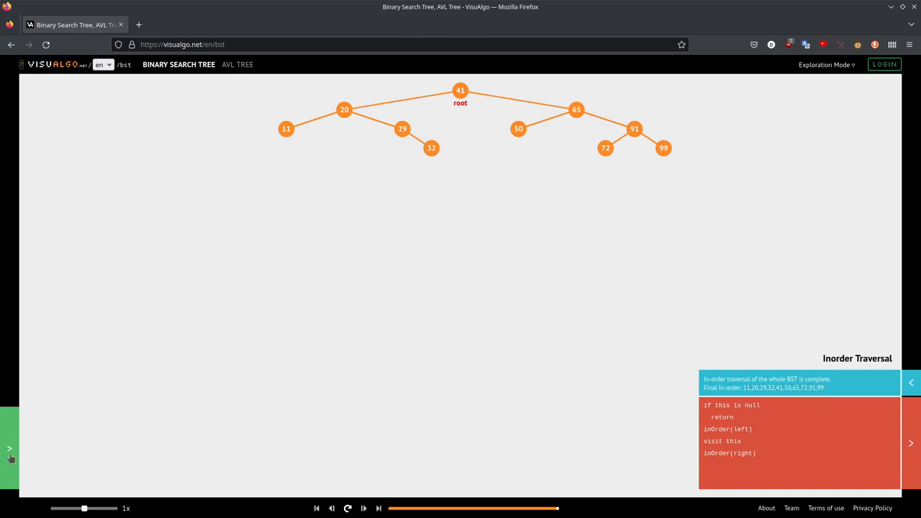
Reopen the operations panel to reach the traversal choices again.
click(10, 446)
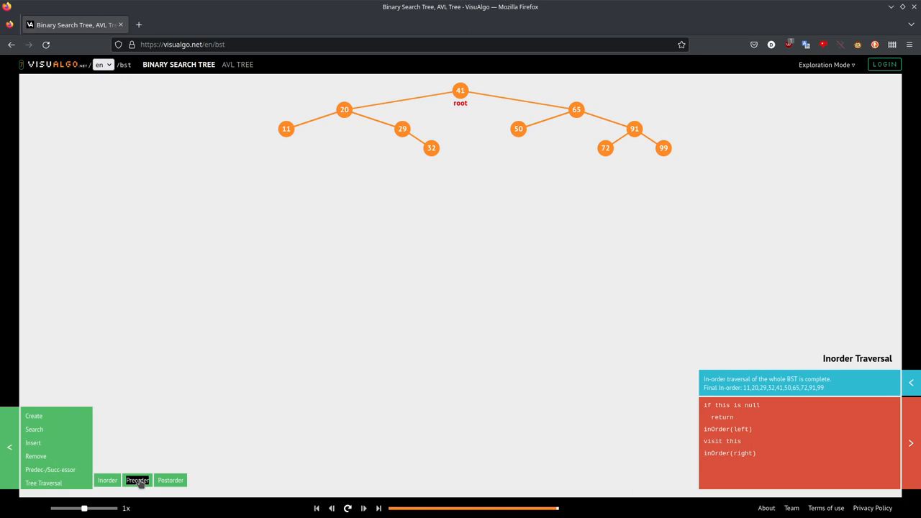
mouse_move(463, 151)
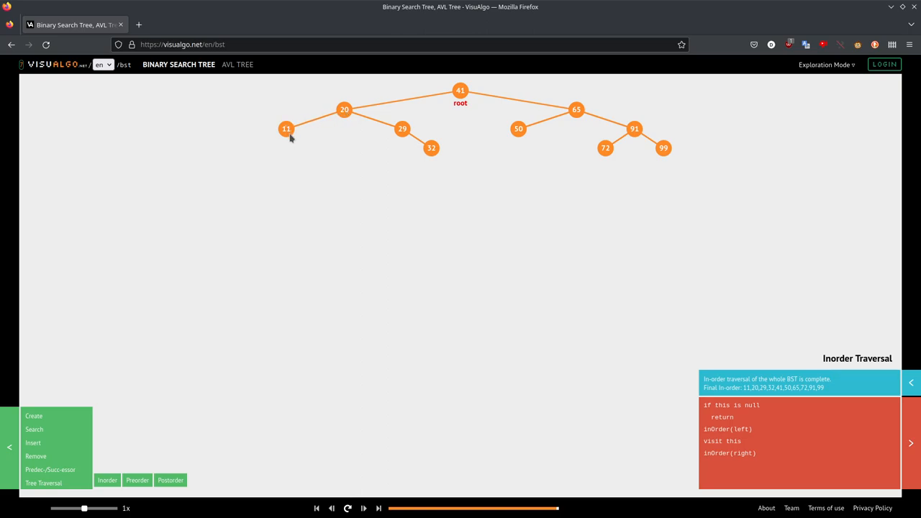
mouse_move(360, 120)
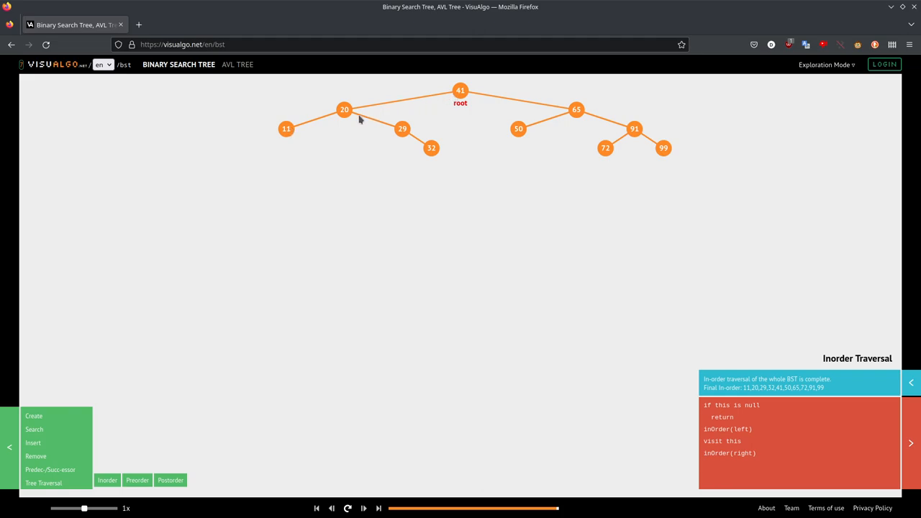
mouse_move(366, 119)
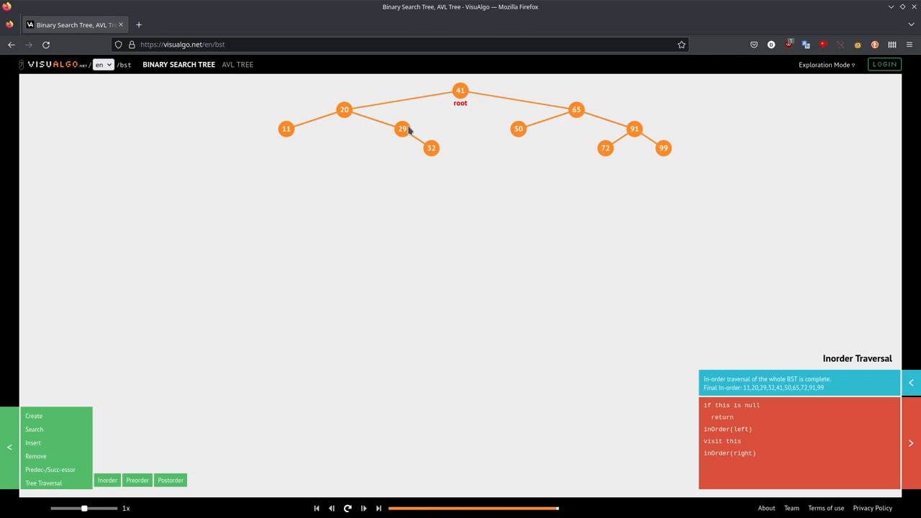
mouse_move(387, 156)
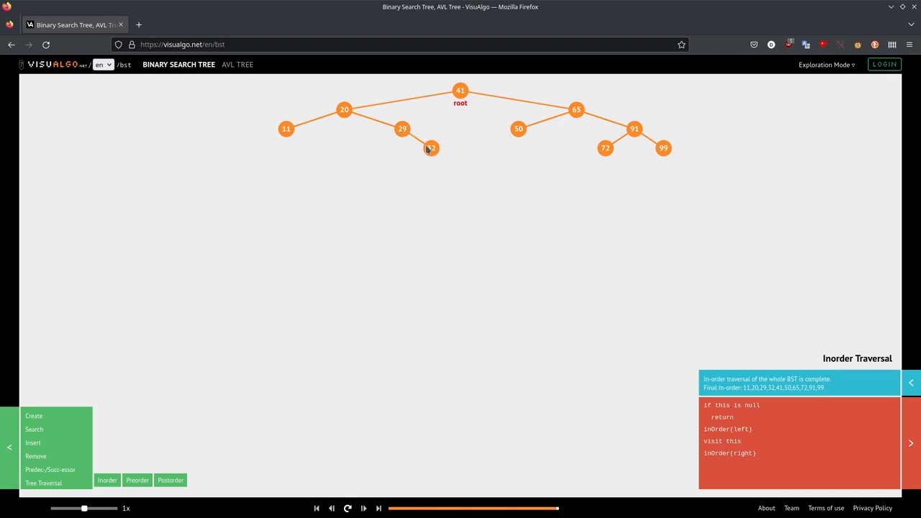
mouse_move(460, 92)
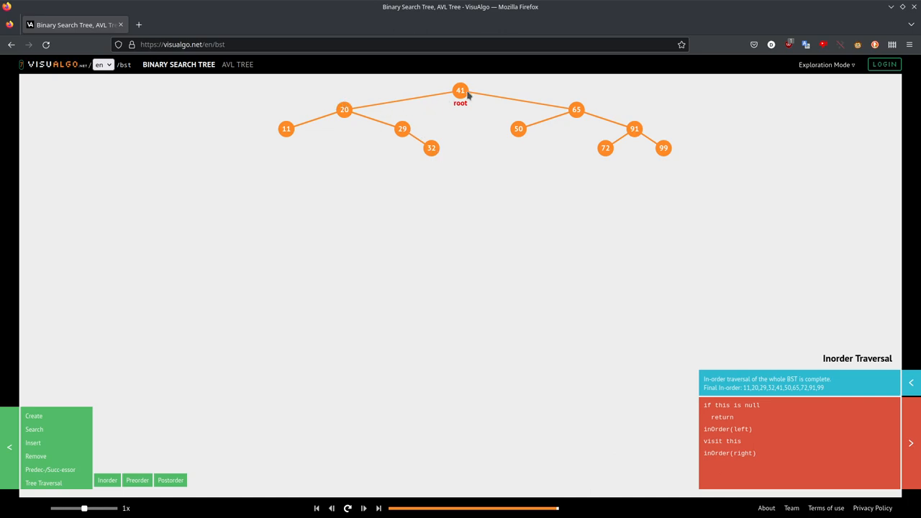
mouse_move(560, 109)
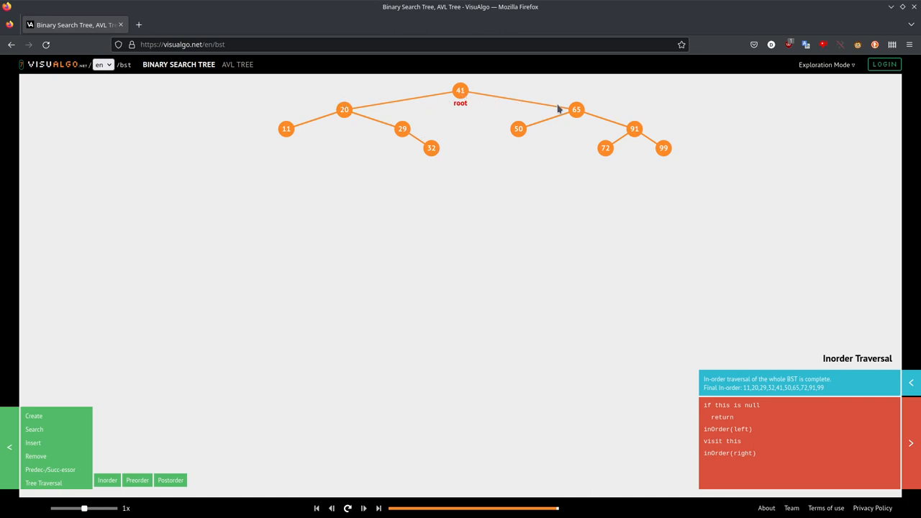
mouse_move(579, 117)
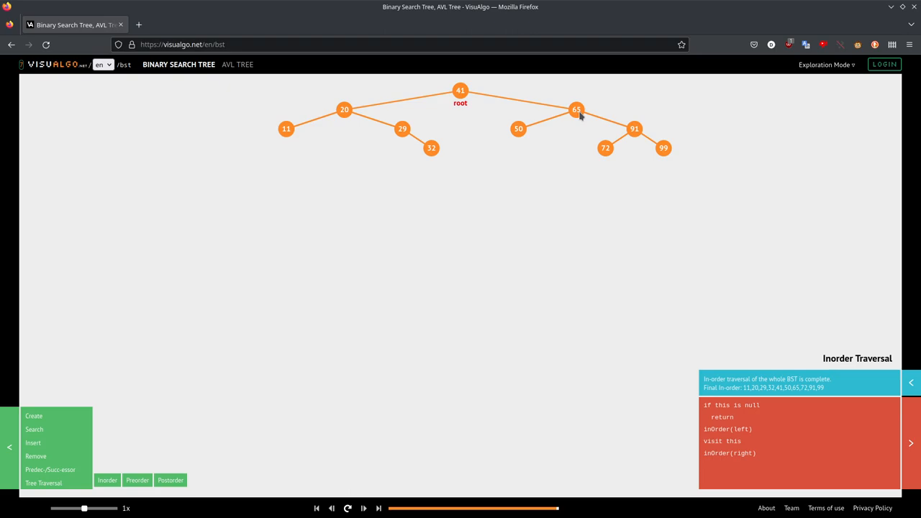
mouse_move(572, 118)
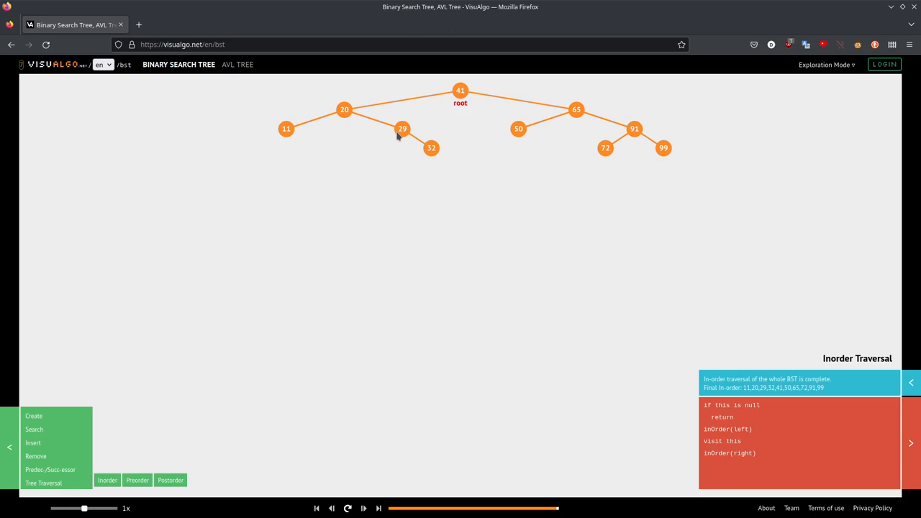
mouse_move(556, 109)
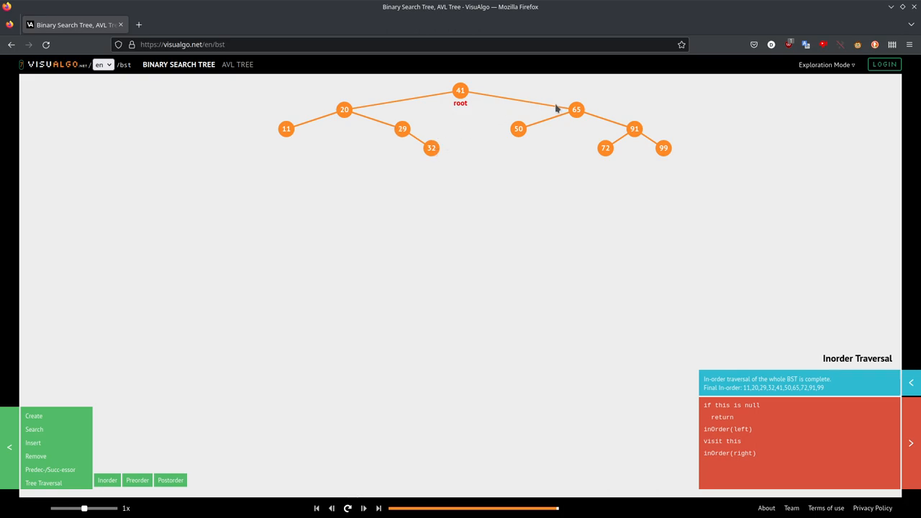
mouse_move(582, 118)
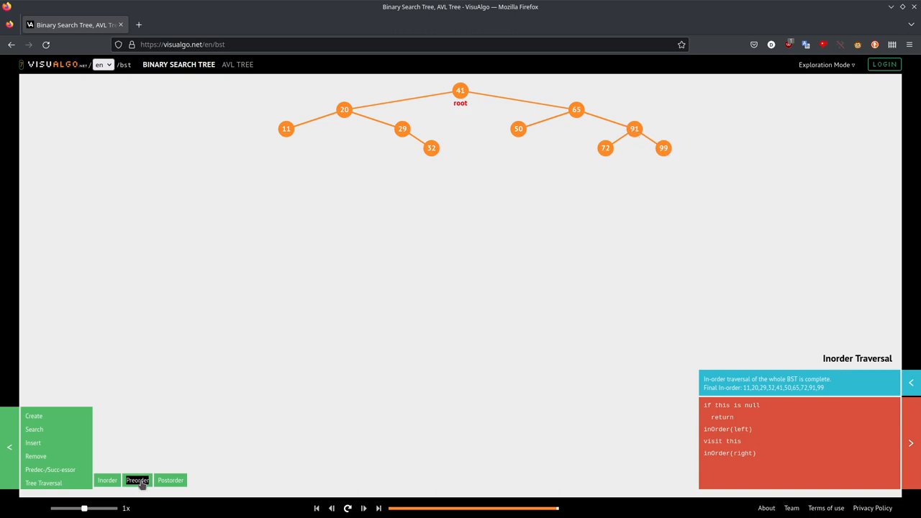
Run the pre-order traversal animation to completion, visiting 41, 20, 11, 29, 32, 65, 50, 91, 72, 99.
click(137, 480)
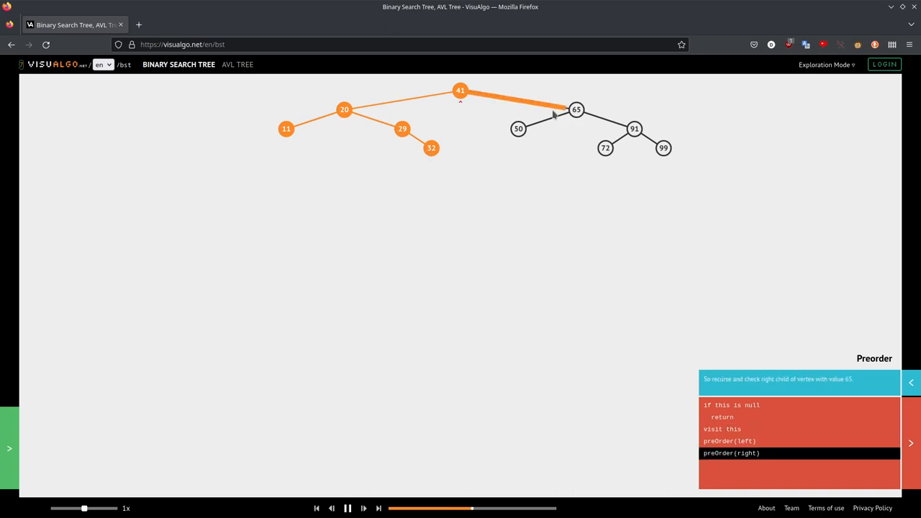
click(364, 508)
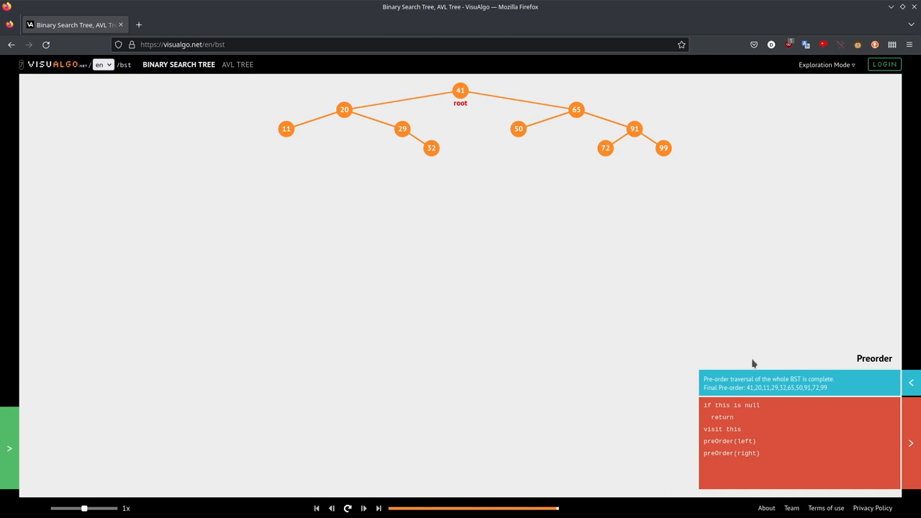
mouse_move(724, 347)
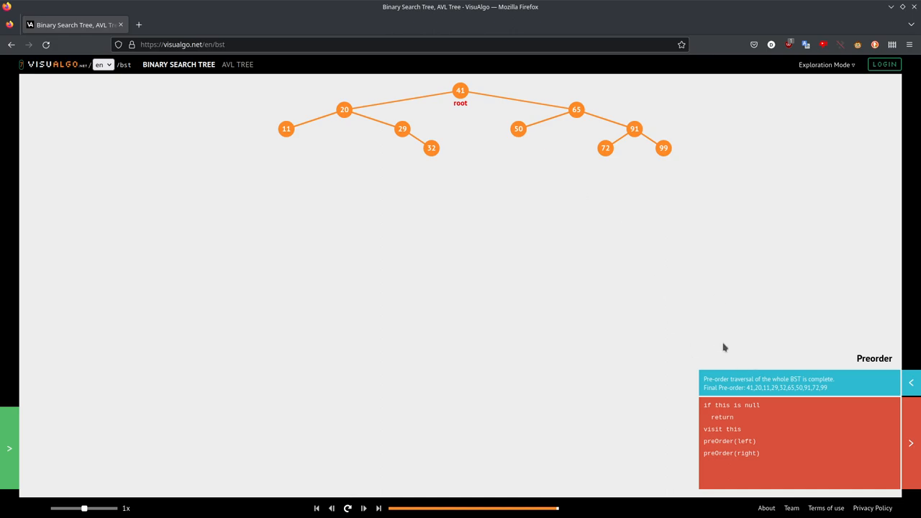
mouse_move(778, 398)
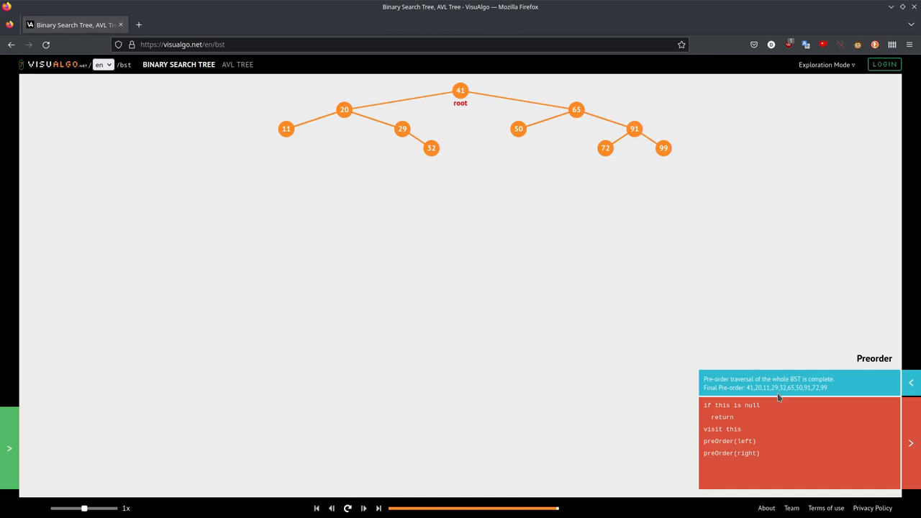
mouse_move(783, 394)
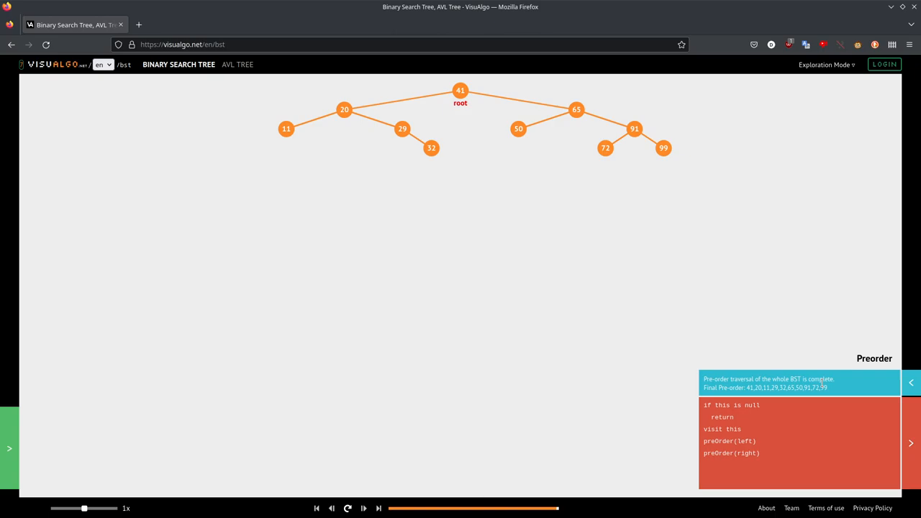
mouse_move(569, 390)
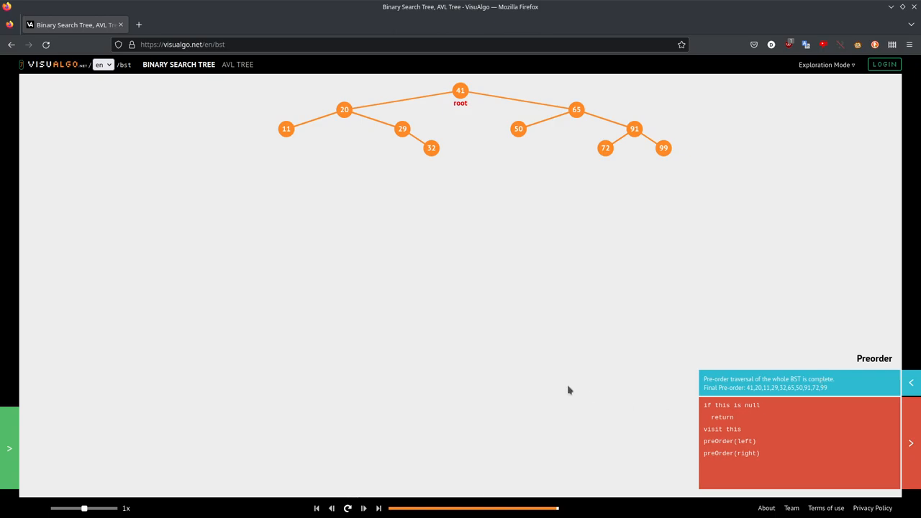
mouse_move(215, 419)
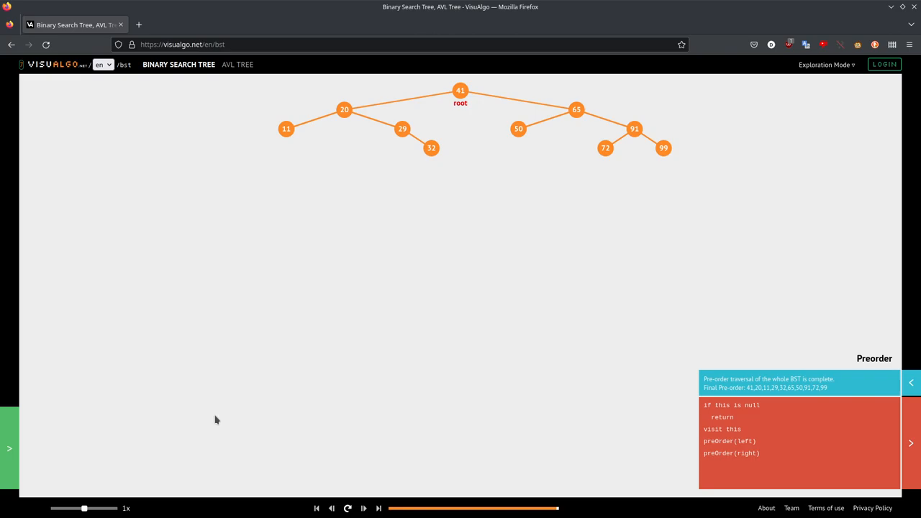
mouse_move(11, 460)
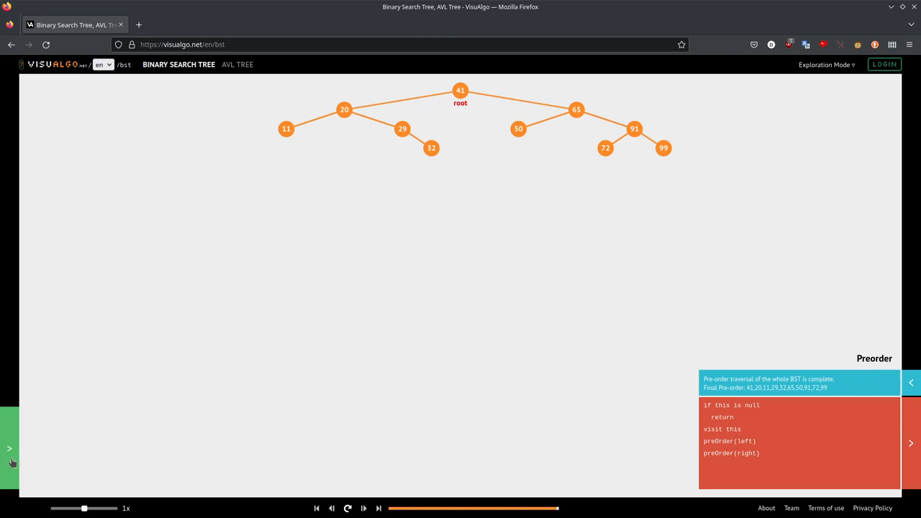
click(10, 448)
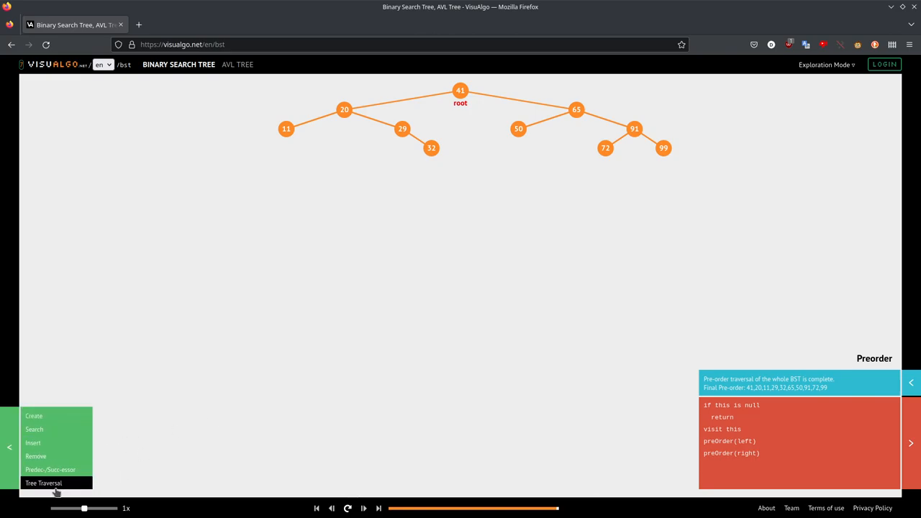
click(44, 483)
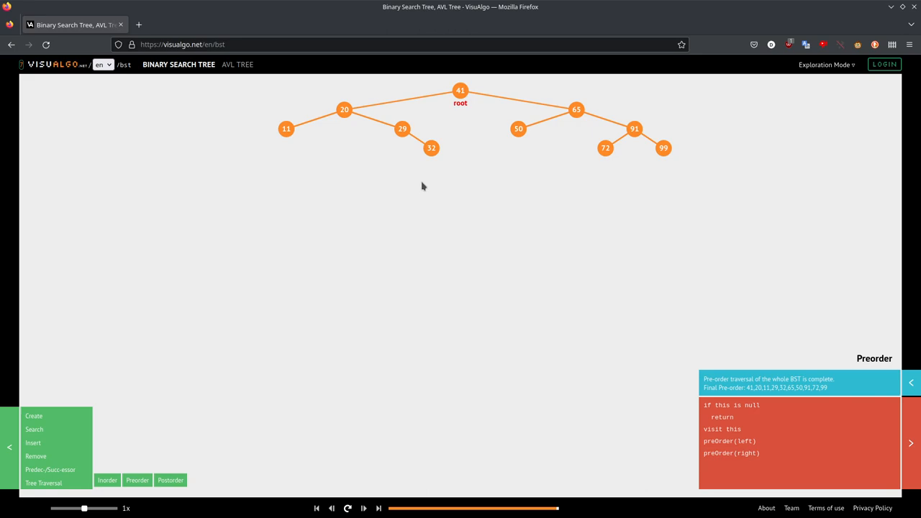
mouse_move(448, 175)
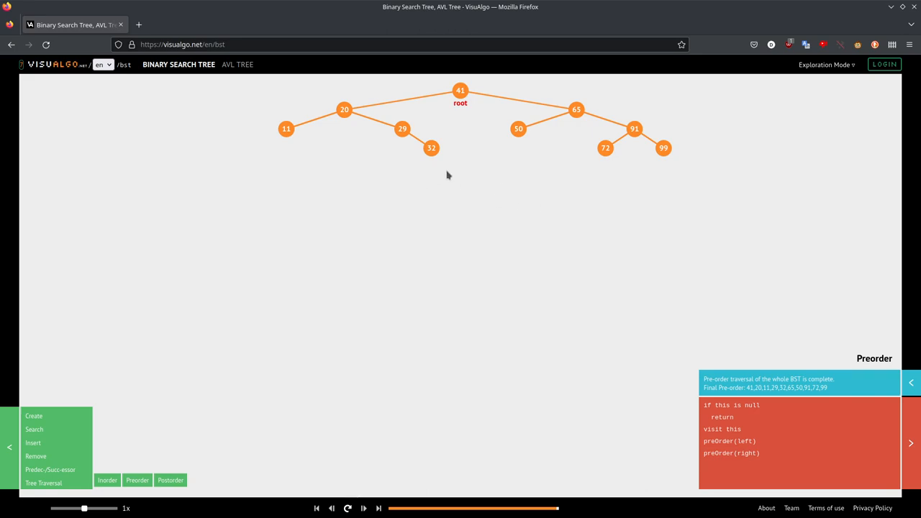
mouse_move(504, 197)
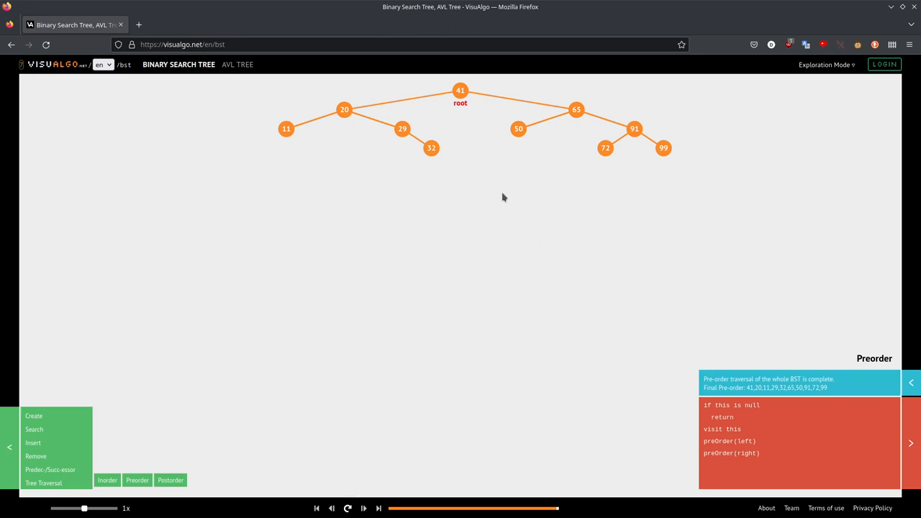
mouse_move(460, 97)
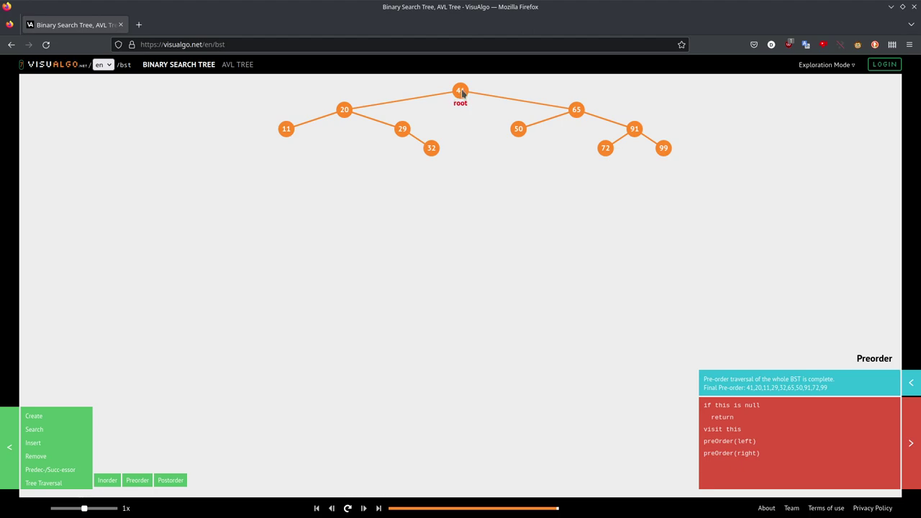
mouse_move(378, 103)
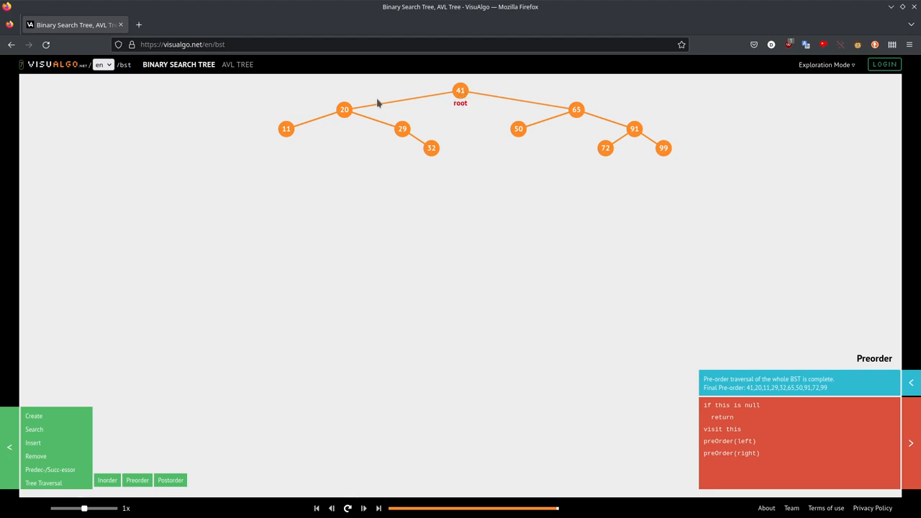
mouse_move(346, 110)
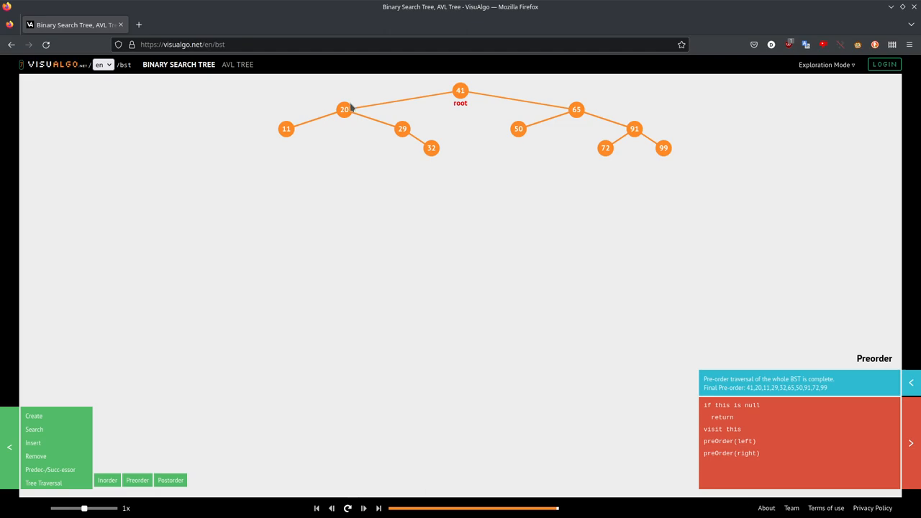
mouse_move(293, 131)
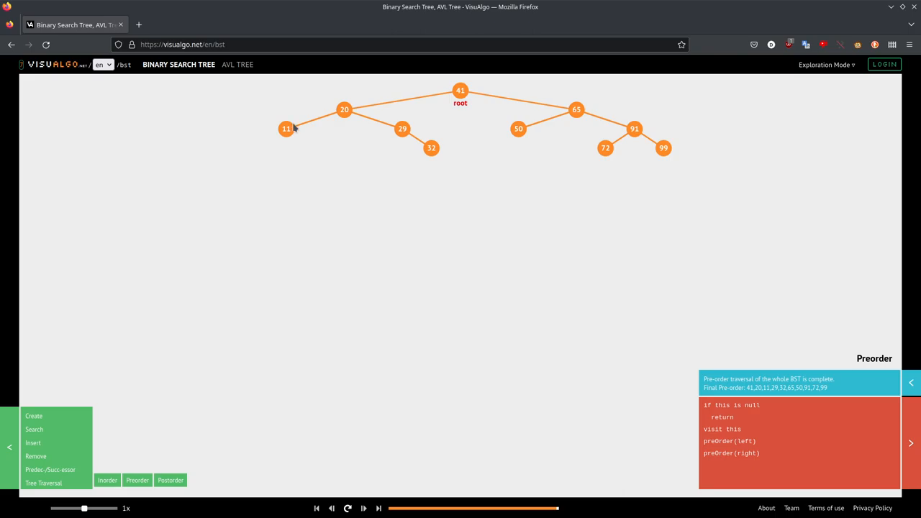
mouse_move(324, 121)
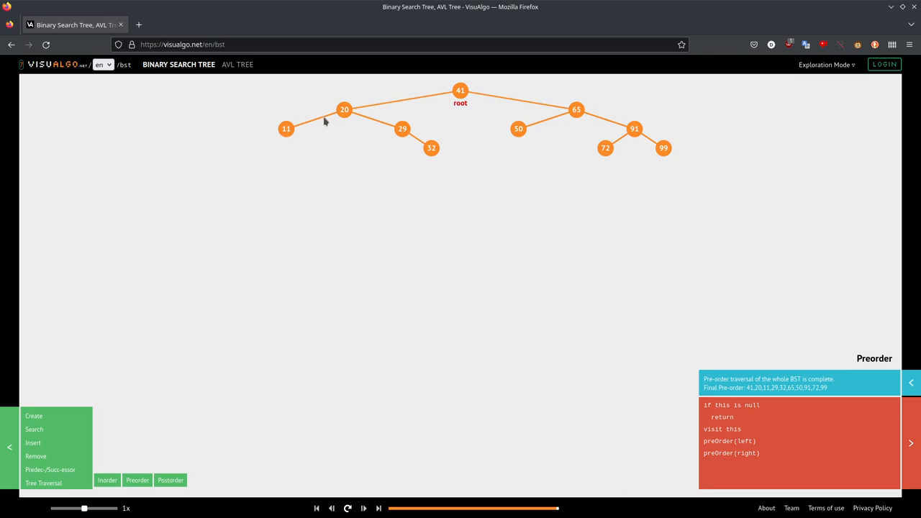
mouse_move(367, 119)
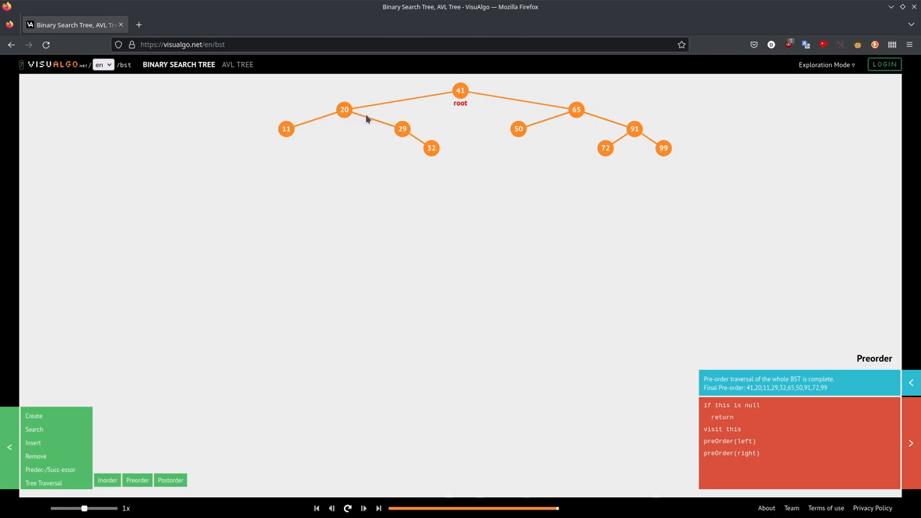
mouse_move(382, 151)
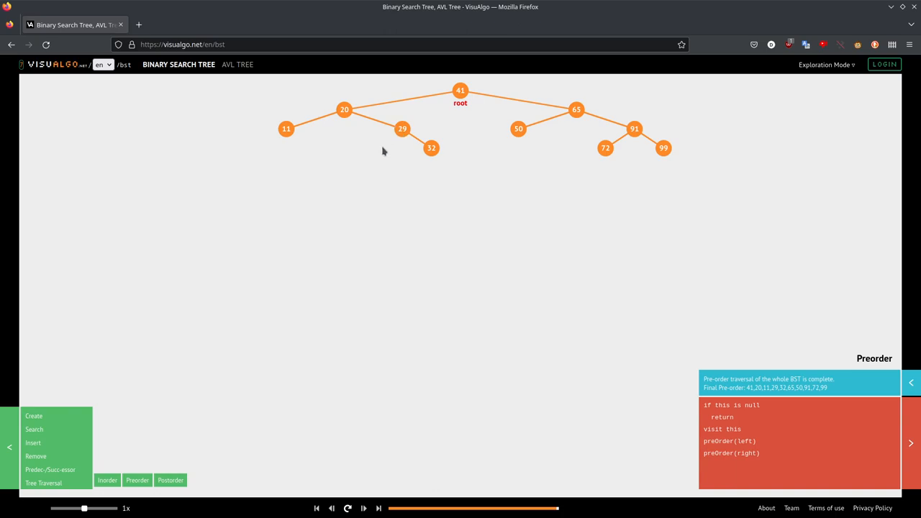
mouse_move(438, 154)
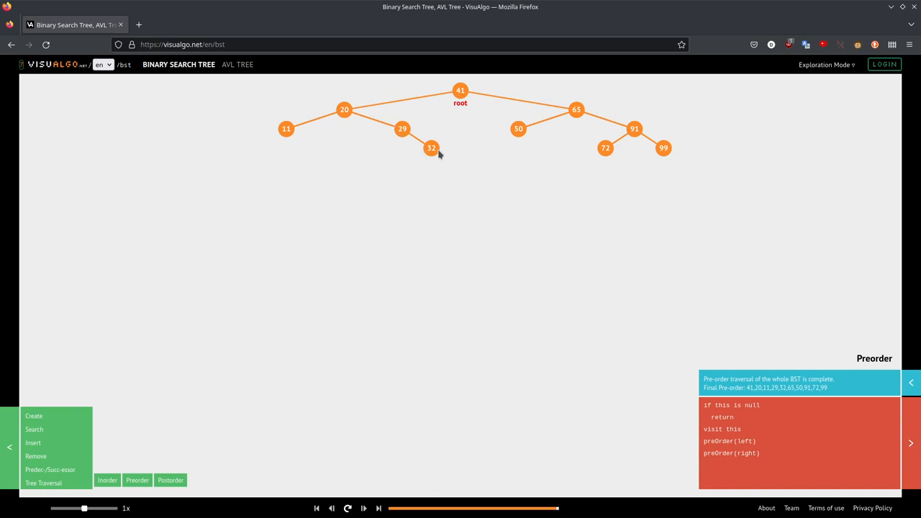
mouse_move(429, 160)
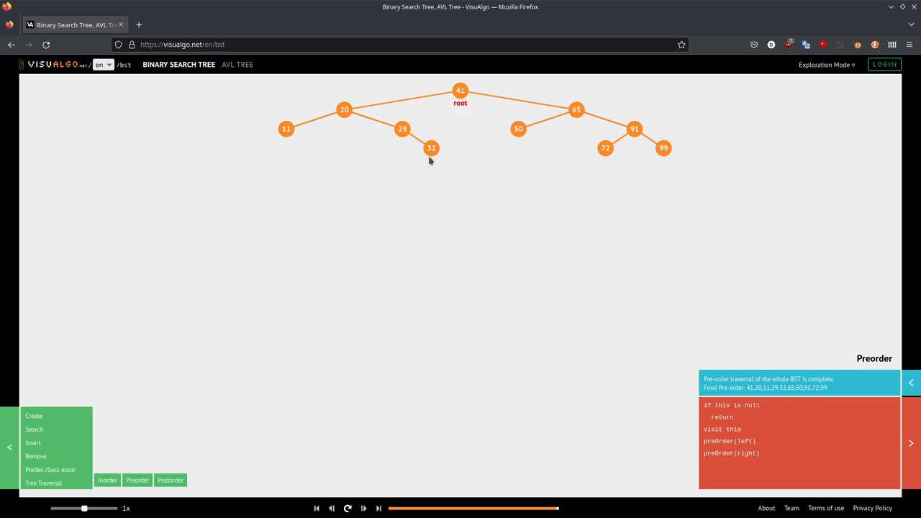
mouse_move(349, 112)
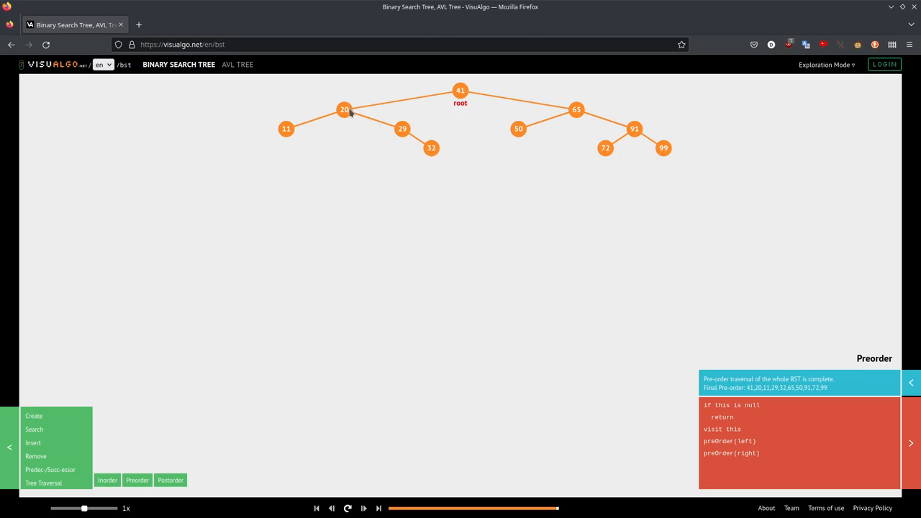
mouse_move(450, 102)
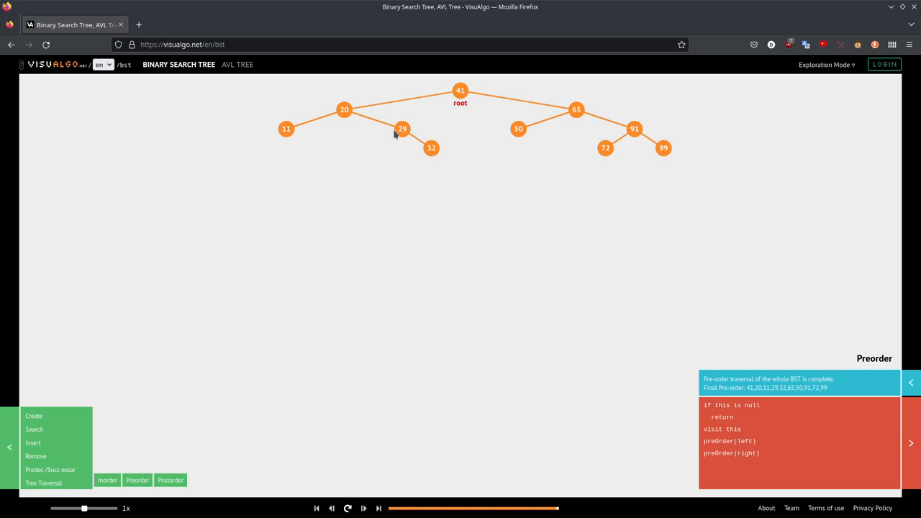
mouse_move(497, 98)
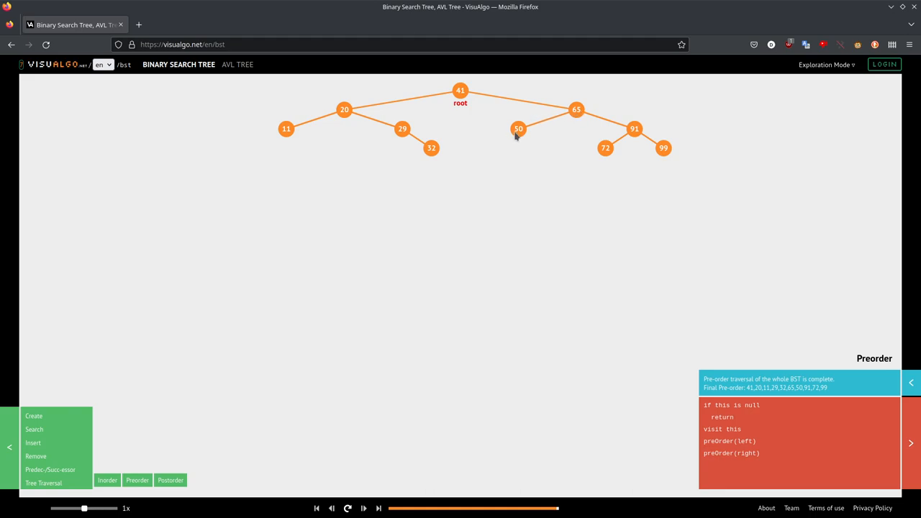
mouse_move(523, 139)
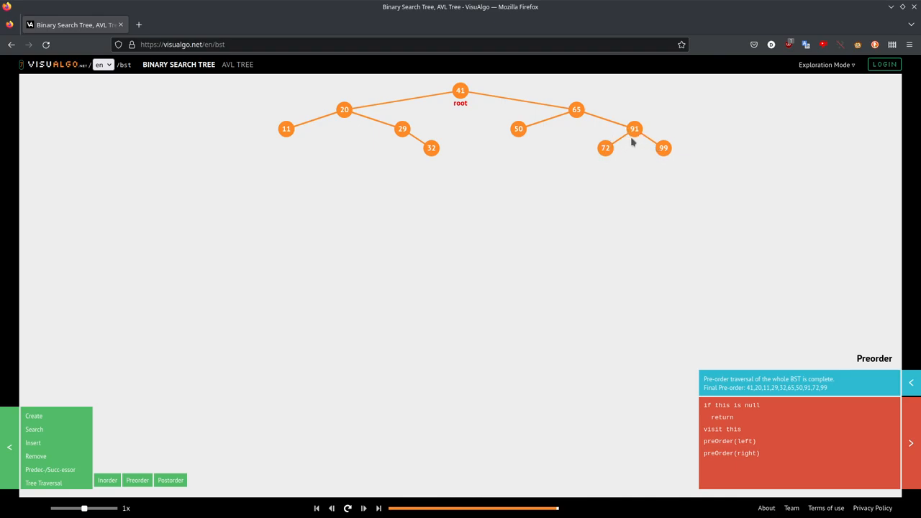
mouse_move(292, 356)
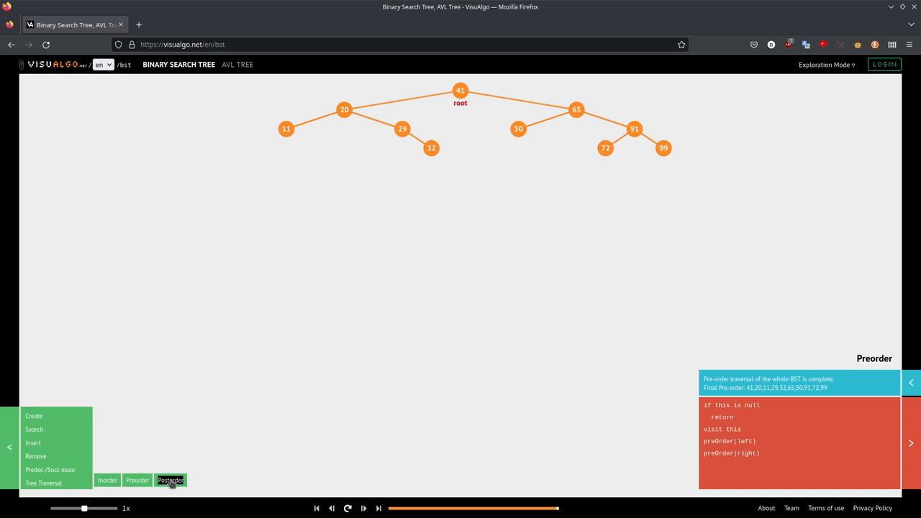
click(170, 480)
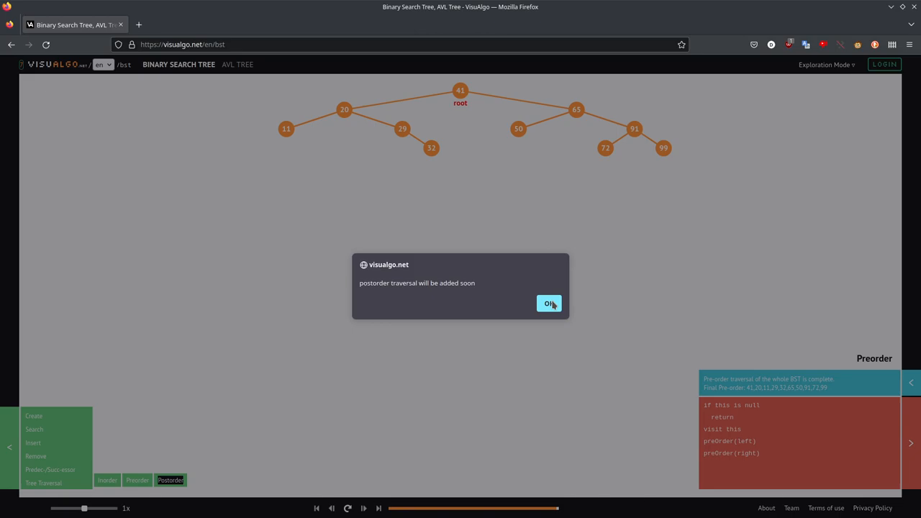
click(549, 302)
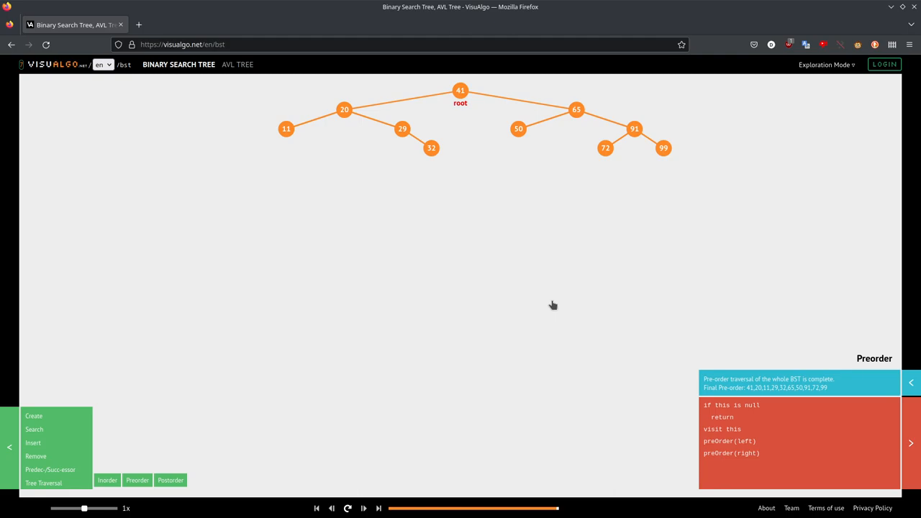
mouse_move(464, 136)
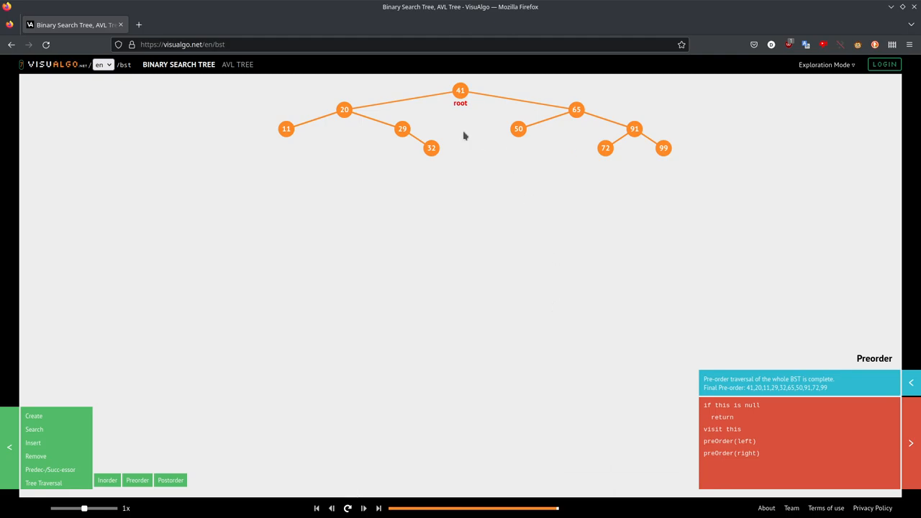
mouse_move(412, 147)
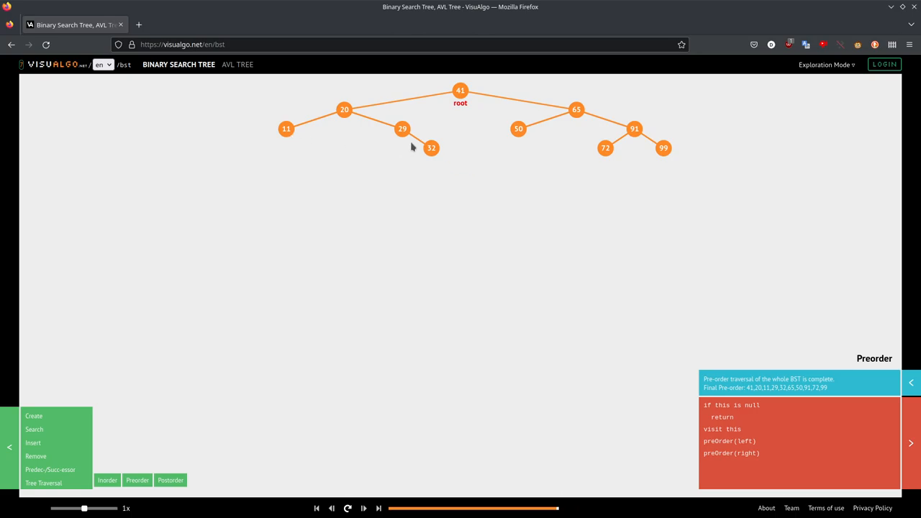
mouse_move(583, 118)
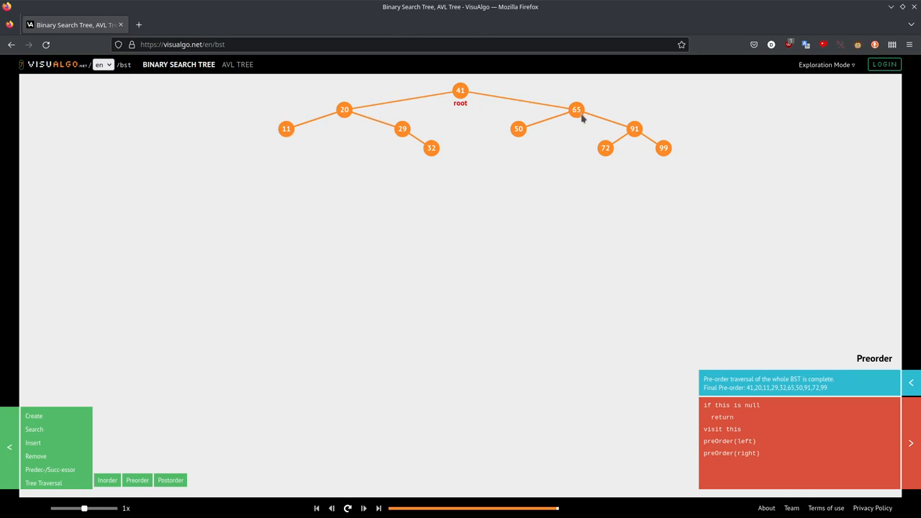
mouse_move(605, 132)
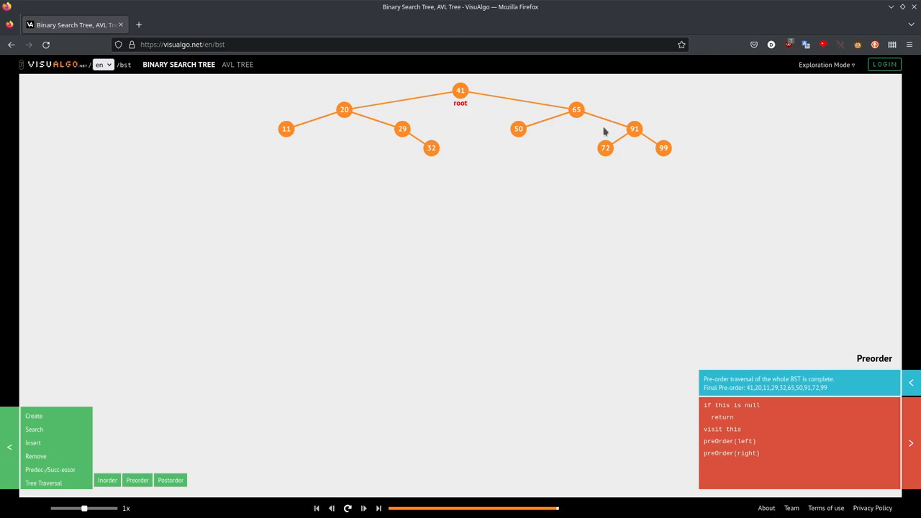
mouse_move(645, 136)
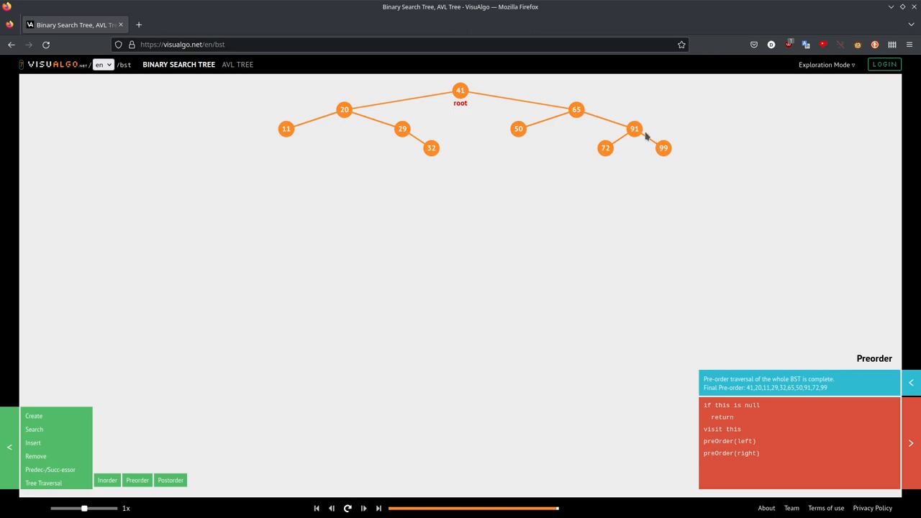
mouse_move(473, 96)
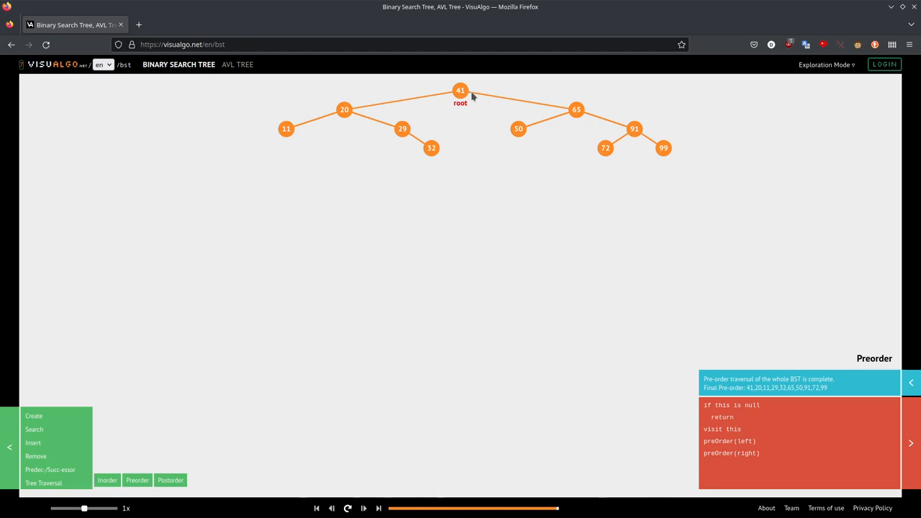
mouse_move(432, 148)
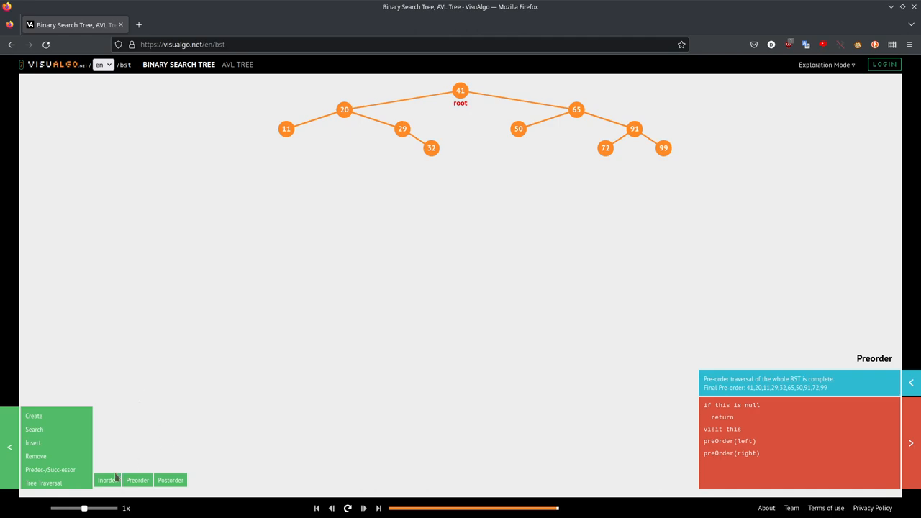
mouse_move(176, 462)
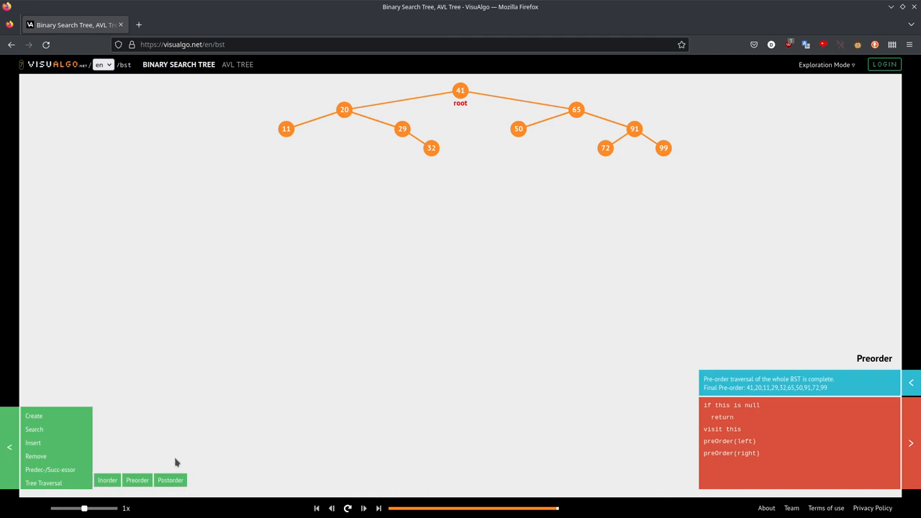
mouse_move(249, 318)
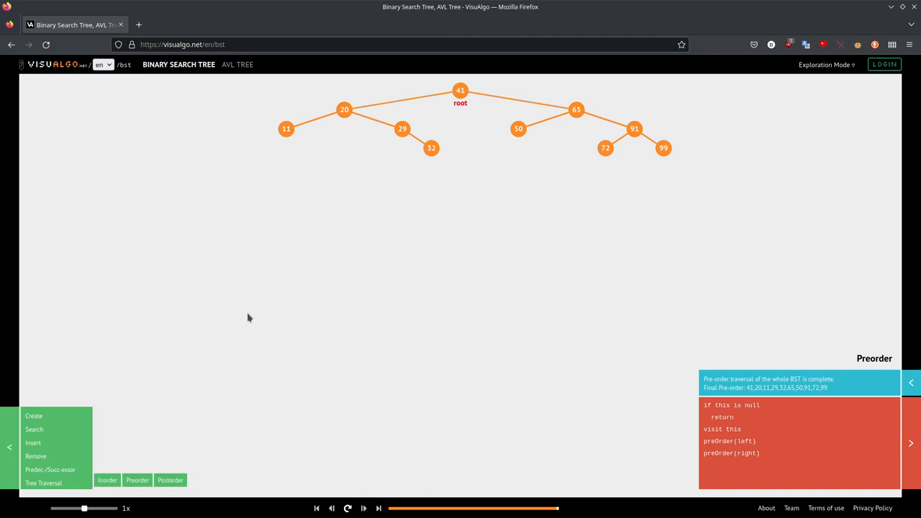